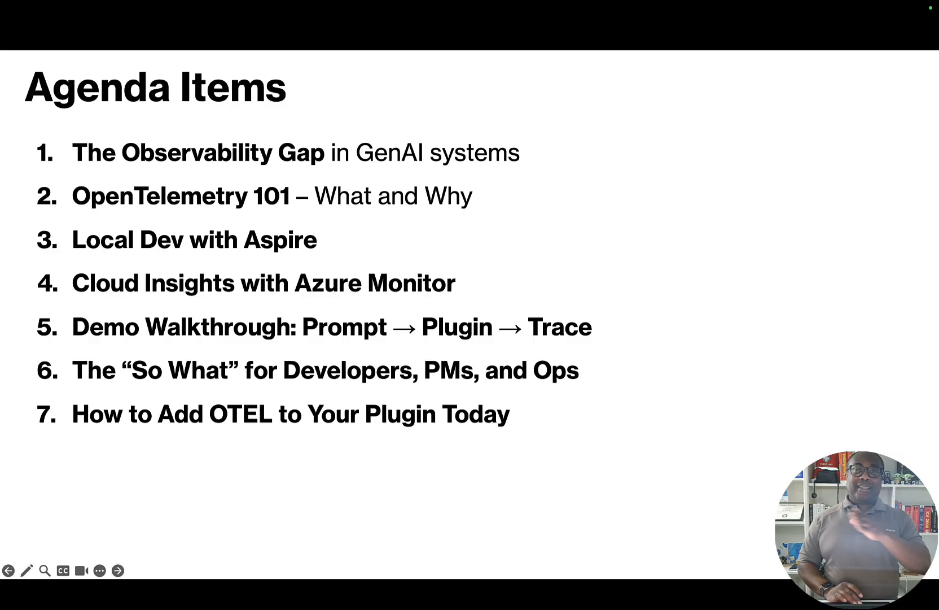
Advance the slideshow from the Agenda Items slide to The Problem slide
{"action": "left_click", "coordinate": [118, 570]}
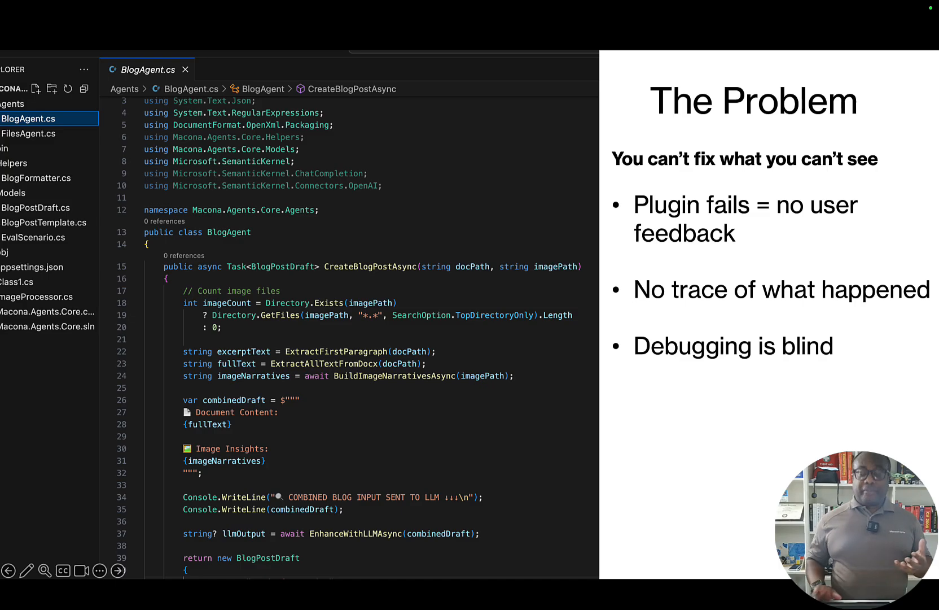
{"action": "left_click", "coordinate": [36, 297]}
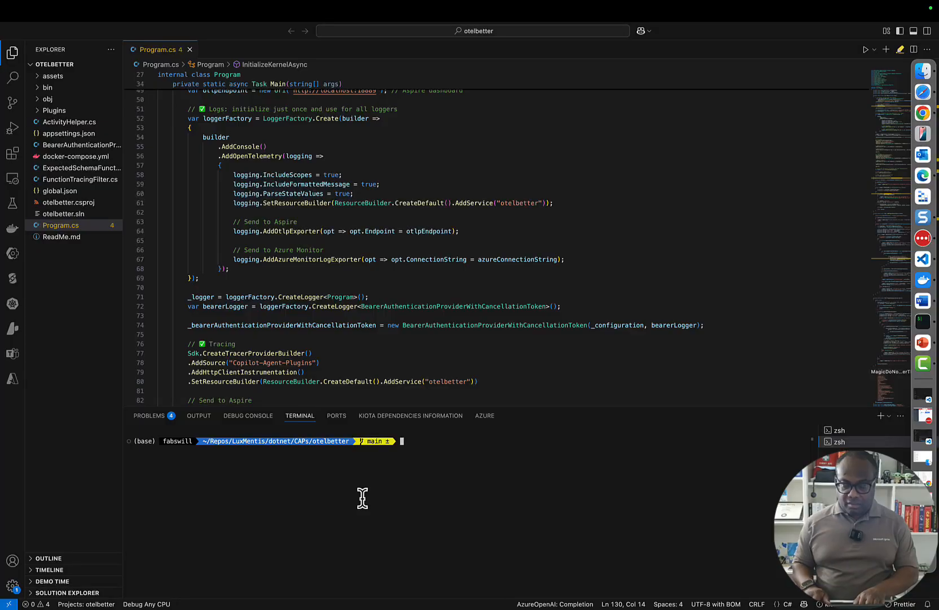
Clear the terminal, run 'docker compose up', and switch to the browser
{"action": "type", "text": "clear"}
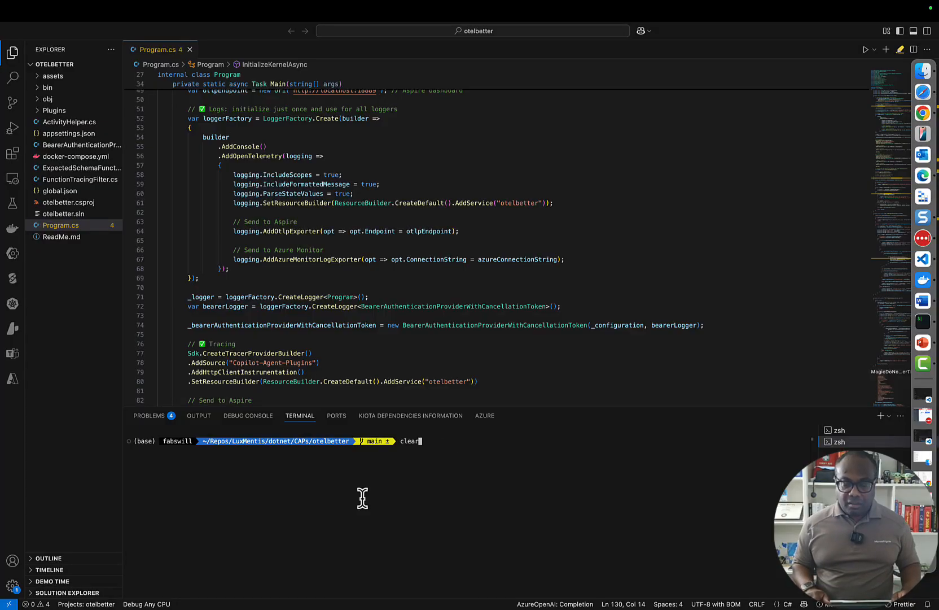
{"action": "type", "text": "docker compose up"}
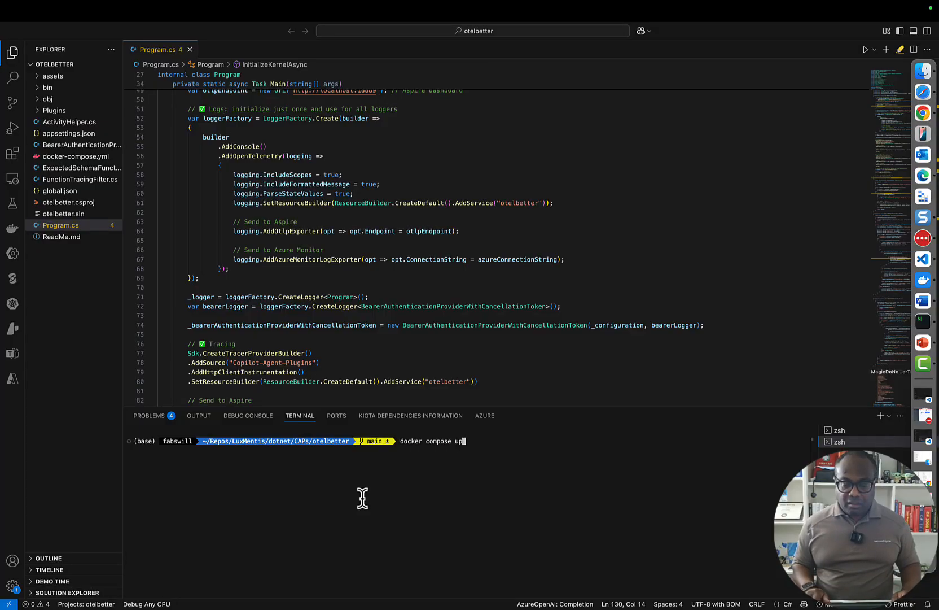
{"action": "key", "text": "Return"}
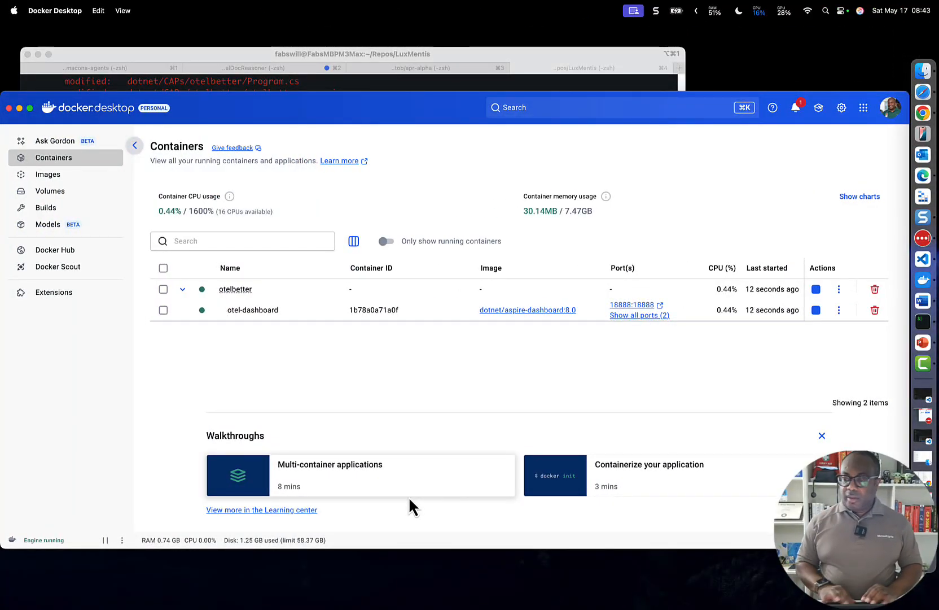
{"action": "mouse_move", "coordinate": [924, 175]}
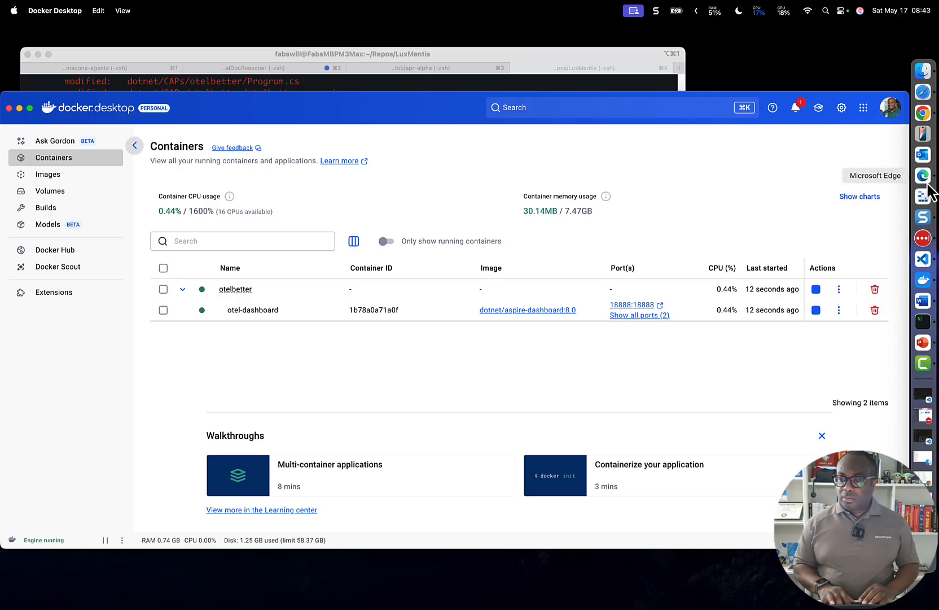
{"action": "left_click", "coordinate": [922, 176]}
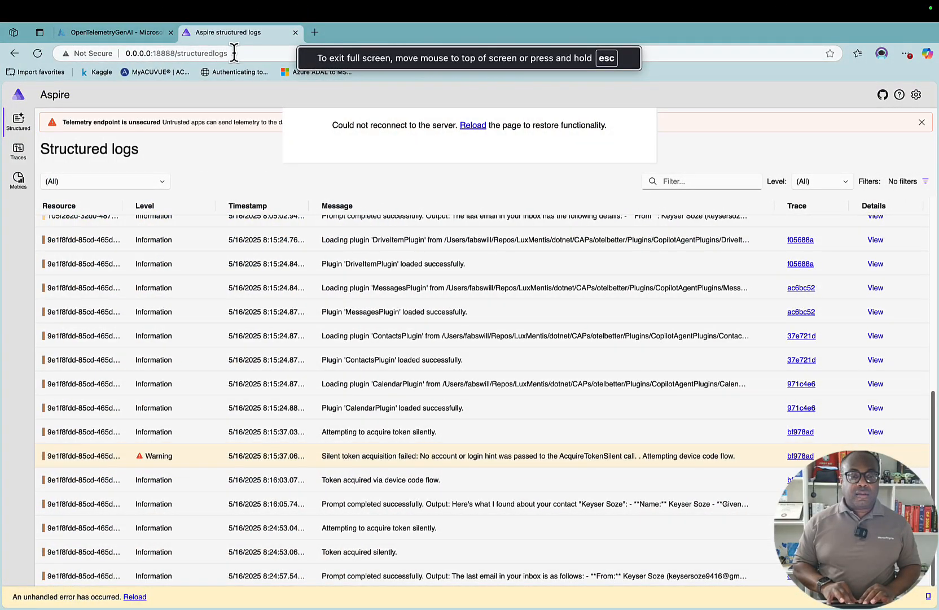
Replace the stale dashboard tab with a fresh one at 0.0.0.0:18888/structuredlogs
{"action": "left_click", "coordinate": [315, 32]}
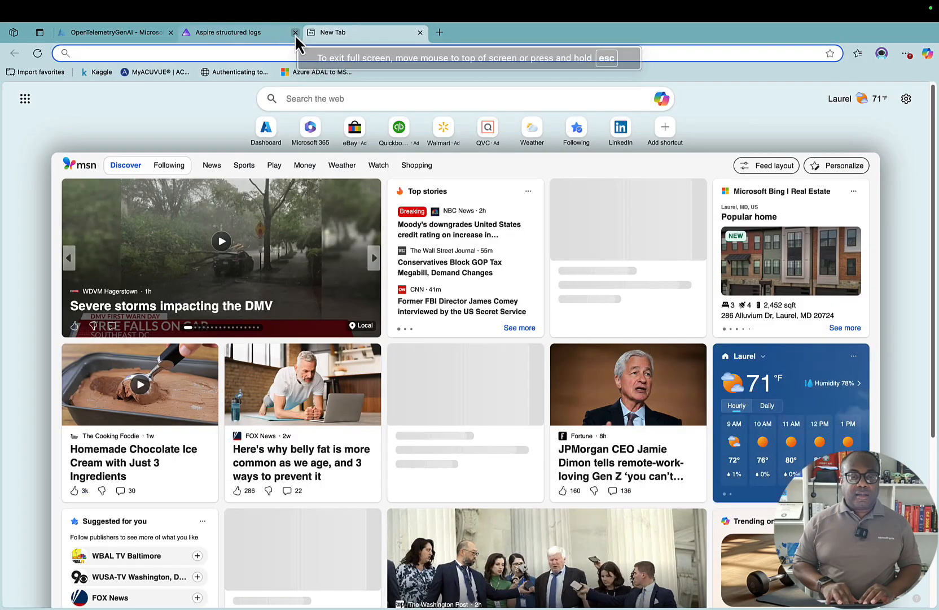
{"action": "left_click", "coordinate": [294, 33]}
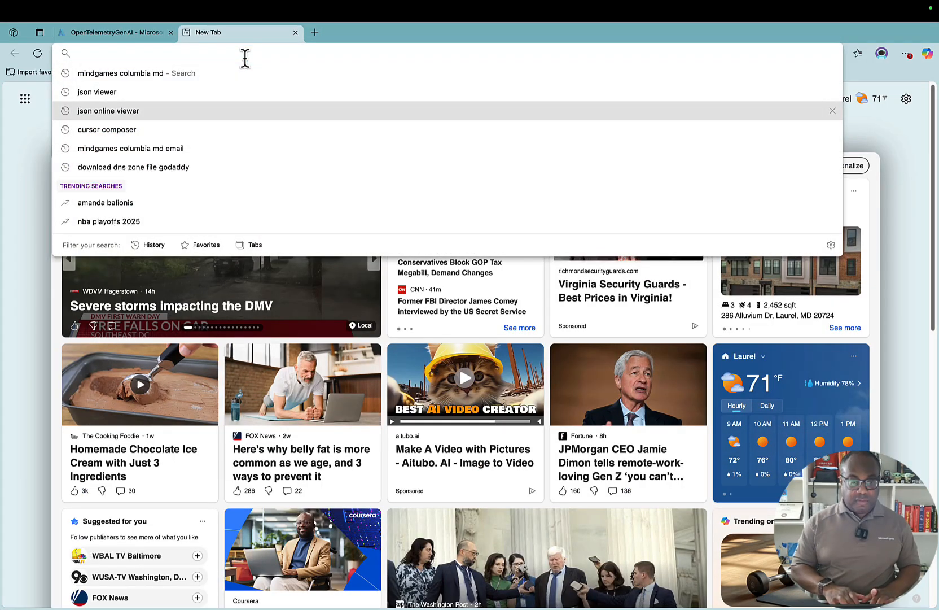
{"action": "type", "text": "0.0.0.0:18888/structuredlogs"}
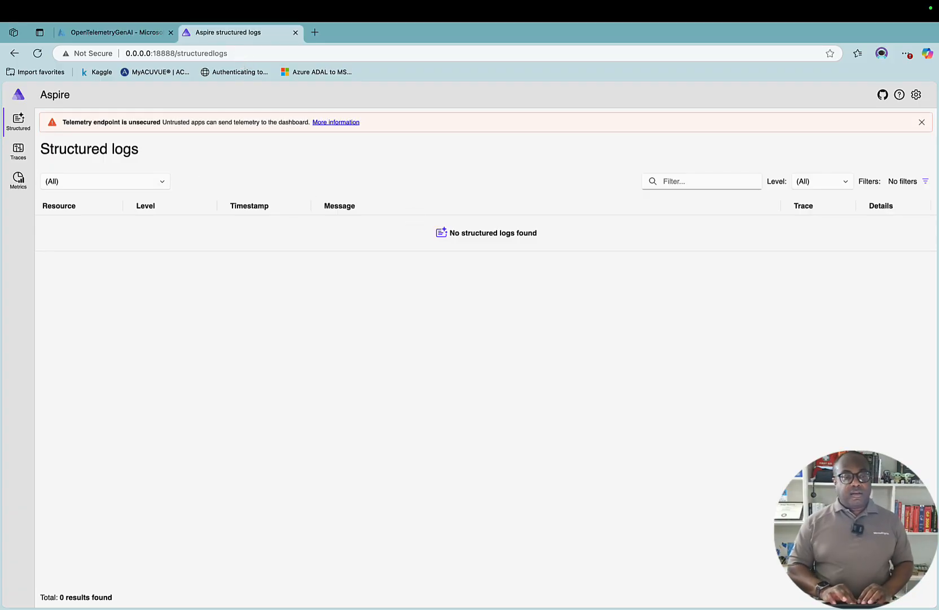
{"action": "mouse_move", "coordinate": [78, 255]}
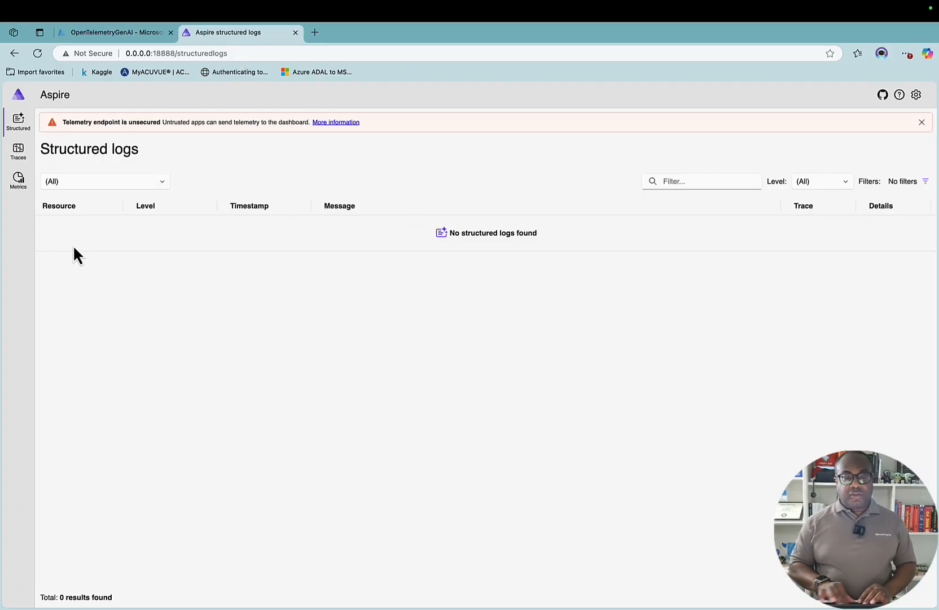
{"action": "left_click", "coordinate": [105, 181]}
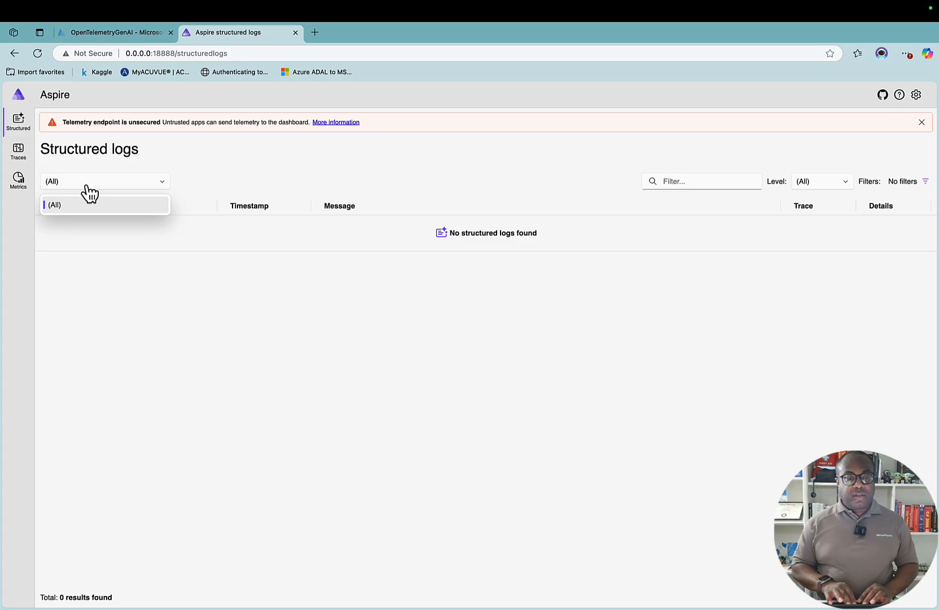
Check the empty Traces and Metrics views, then go to the Application Insights tab
{"action": "left_click", "coordinate": [18, 150]}
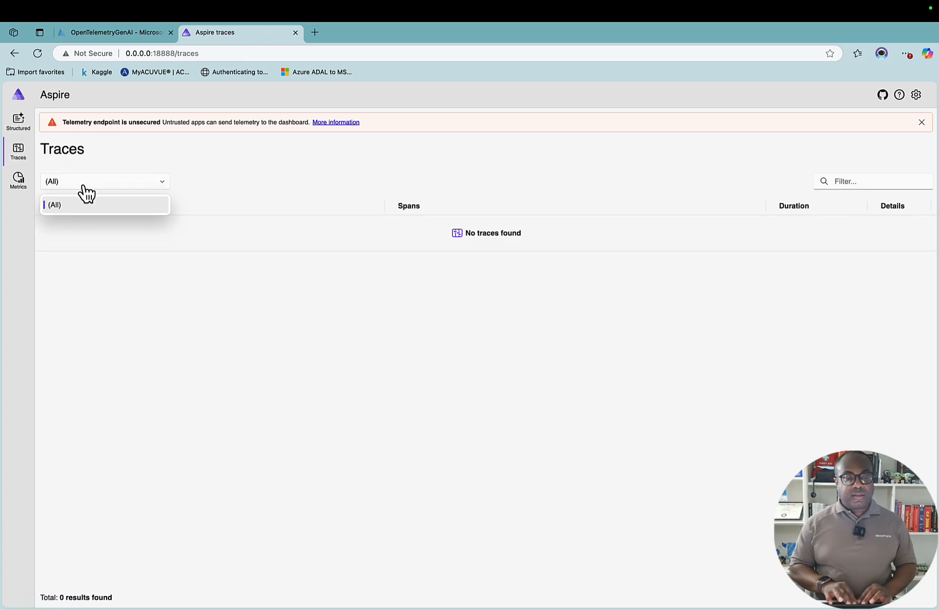
{"action": "left_click", "coordinate": [19, 181]}
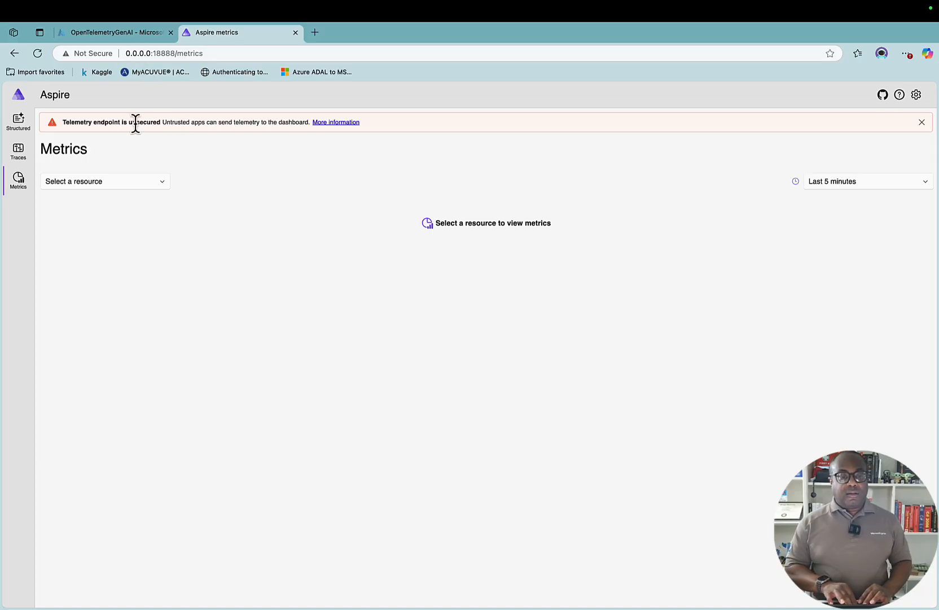
{"action": "left_click", "coordinate": [114, 32]}
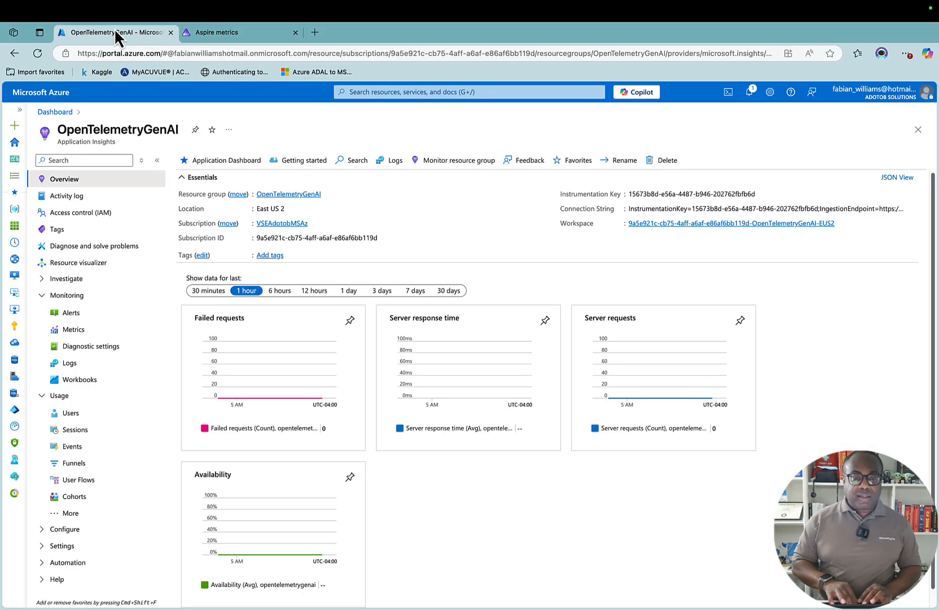
Switch back to Visual Studio Code showing the otelbetter Program.cs logging setup
{"action": "left_click", "coordinate": [239, 32]}
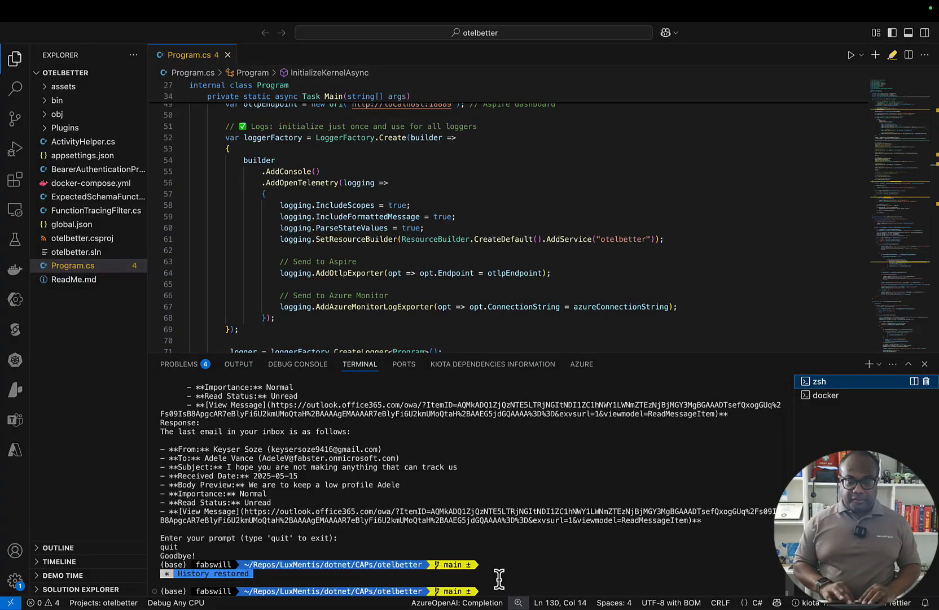
Clear the terminal, start the agent with 'dotnet run', and expand the Plugins folder
{"action": "type", "text": "clear"}
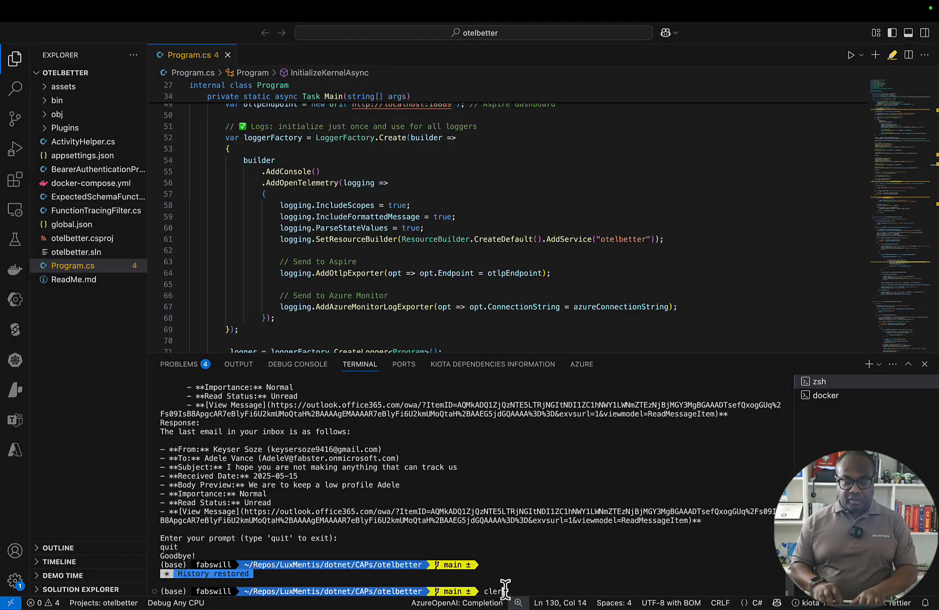
{"action": "type", "text": "clear"}
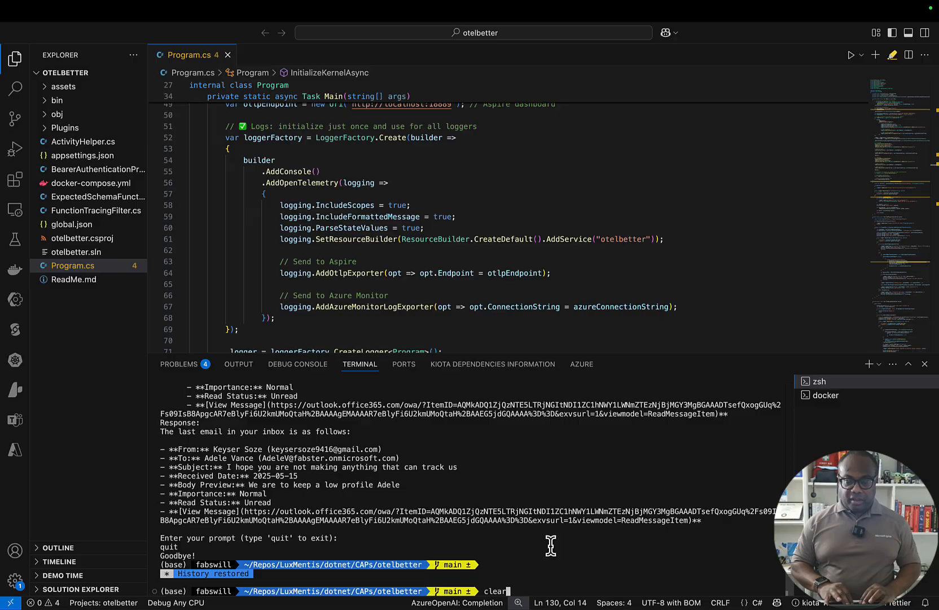
{"action": "key", "text": "Return"}
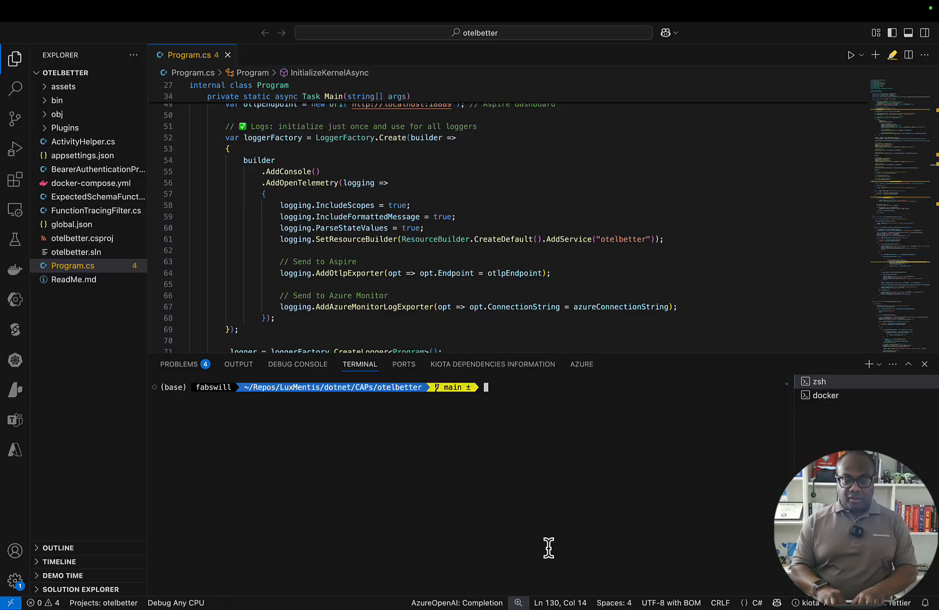
{"action": "type", "text": "dotnet ru"}
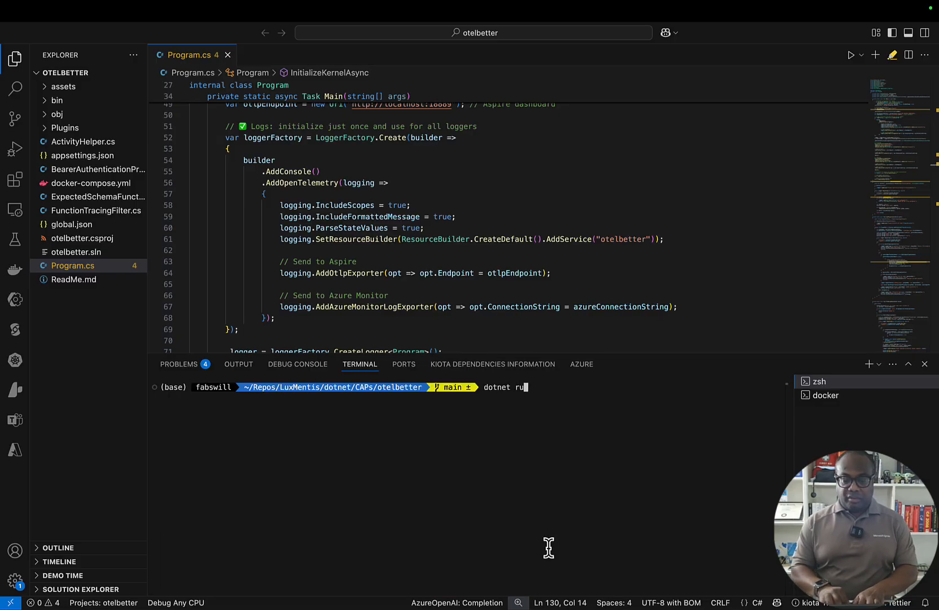
{"action": "key", "text": "Return"}
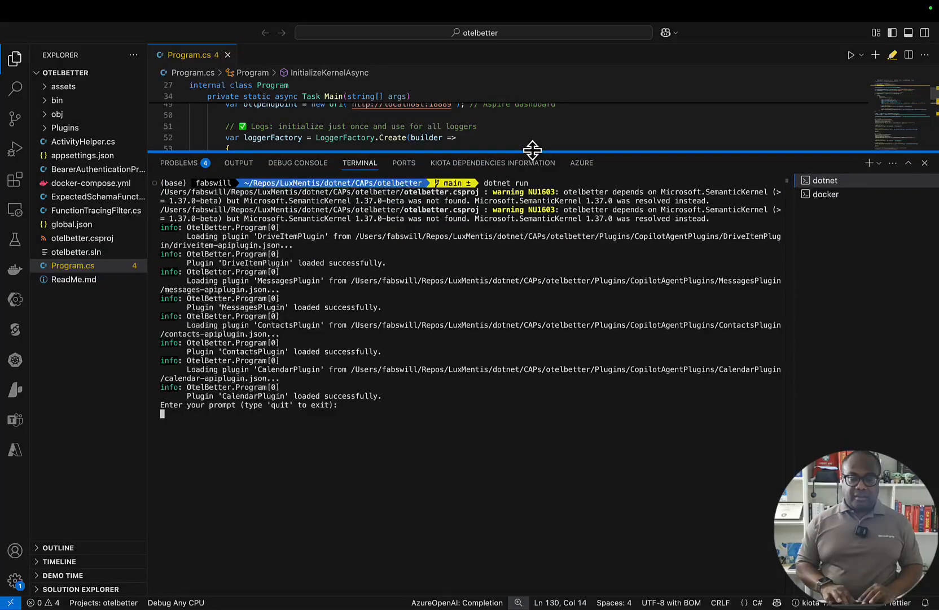
{"action": "mouse_move", "coordinate": [327, 217]}
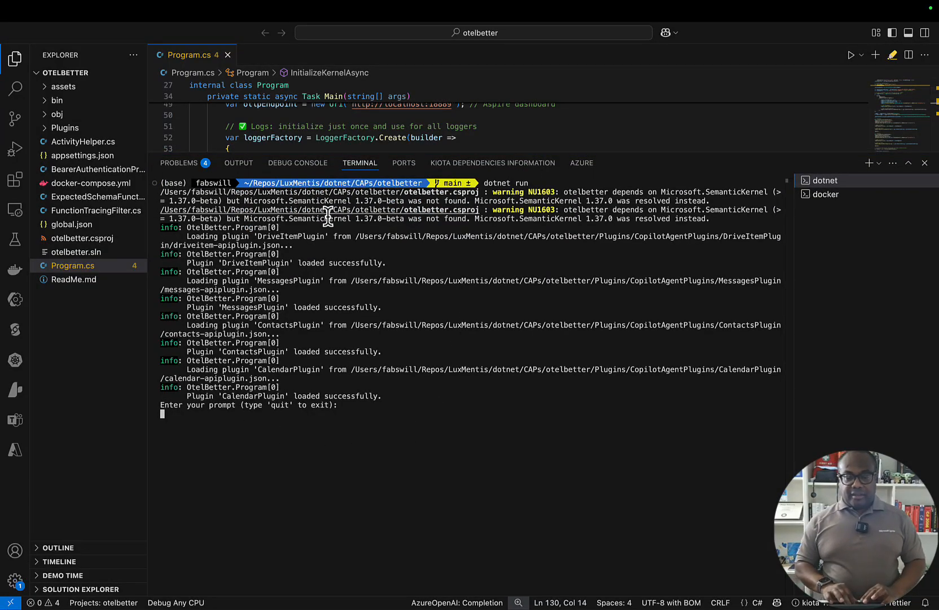
{"action": "left_click", "coordinate": [65, 128]}
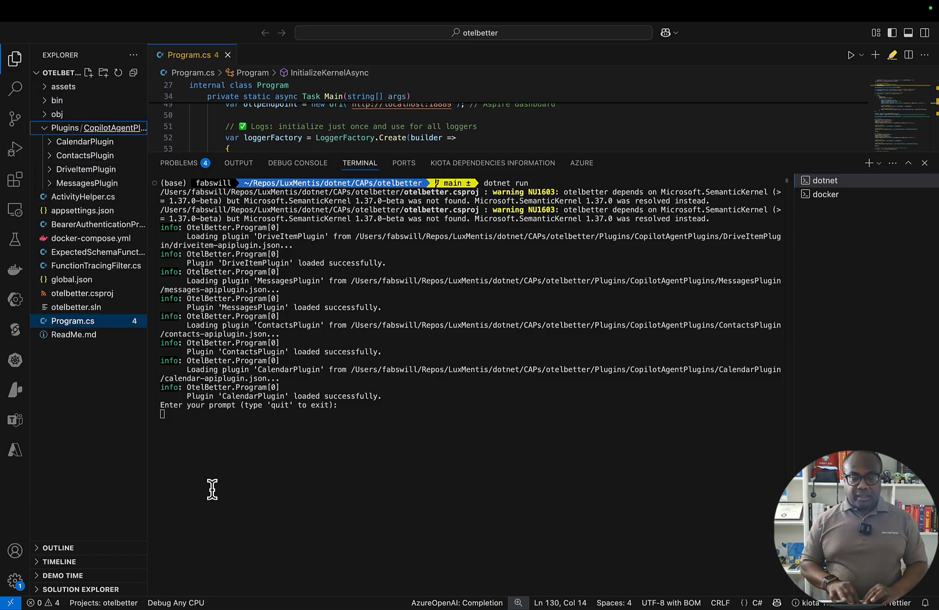
{"action": "mouse_move", "coordinate": [285, 417]}
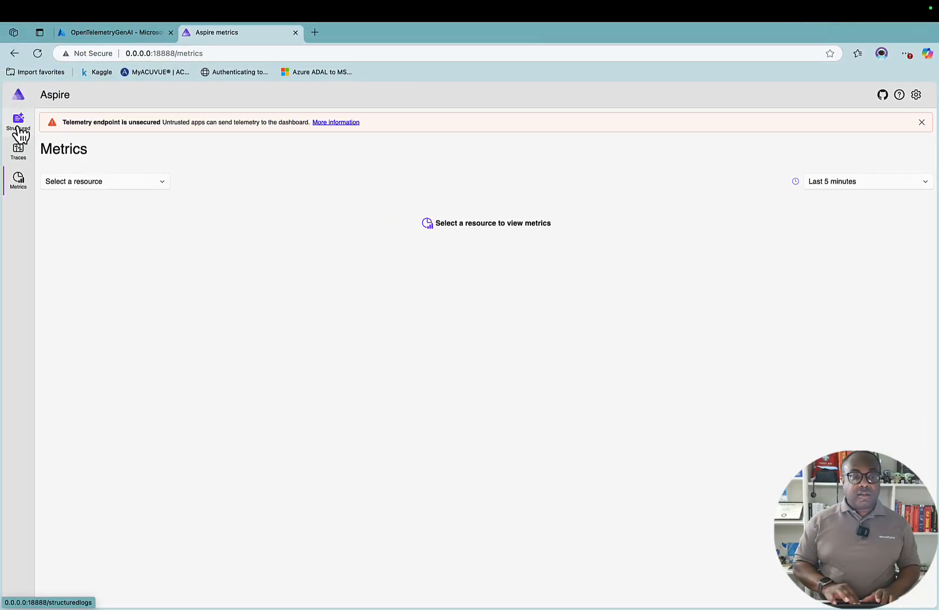
View structured logs and the DriveItemPlugin bdc8f19 load trace, then switch to Application Insights
{"action": "left_click", "coordinate": [18, 123]}
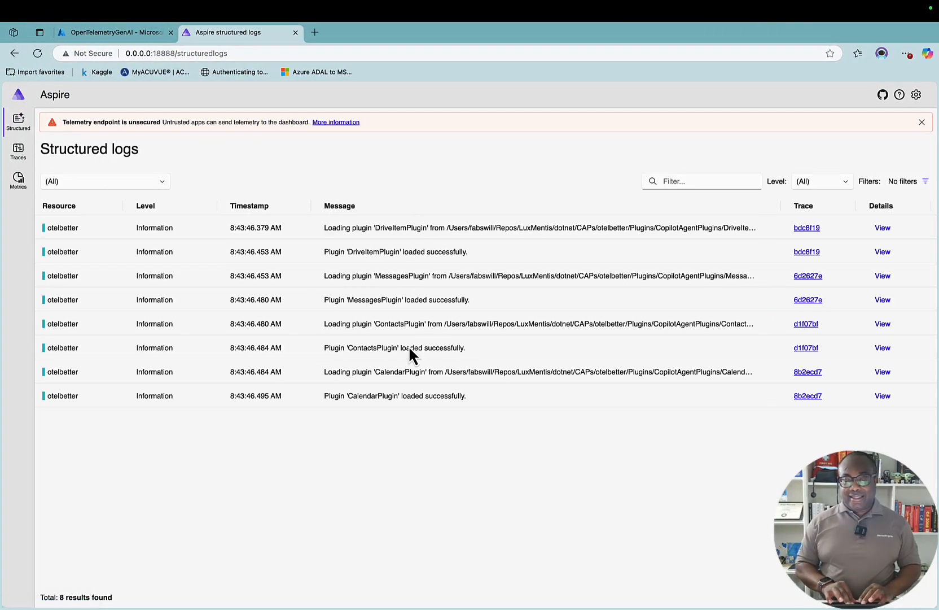
{"action": "mouse_move", "coordinate": [807, 227]}
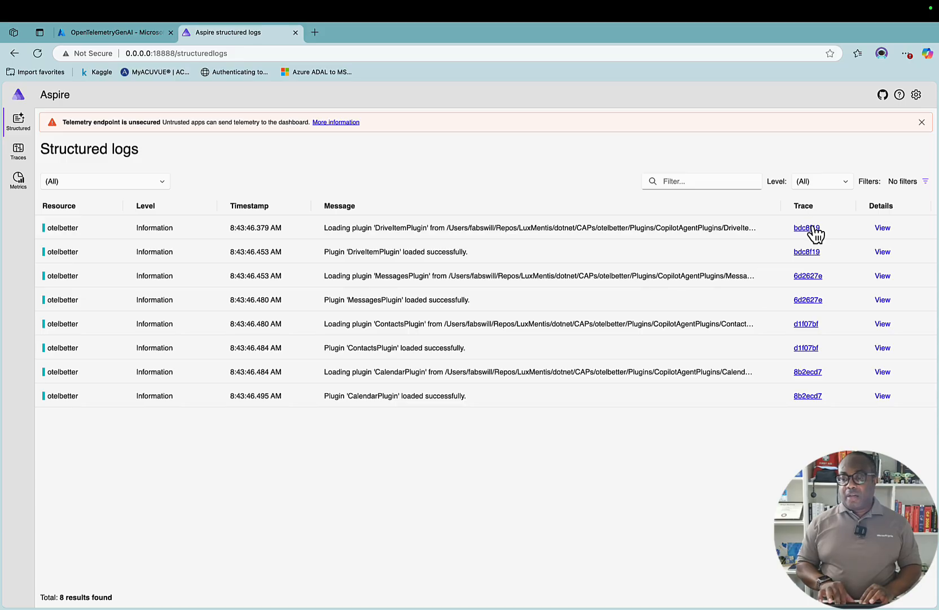
{"action": "mouse_move", "coordinate": [809, 275]}
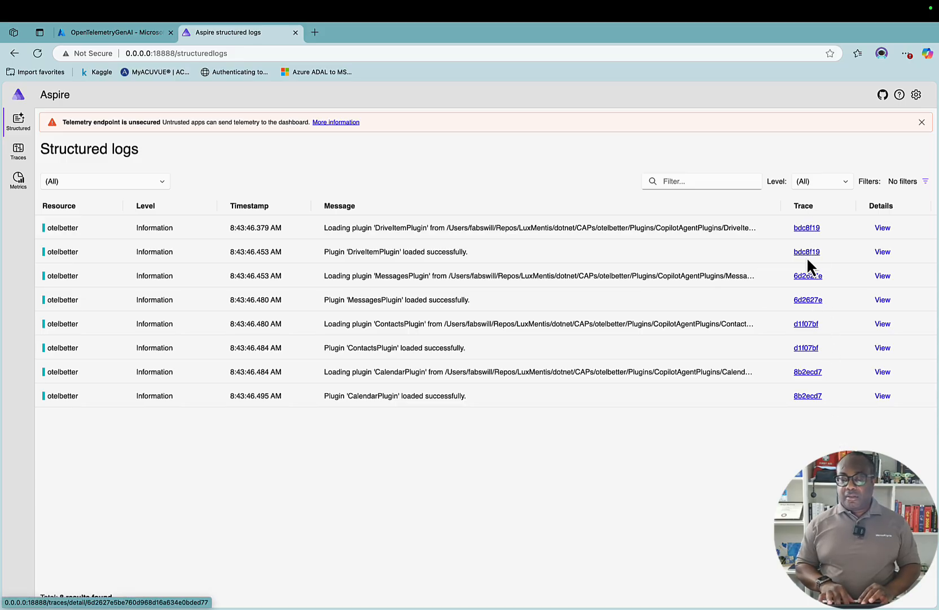
{"action": "left_click", "coordinate": [806, 227]}
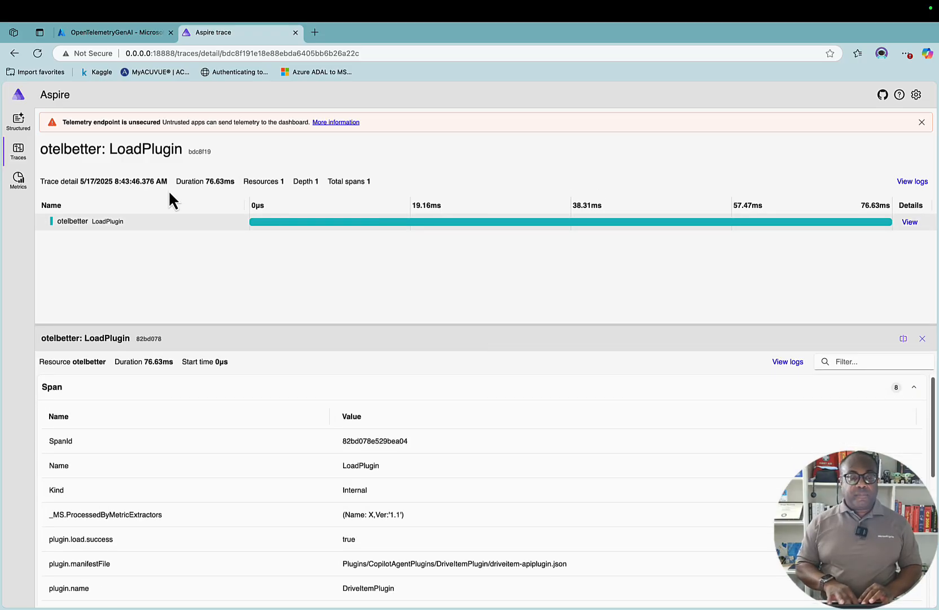
{"action": "left_click", "coordinate": [18, 122]}
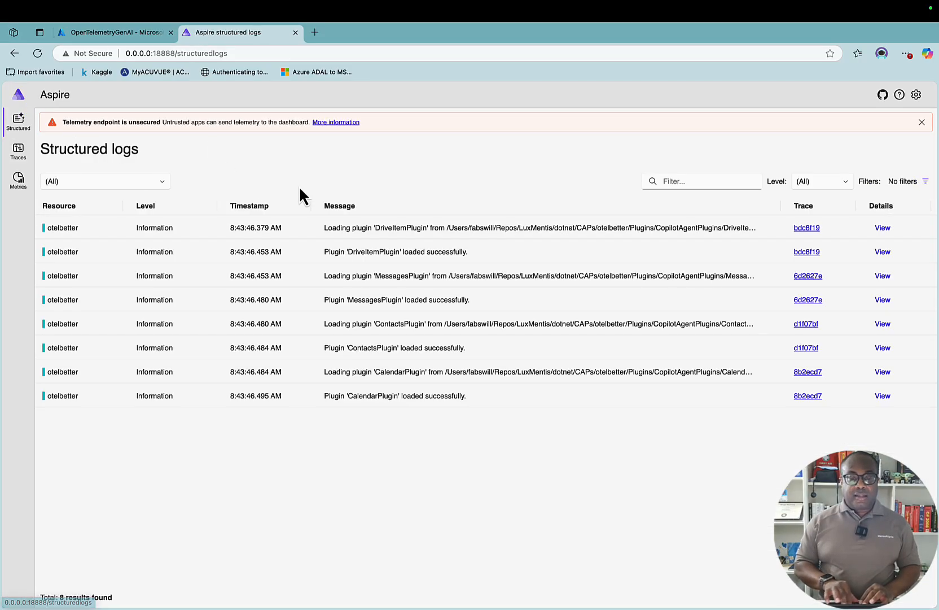
{"action": "left_click", "coordinate": [114, 31]}
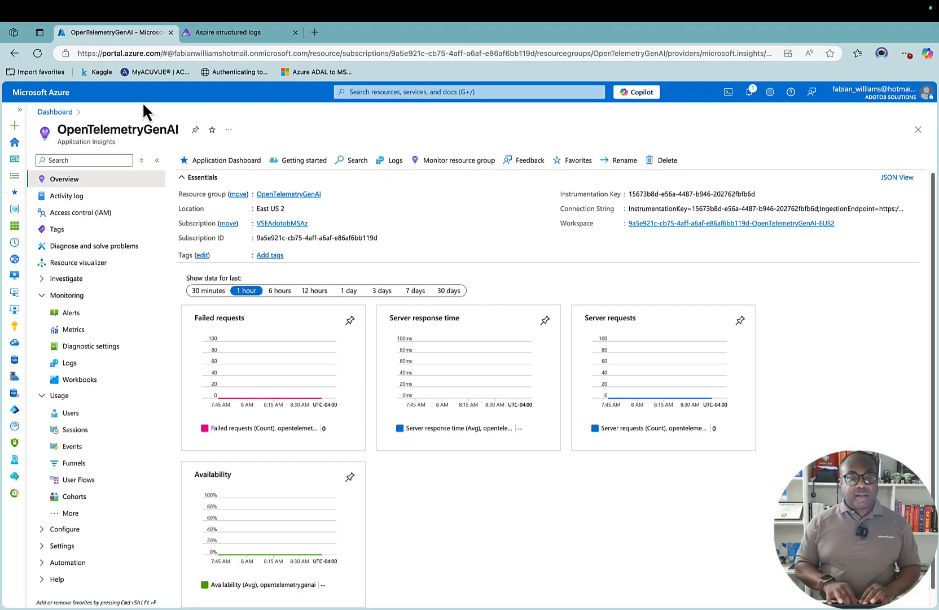
Rerun 'traces | where timestamp > ago(1h)' in OpenTelemetryGenAI Logs, then return to the terminal
{"action": "left_click", "coordinate": [38, 53]}
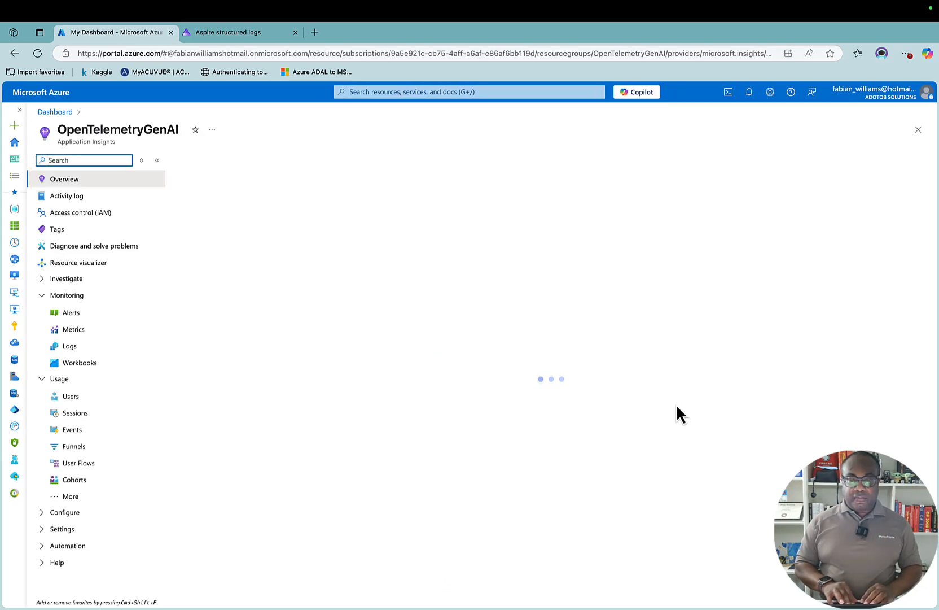
{"action": "left_click", "coordinate": [64, 179]}
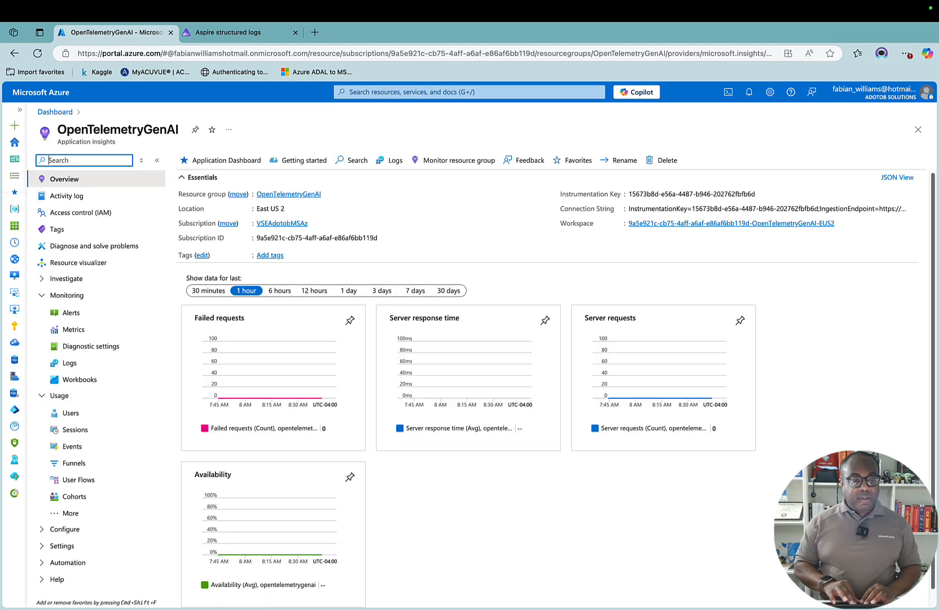
{"action": "left_click", "coordinate": [70, 363]}
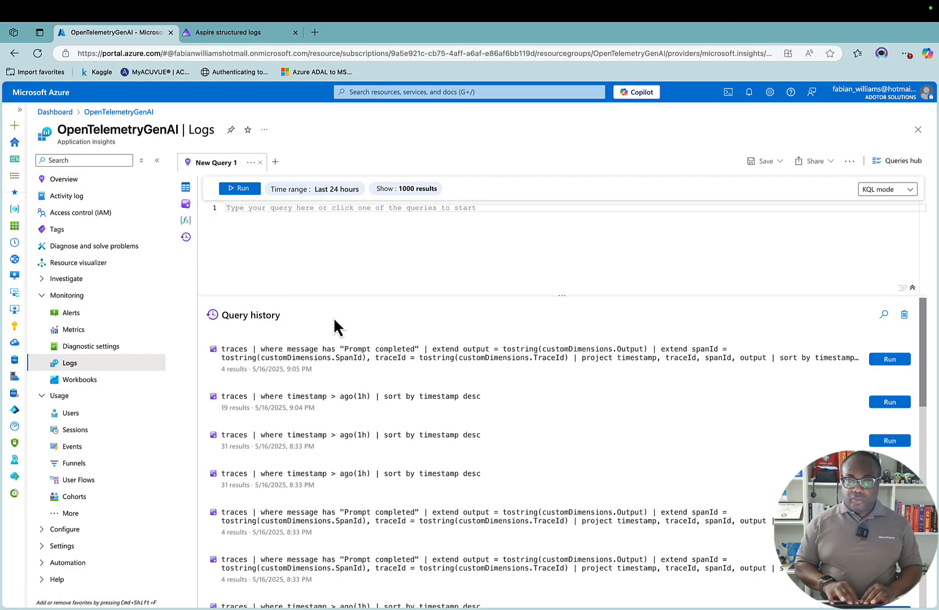
{"action": "mouse_move", "coordinate": [757, 449]}
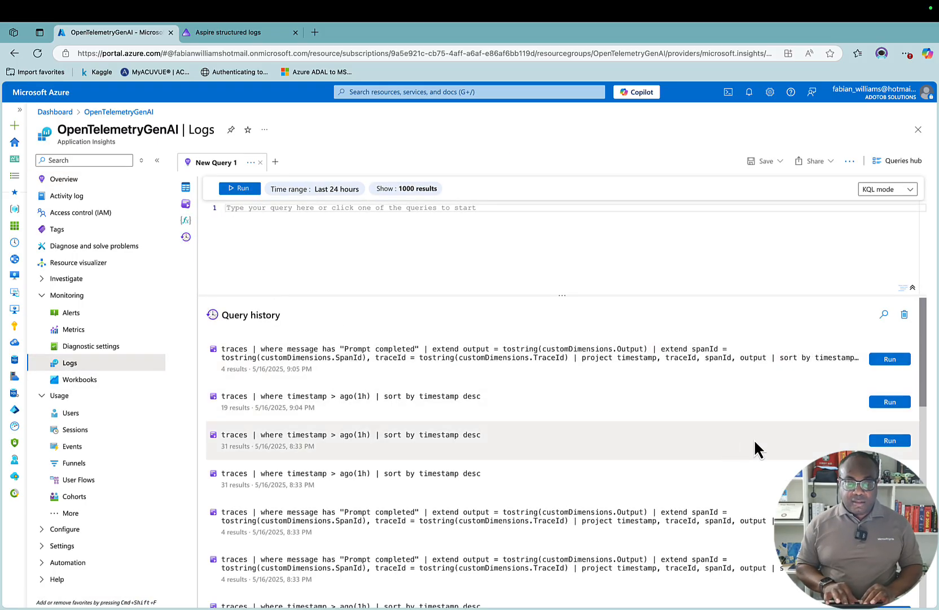
{"action": "left_click", "coordinate": [890, 435]}
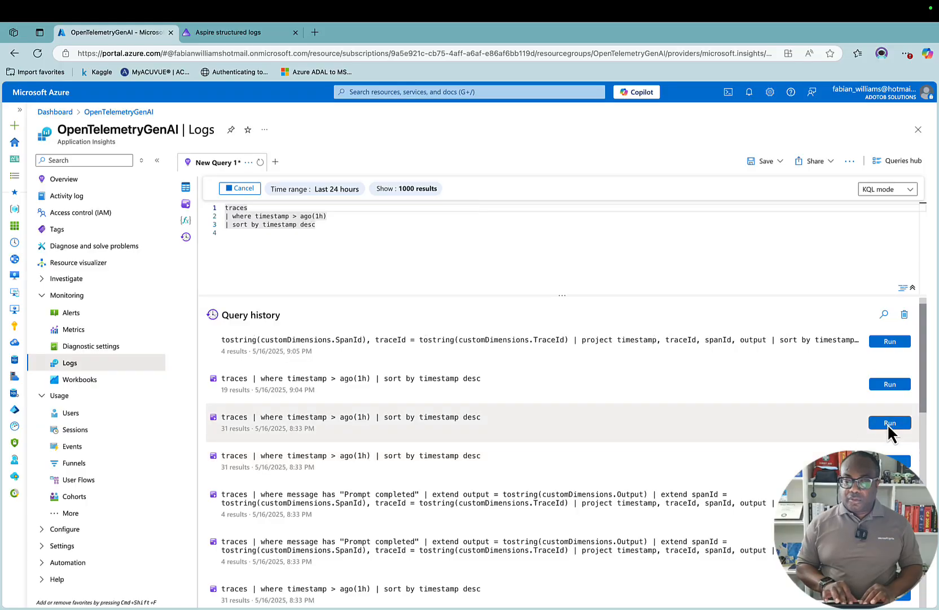
{"action": "left_click", "coordinate": [889, 423]}
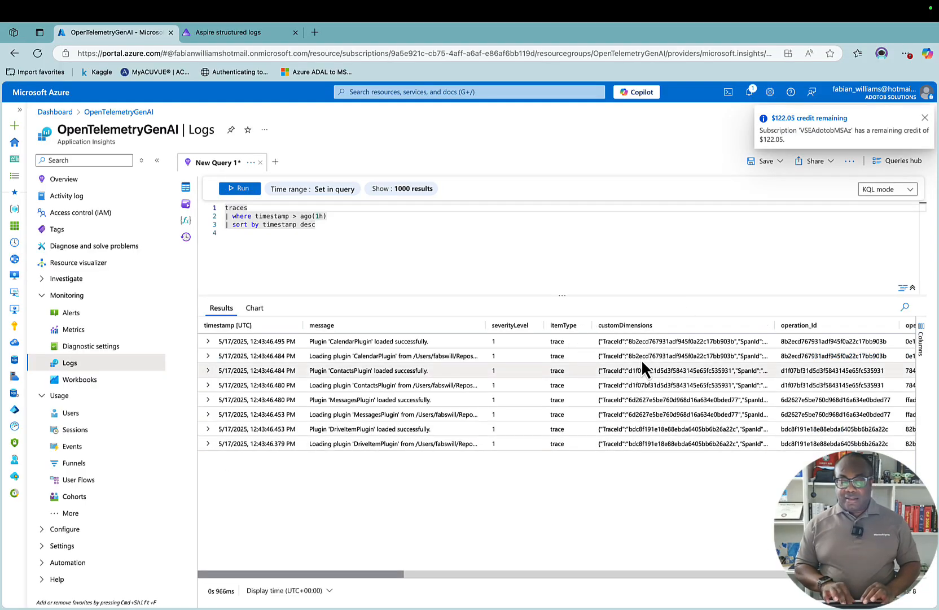
{"action": "mouse_move", "coordinate": [427, 436]}
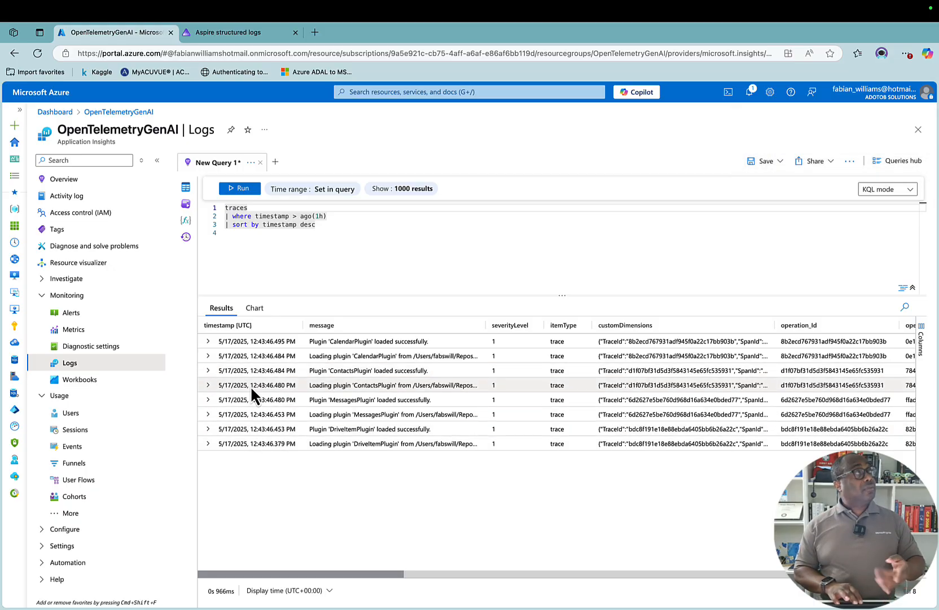
{"action": "mouse_move", "coordinate": [224, 377]}
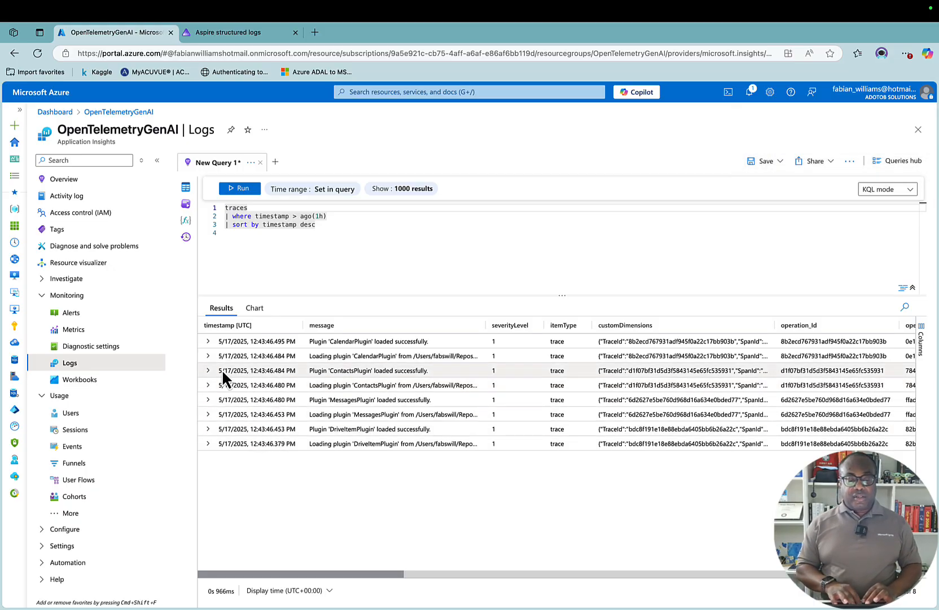
{"action": "mouse_move", "coordinate": [255, 467]}
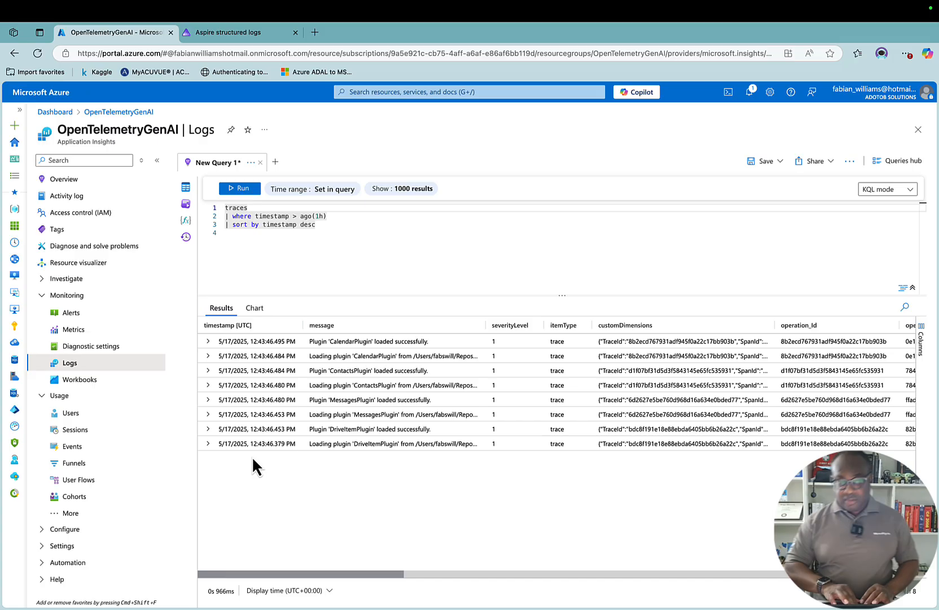
{"action": "mouse_move", "coordinate": [526, 475]}
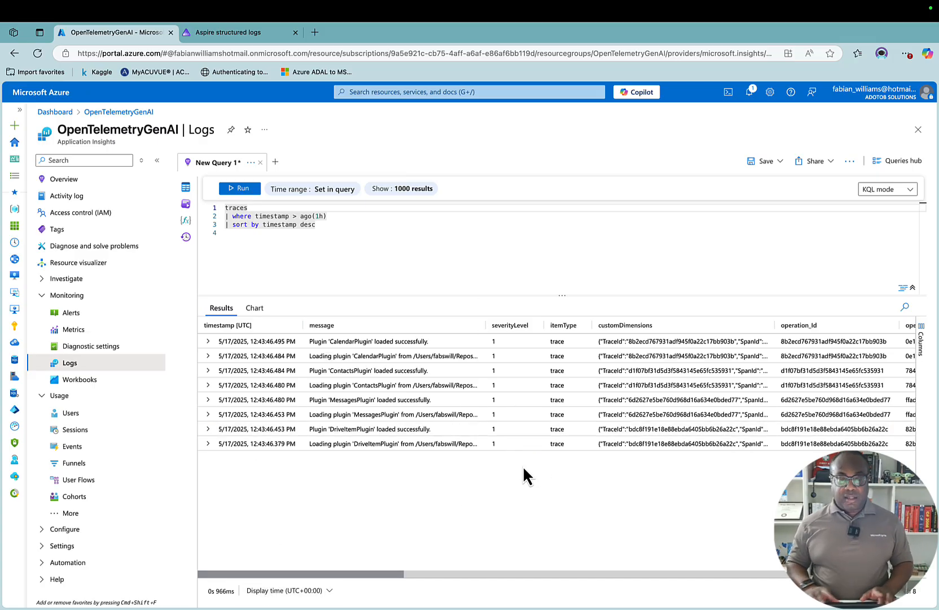
{"action": "left_click", "coordinate": [239, 47]}
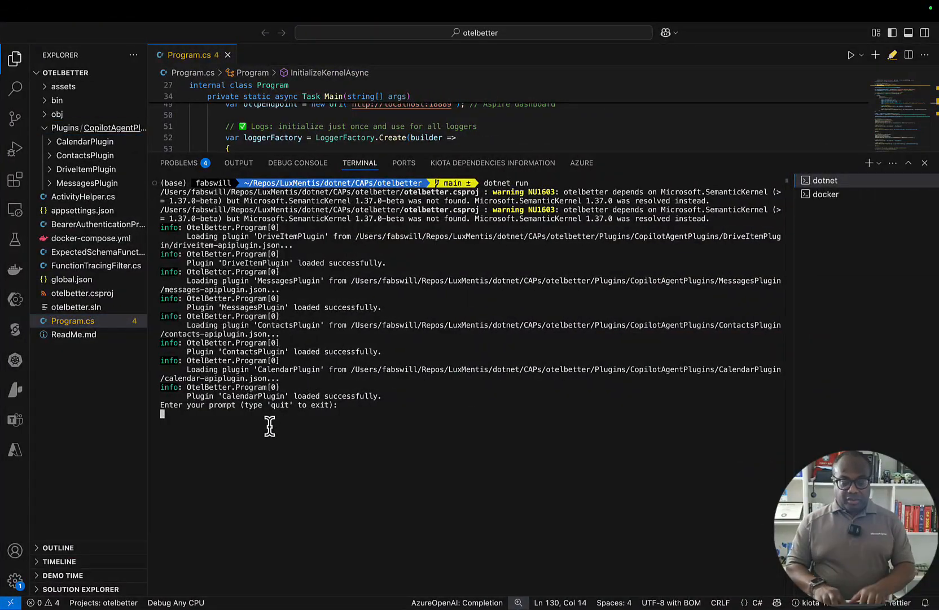
Submit the prompt 'what can you tell me about my contact keyser soze'
{"action": "type", "text": "what"}
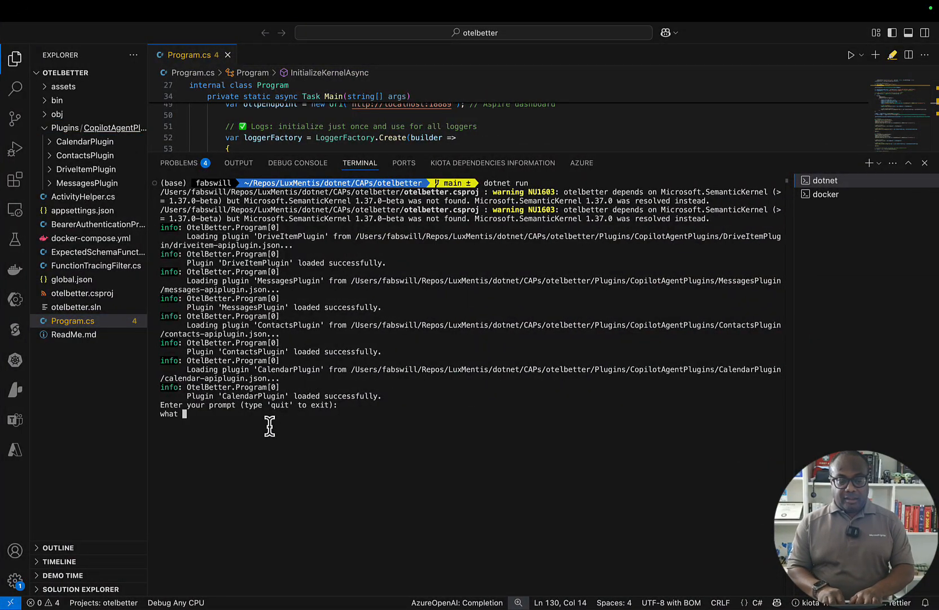
{"action": "type", "text": "can you tell me"}
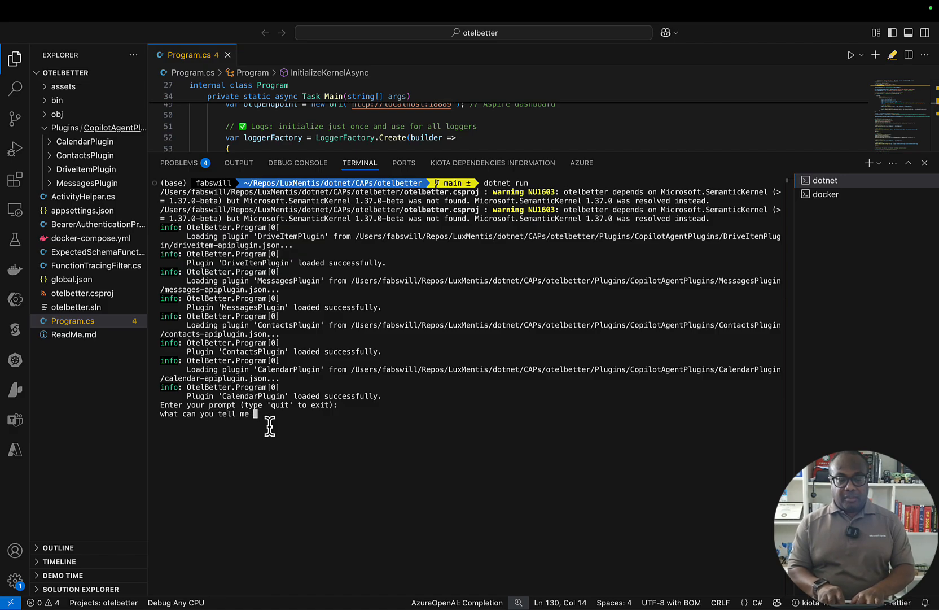
{"action": "type", "text": "about my contact"}
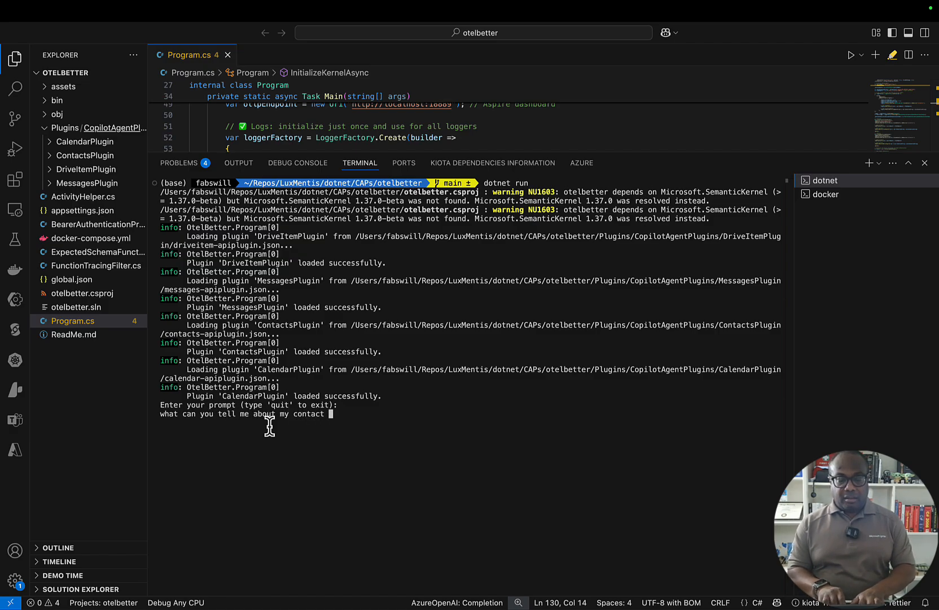
{"action": "type", "text": "keyser s"}
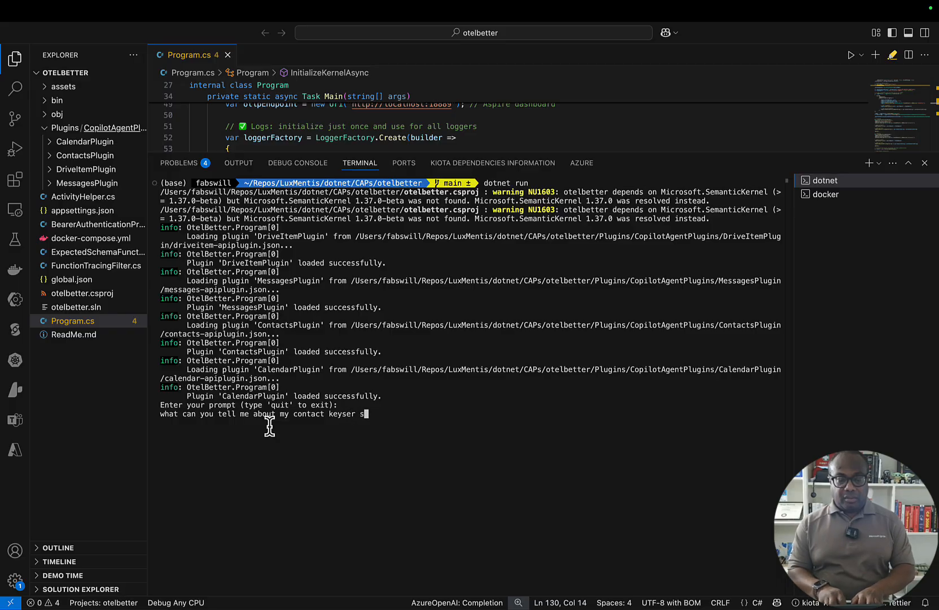
{"action": "type", "text": "oze"}
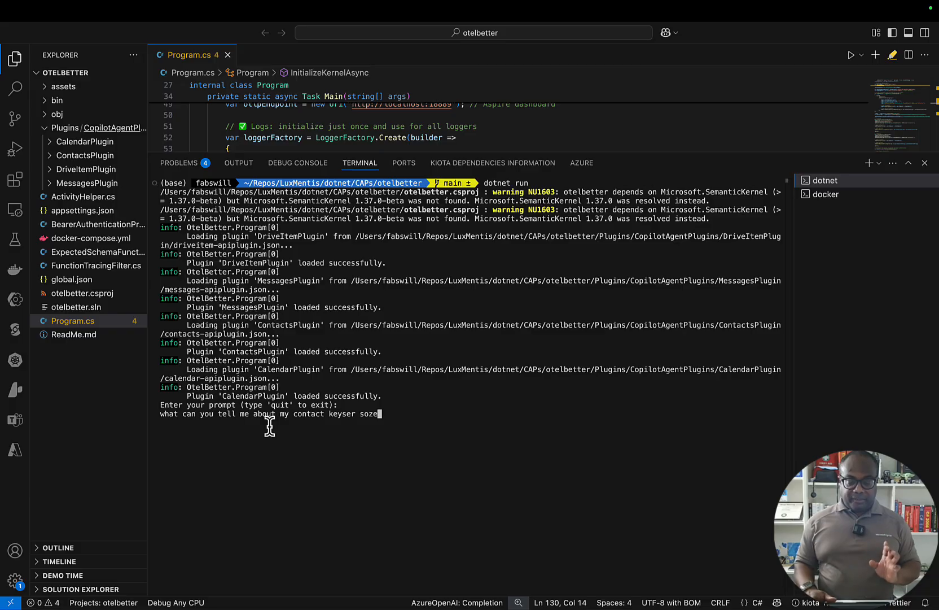
{"action": "key", "text": "Return"}
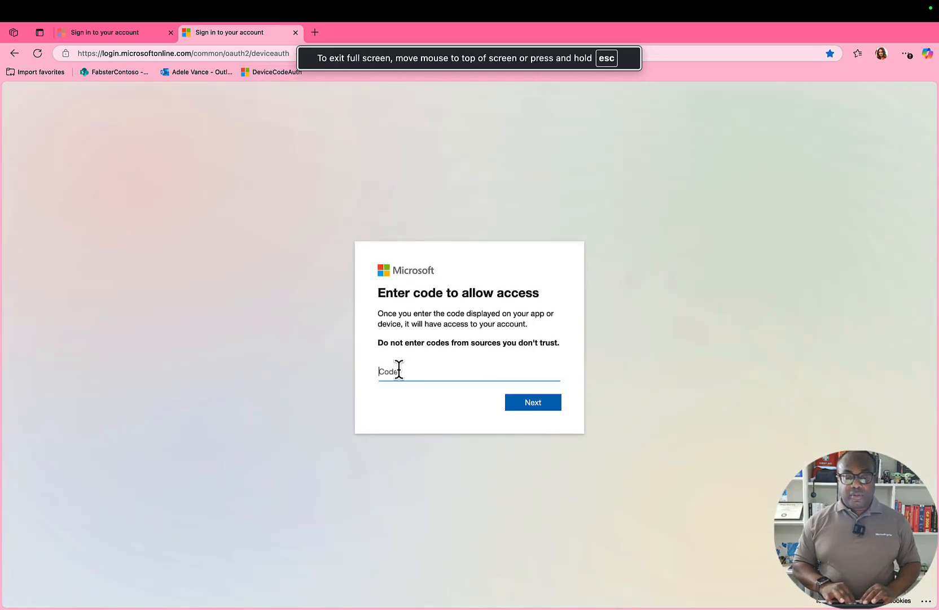
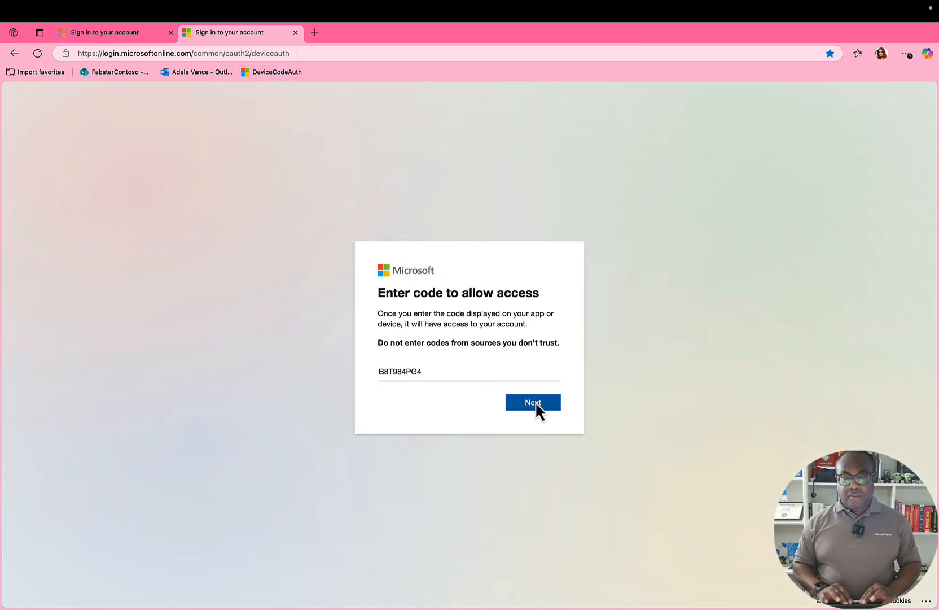
{"action": "left_click", "coordinate": [531, 401]}
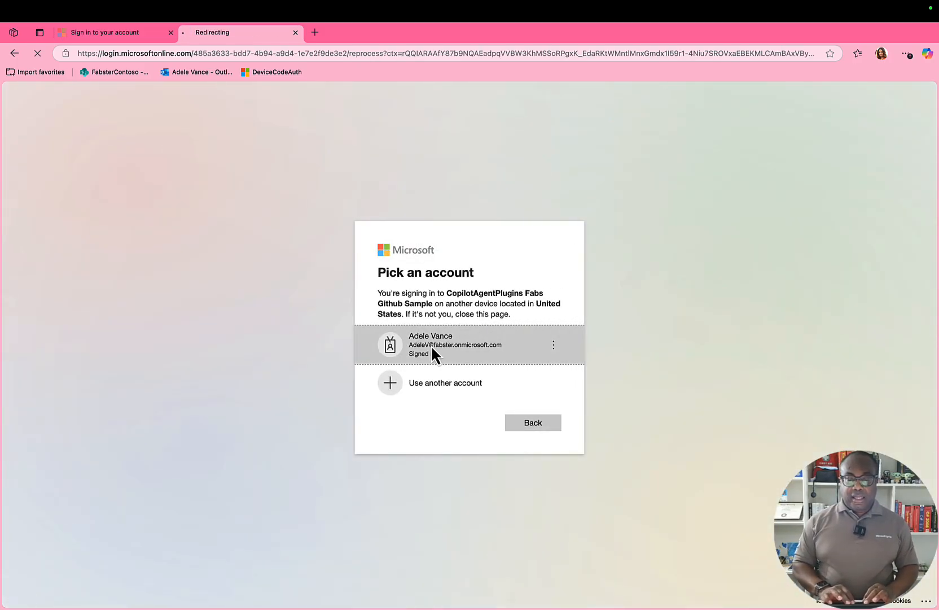
{"action": "left_click", "coordinate": [469, 344]}
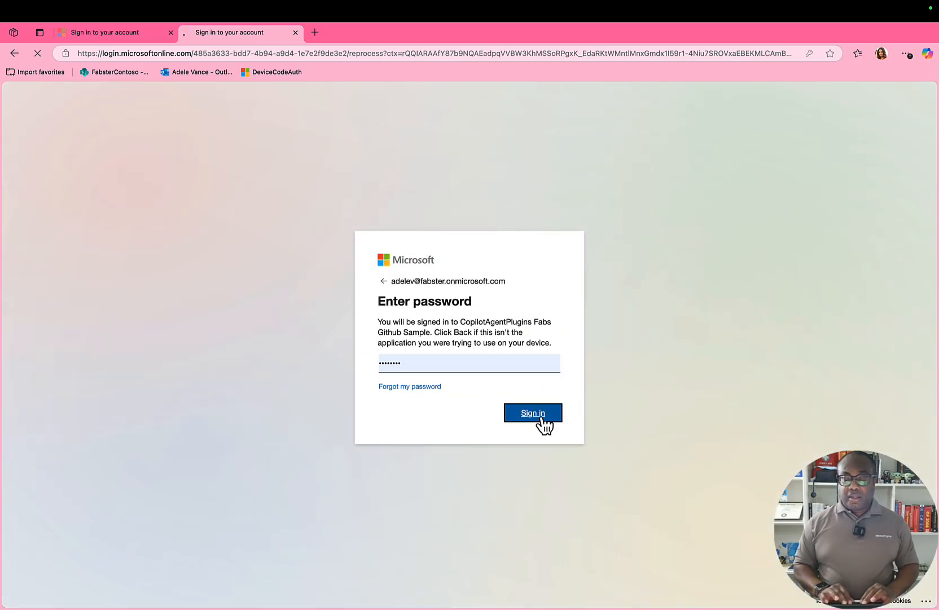
{"action": "left_click", "coordinate": [532, 413]}
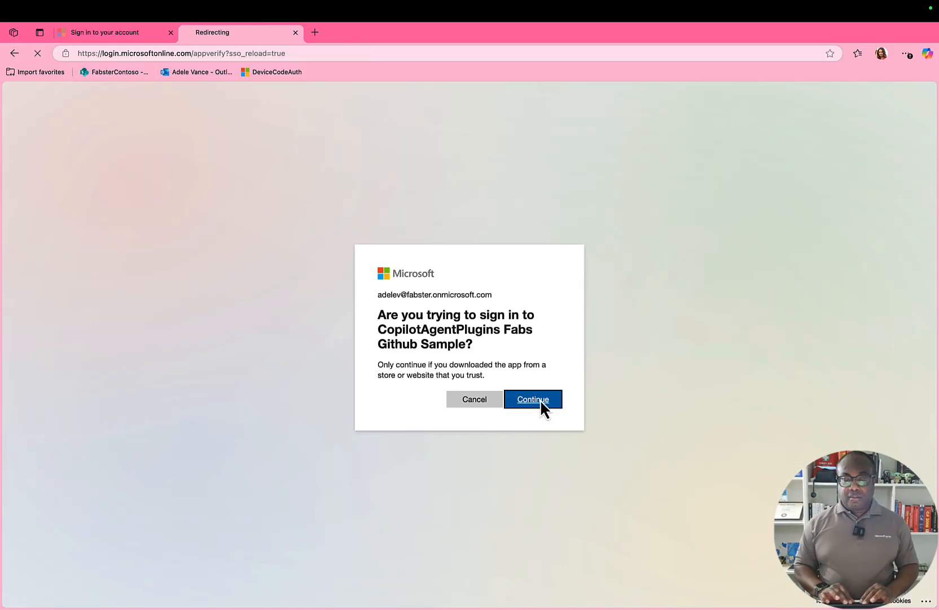
{"action": "left_click", "coordinate": [532, 399]}
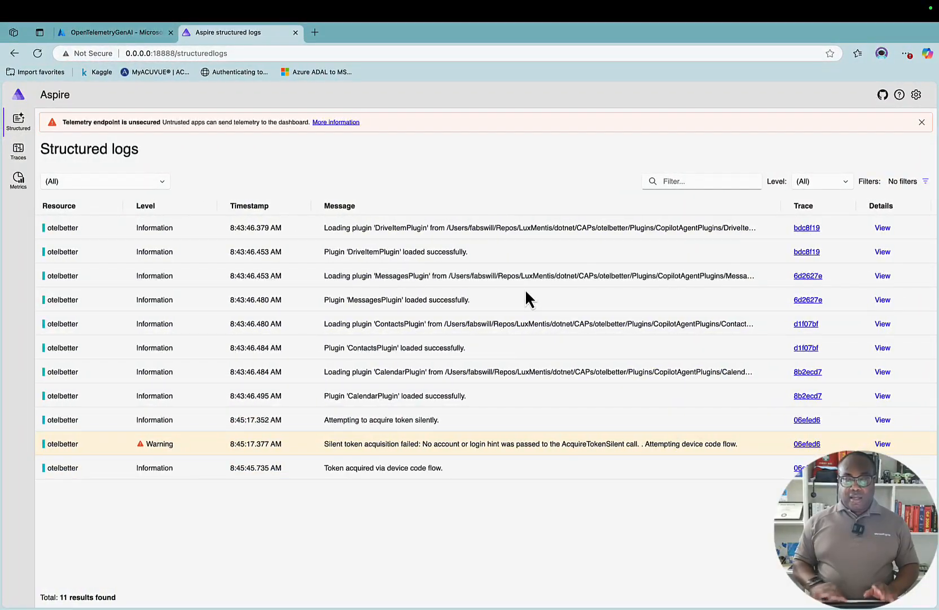
{"action": "mouse_move", "coordinate": [438, 489]}
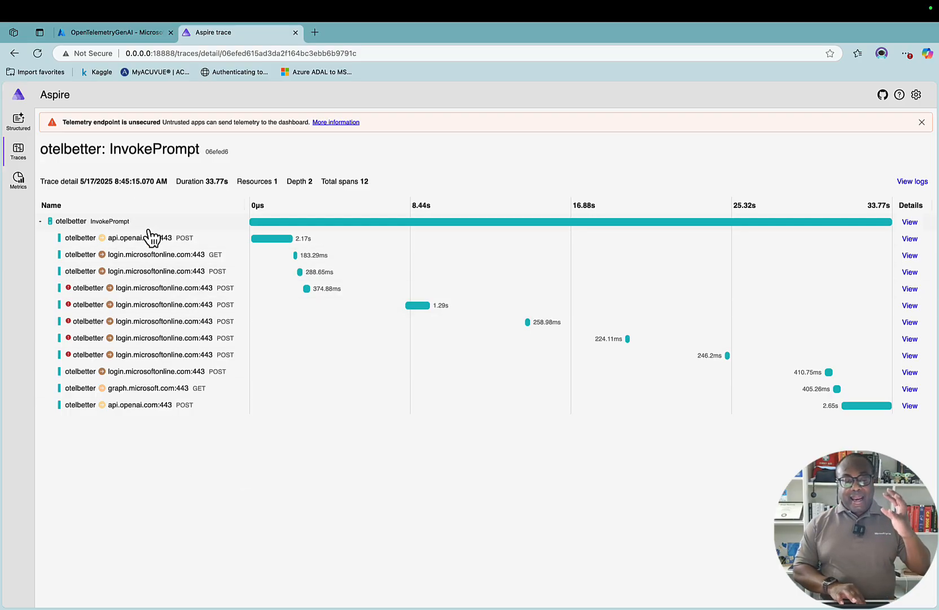
{"action": "mouse_move", "coordinate": [167, 262]}
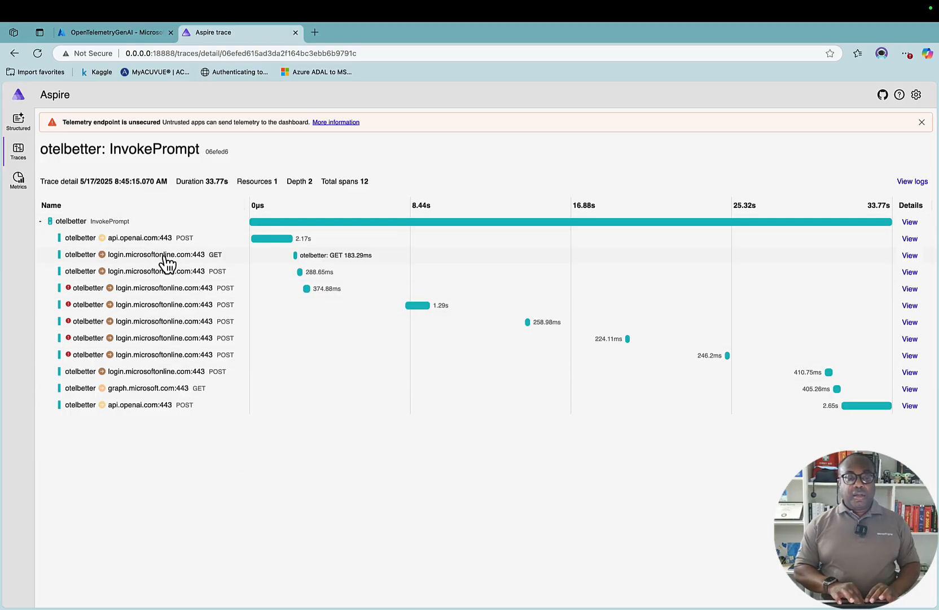
{"action": "mouse_move", "coordinate": [190, 293]}
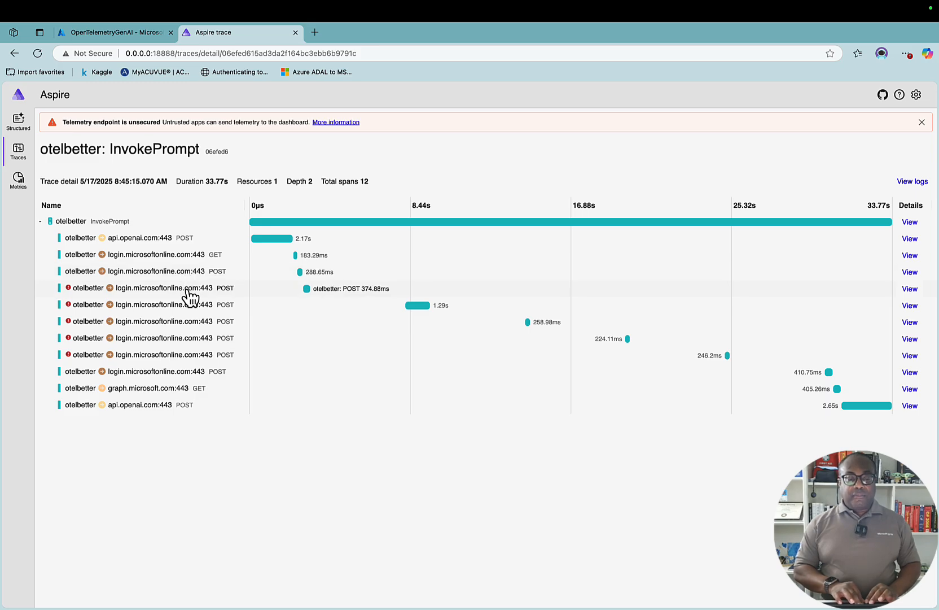
{"action": "mouse_move", "coordinate": [212, 376]}
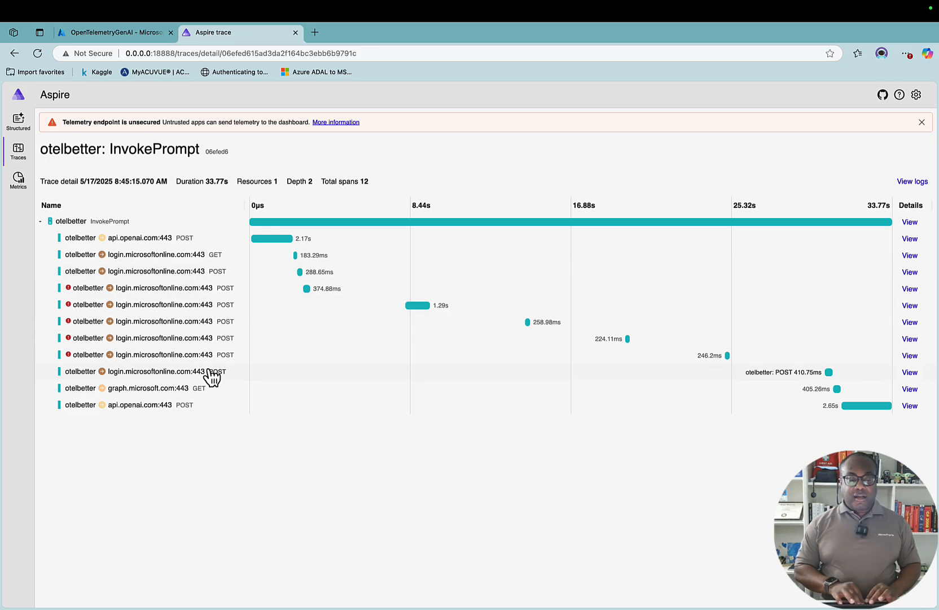
{"action": "mouse_move", "coordinate": [186, 395]}
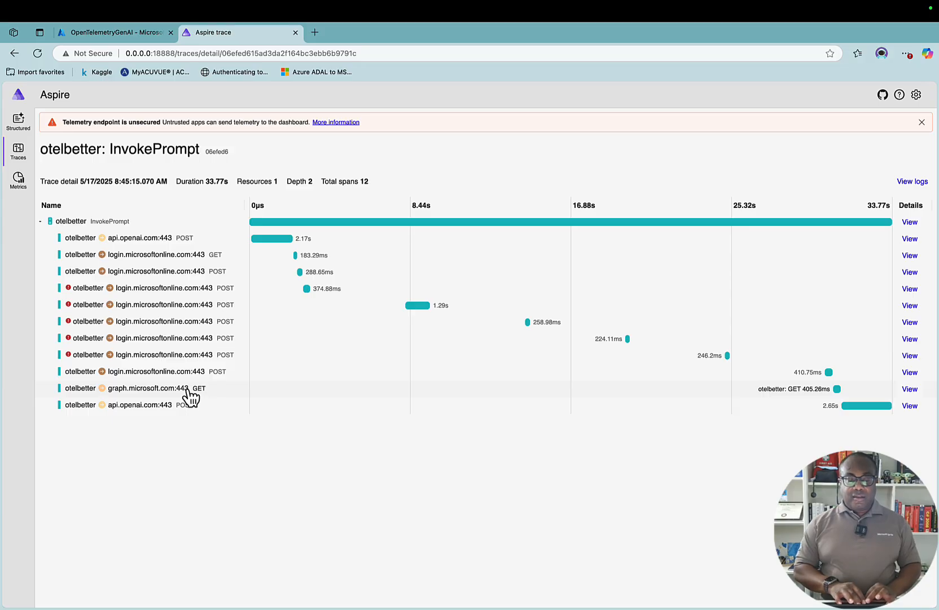
{"action": "left_click", "coordinate": [910, 388]}
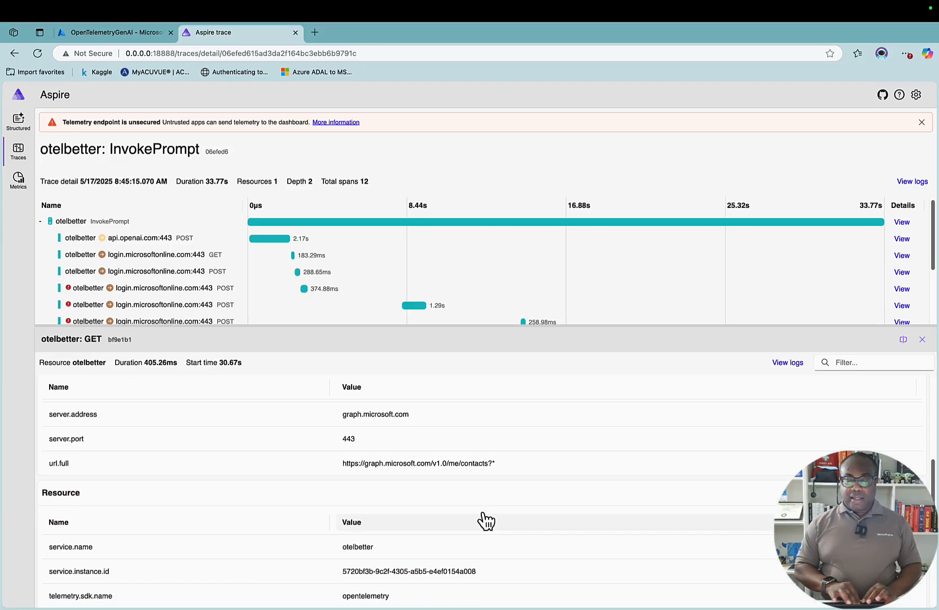
{"action": "scroll", "scroll_direction": "down", "scroll_amount": 3}
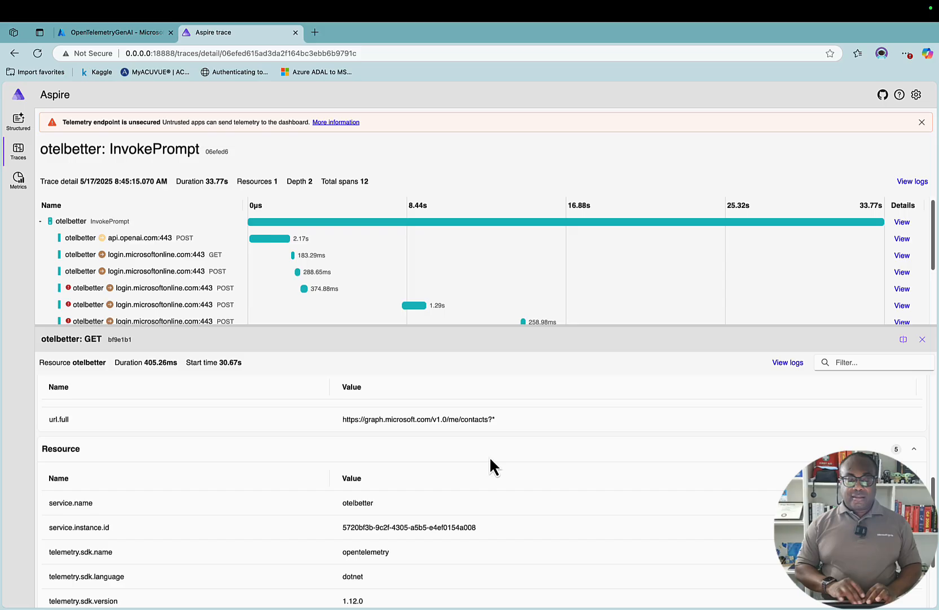
{"action": "left_click", "coordinate": [923, 339]}
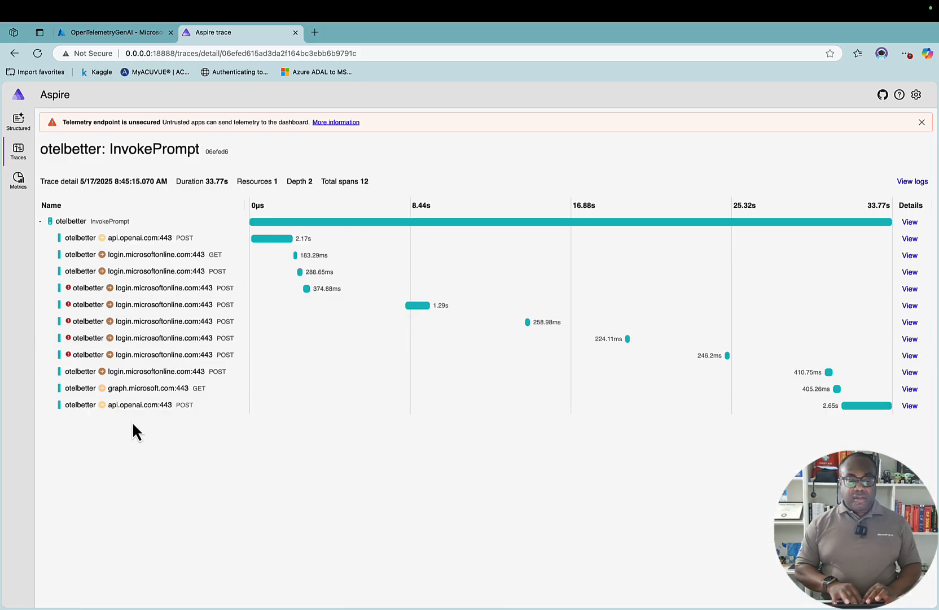
{"action": "left_click", "coordinate": [909, 405]}
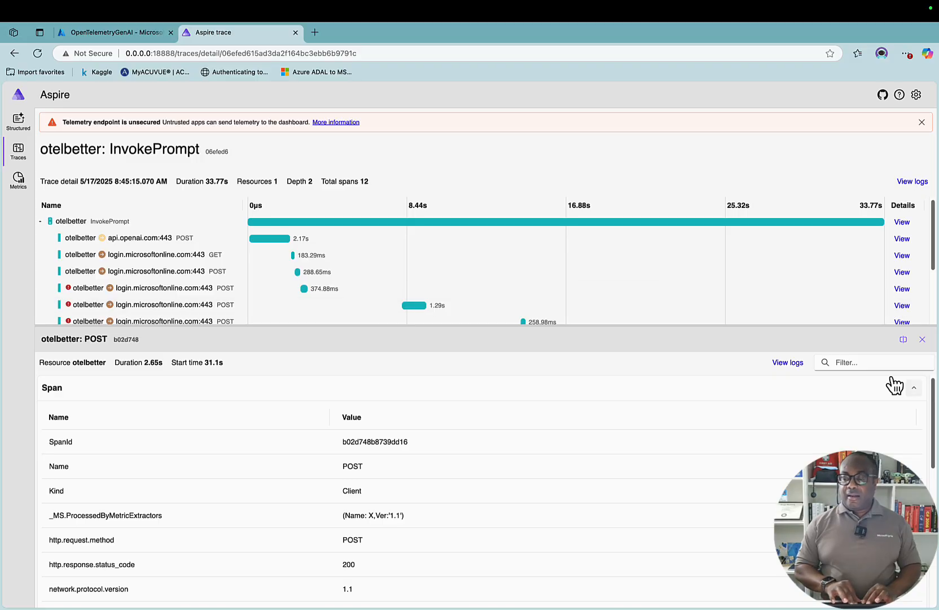
{"action": "left_click", "coordinate": [923, 338]}
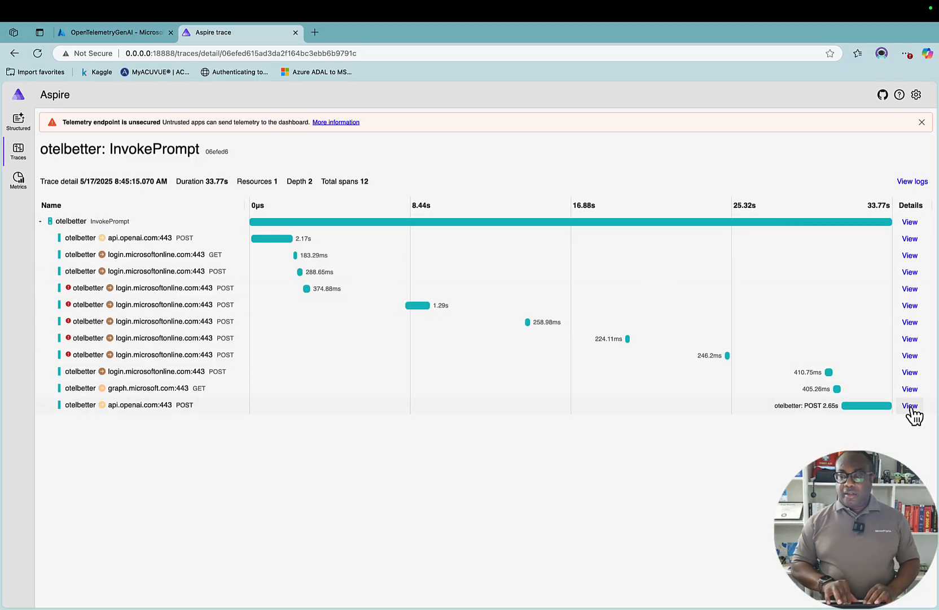
{"action": "left_click", "coordinate": [910, 405]}
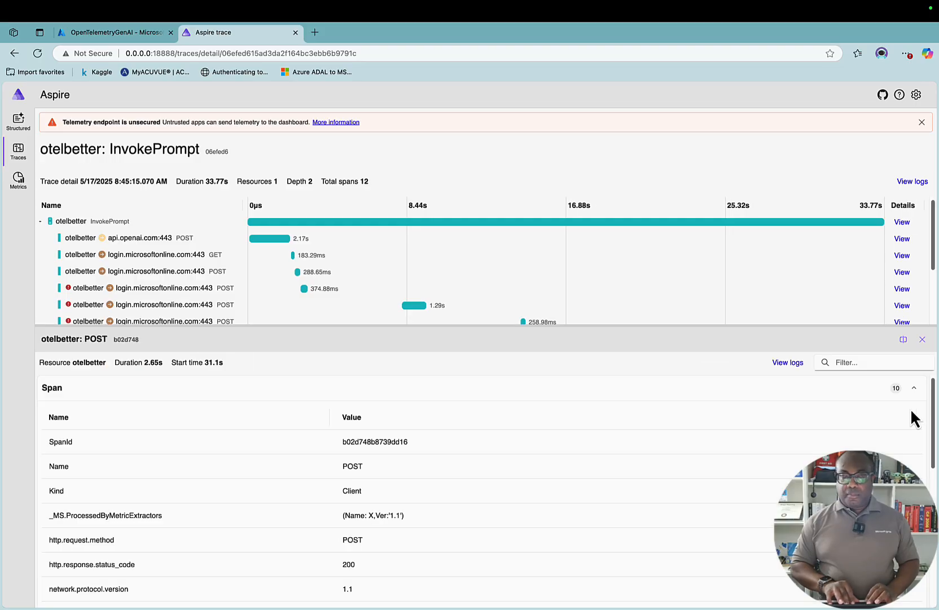
{"action": "left_click", "coordinate": [923, 339]}
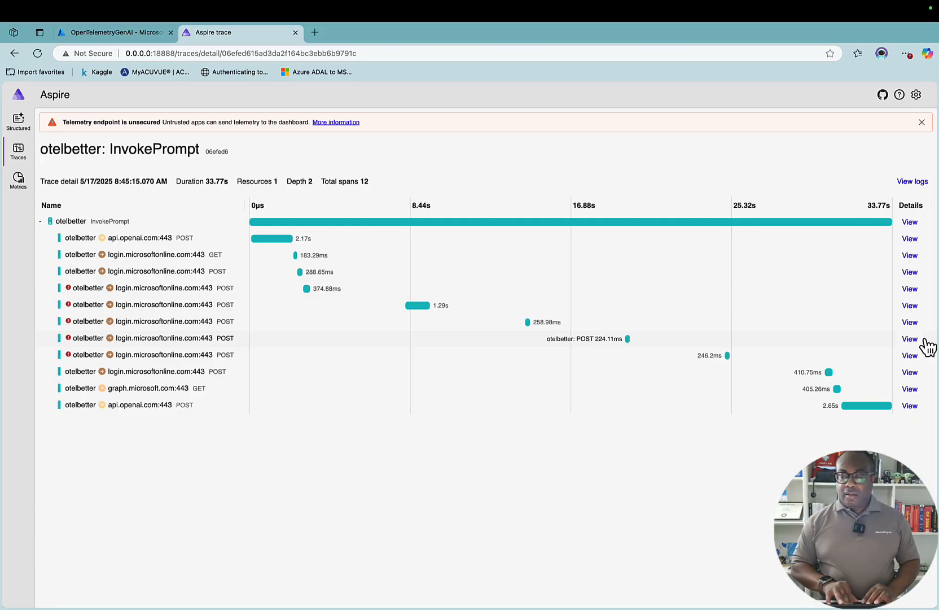
After the traces list, chart otelbetter's http.client.request.duration metric under System.Net.Http
{"action": "left_click", "coordinate": [18, 149]}
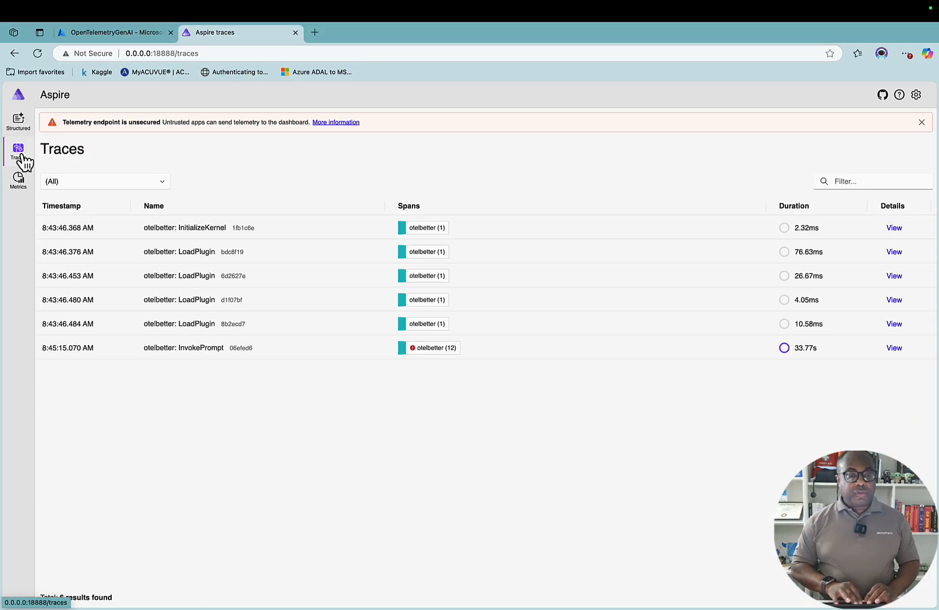
{"action": "mouse_move", "coordinate": [425, 375]}
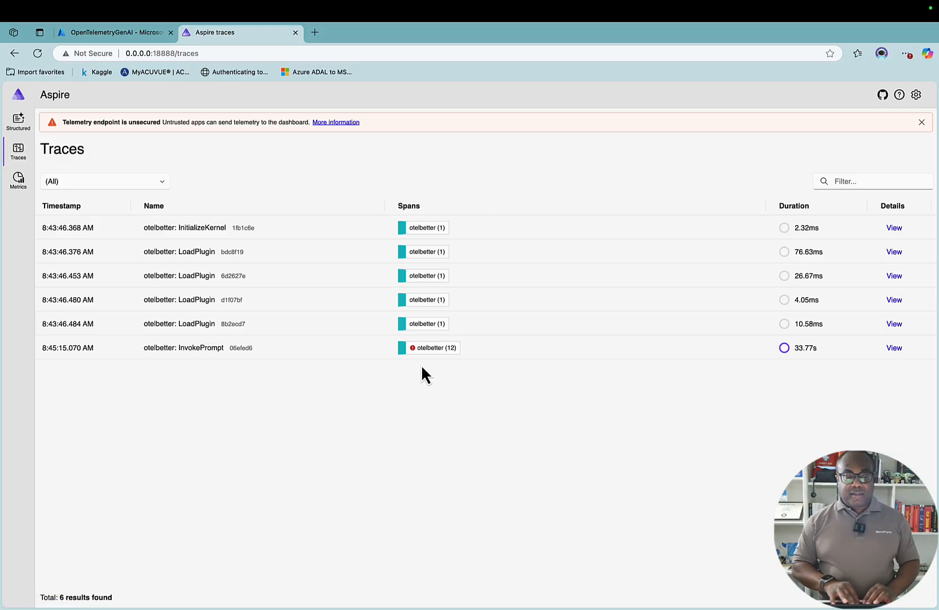
{"action": "mouse_move", "coordinate": [69, 140]}
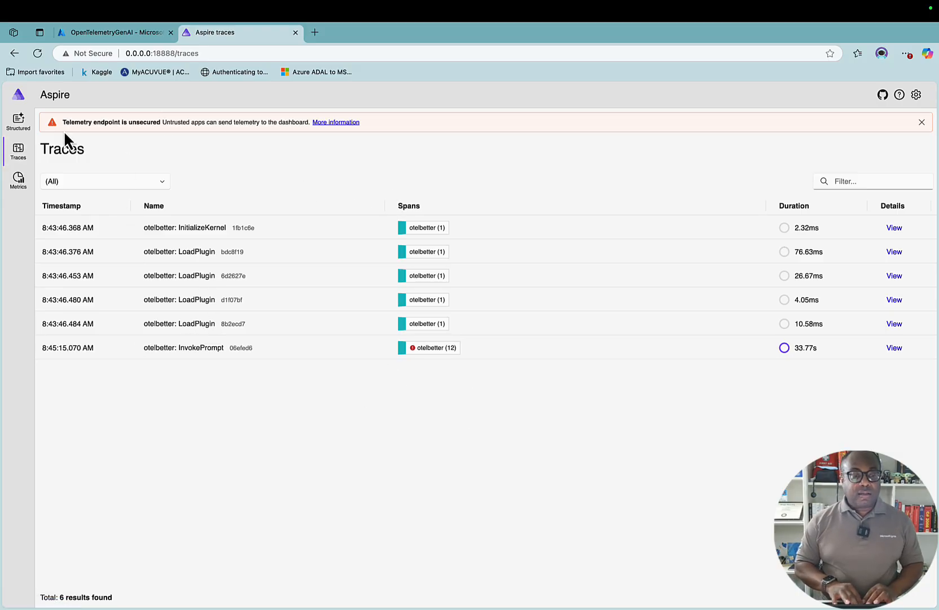
{"action": "mouse_move", "coordinate": [591, 264]}
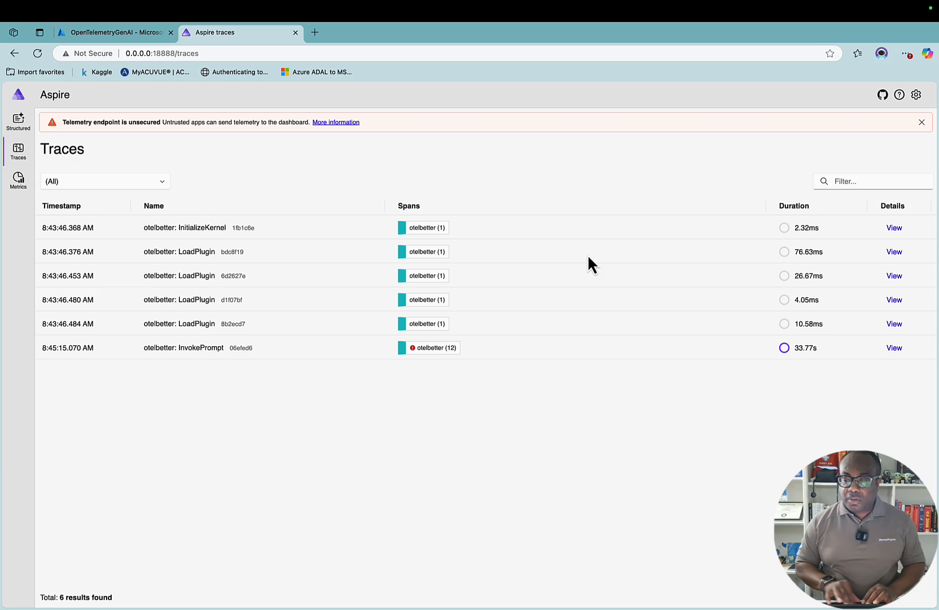
{"action": "mouse_move", "coordinate": [207, 341]}
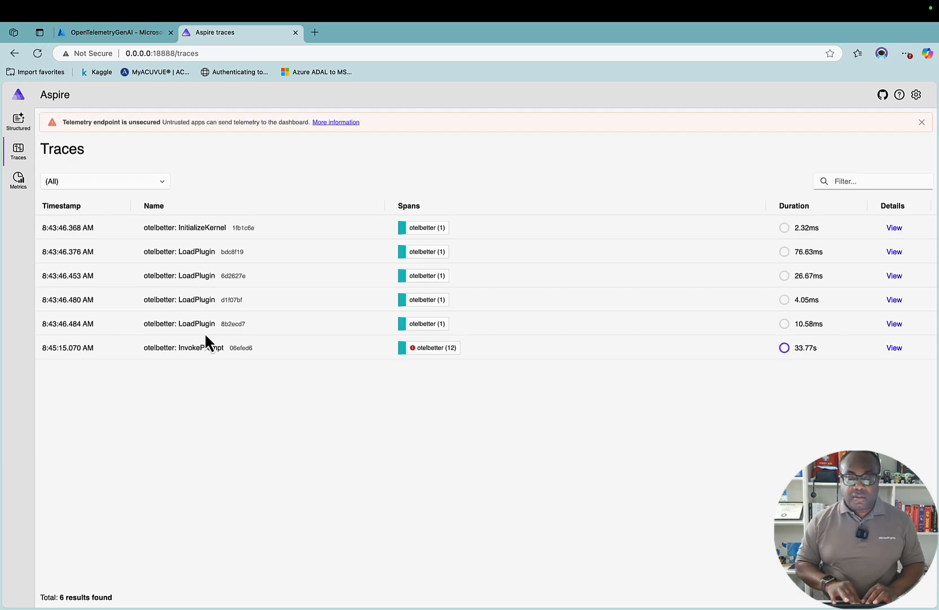
{"action": "left_click", "coordinate": [18, 181]}
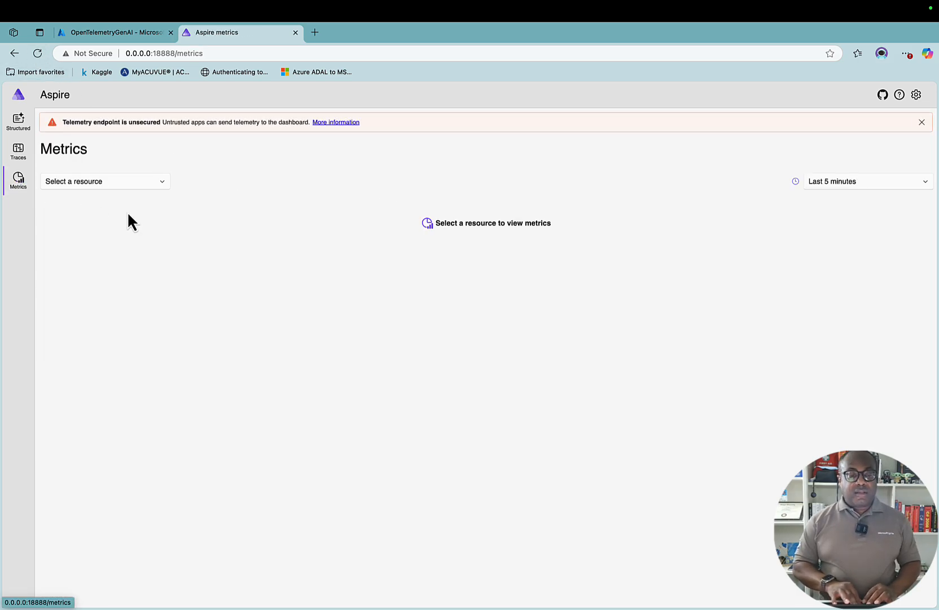
{"action": "left_click", "coordinate": [105, 181]}
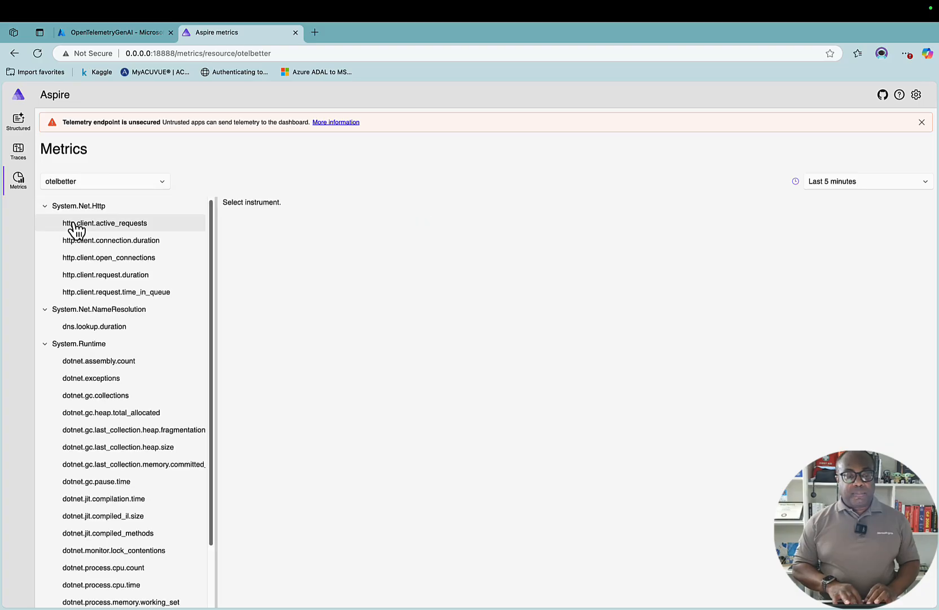
{"action": "left_click", "coordinate": [106, 274]}
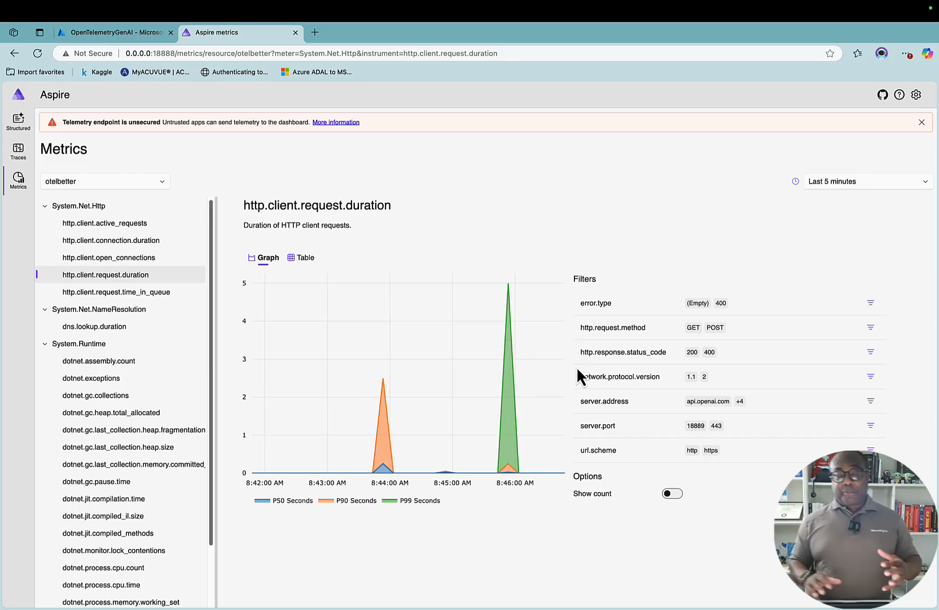
{"action": "mouse_move", "coordinate": [354, 293]}
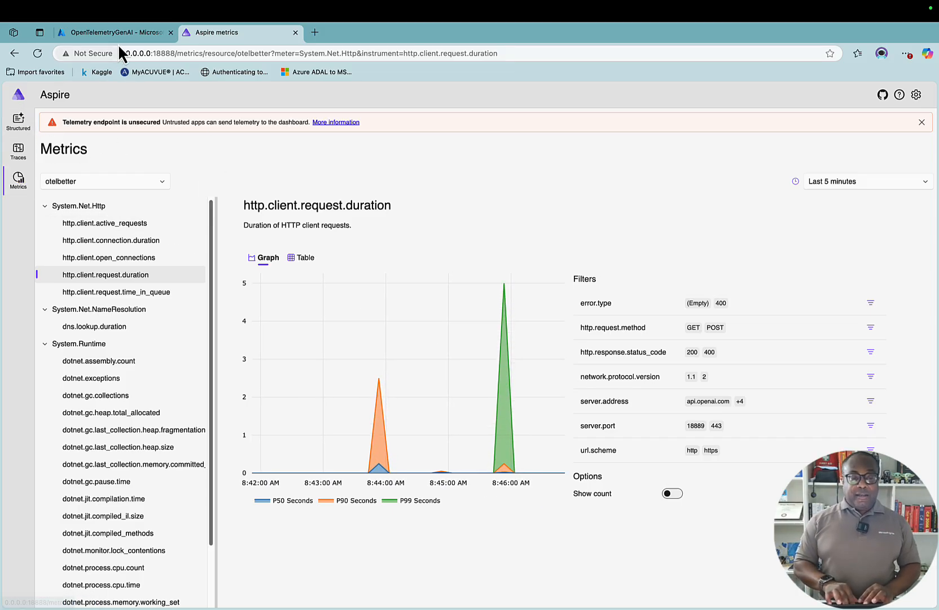
Rerun the 'Prompt completed' query from history in Application Insights, then begin a new agent question
{"action": "left_click", "coordinate": [114, 32]}
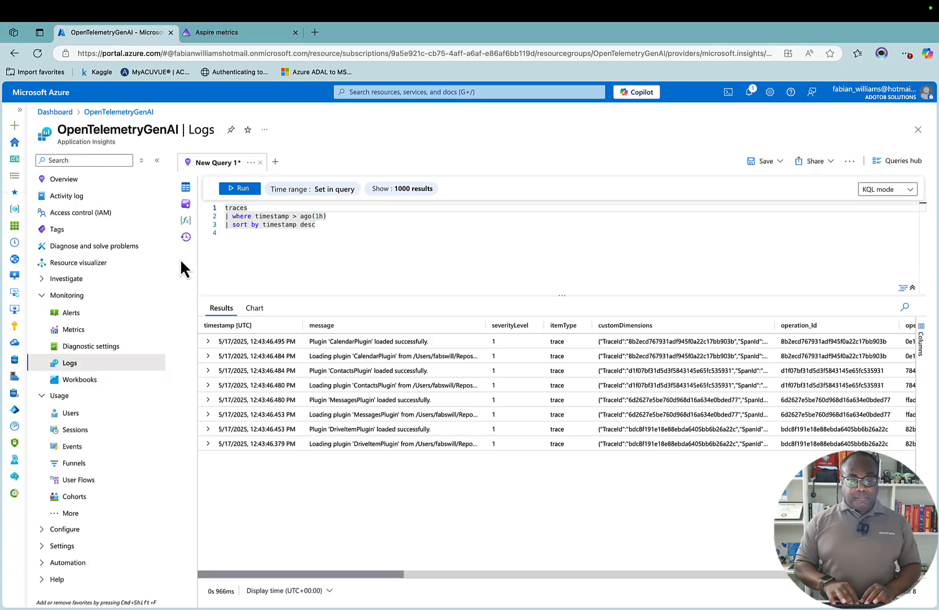
{"action": "left_click", "coordinate": [239, 188]}
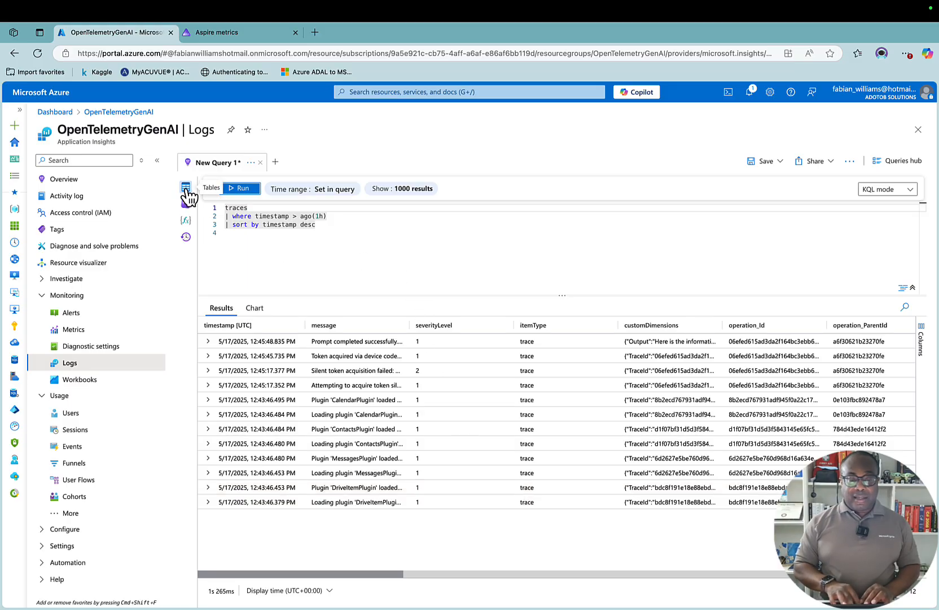
{"action": "left_click", "coordinate": [186, 236]}
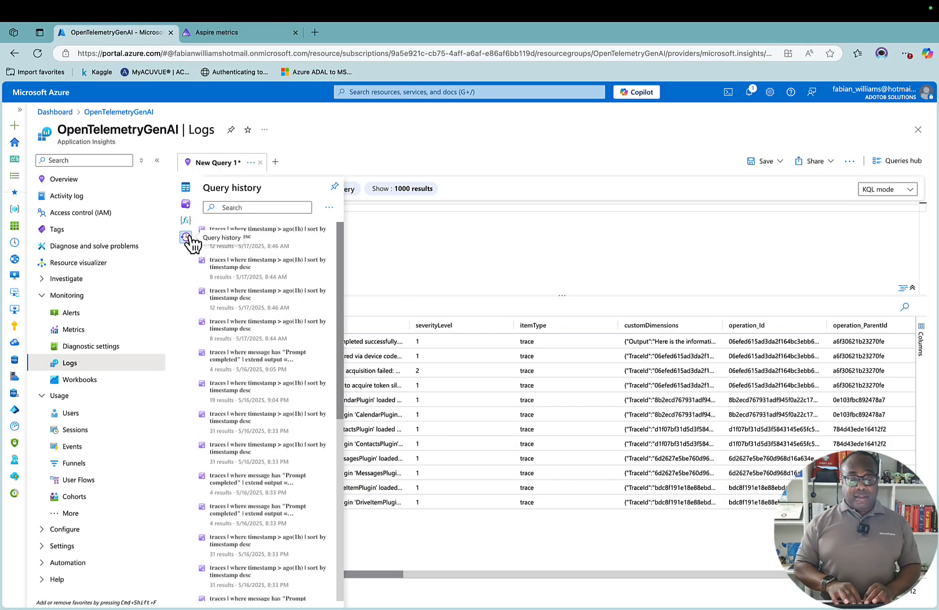
{"action": "mouse_move", "coordinate": [258, 323]}
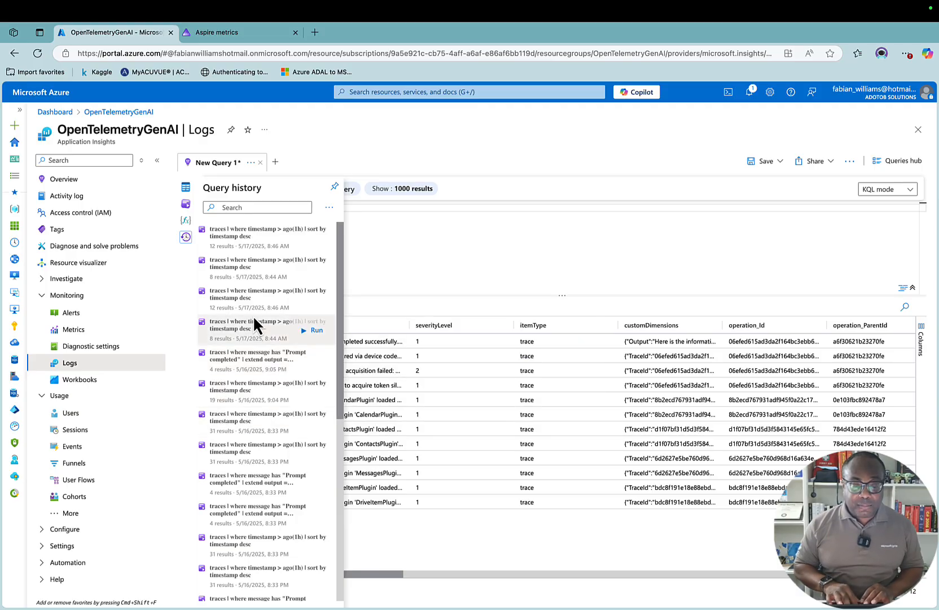
{"action": "mouse_move", "coordinate": [252, 269]}
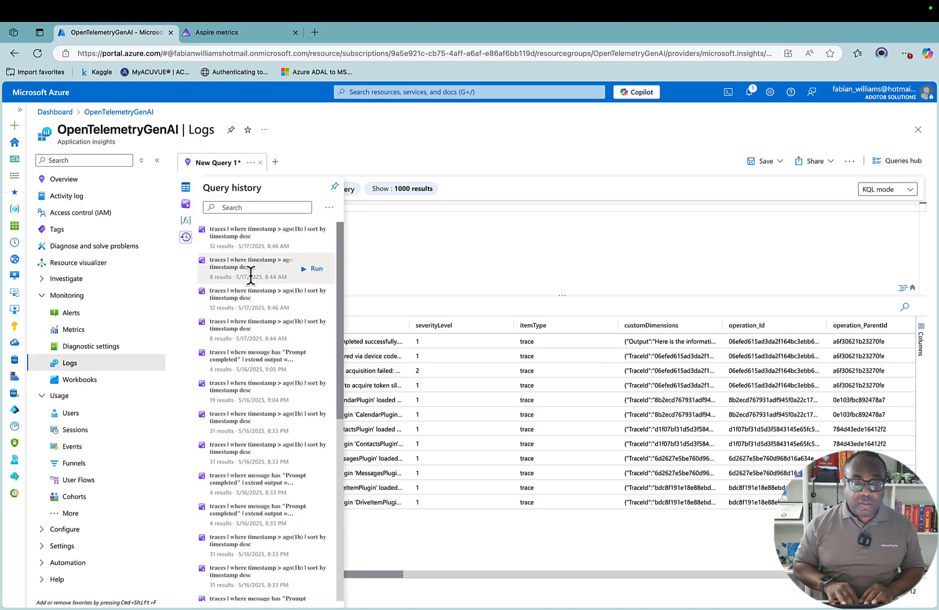
{"action": "mouse_move", "coordinate": [252, 356]}
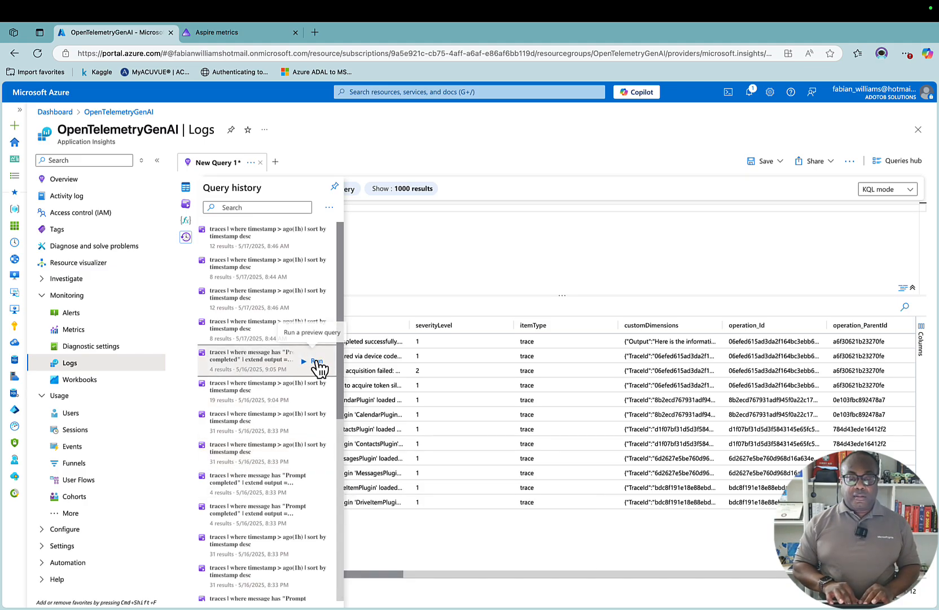
{"action": "left_click", "coordinate": [303, 362]}
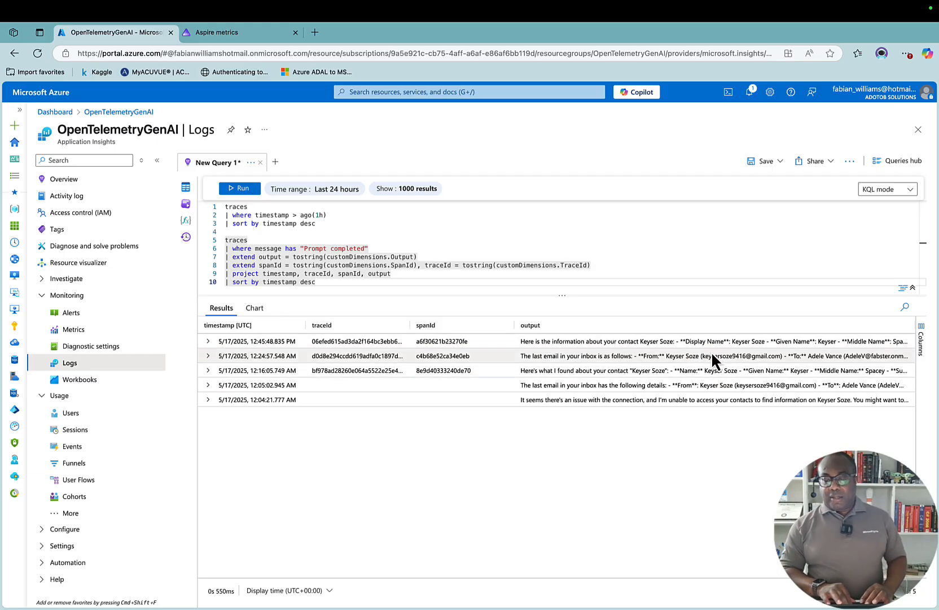
{"action": "mouse_move", "coordinate": [713, 454]}
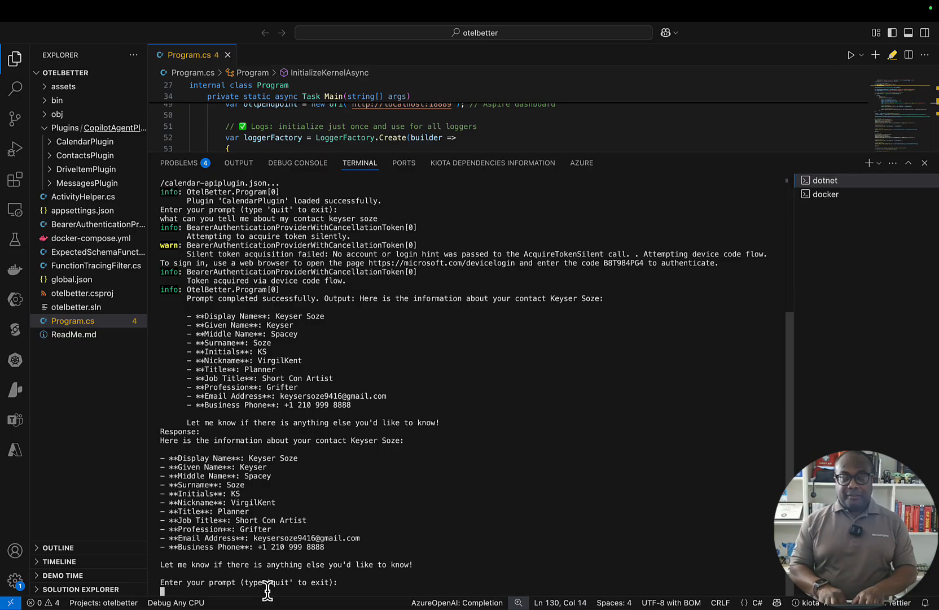
{"action": "type", "text": "whats in m"}
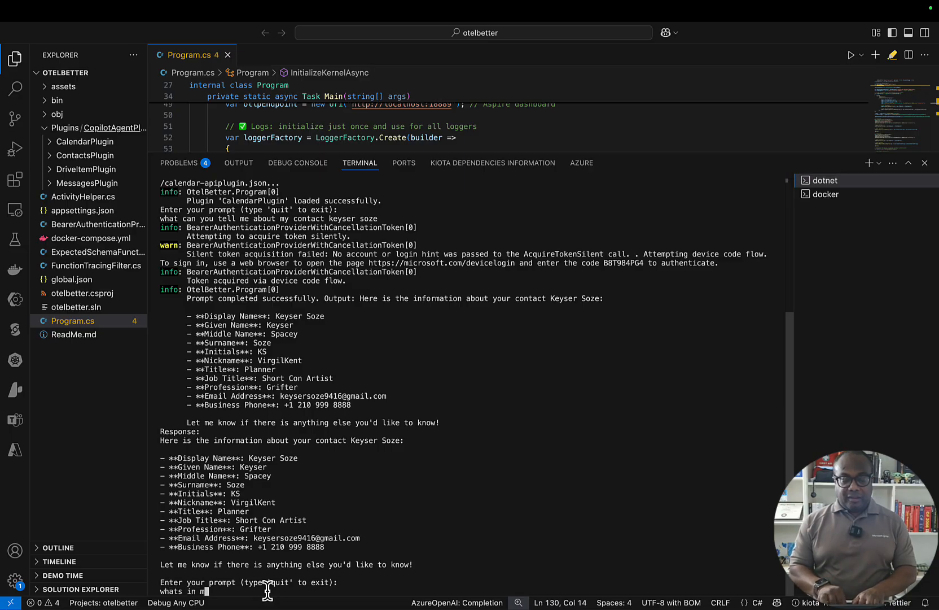
Ask the agent to summarize the latest email and send it to Keyser Soze, subject 'Explain this to me'/FYSA
{"action": "type", "text": "y"}
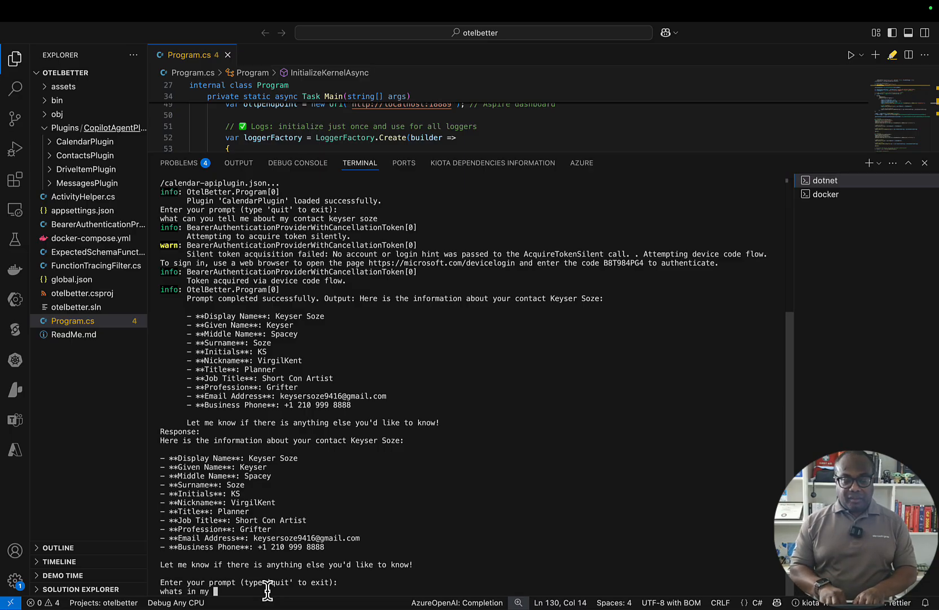
{"action": "key", "text": "Backspace"}
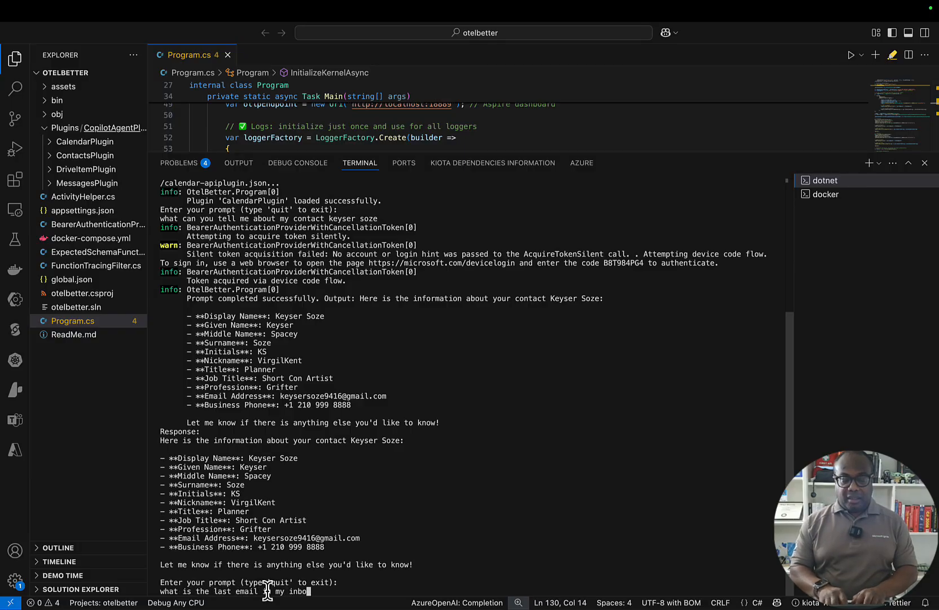
{"action": "type", "text": "pls"}
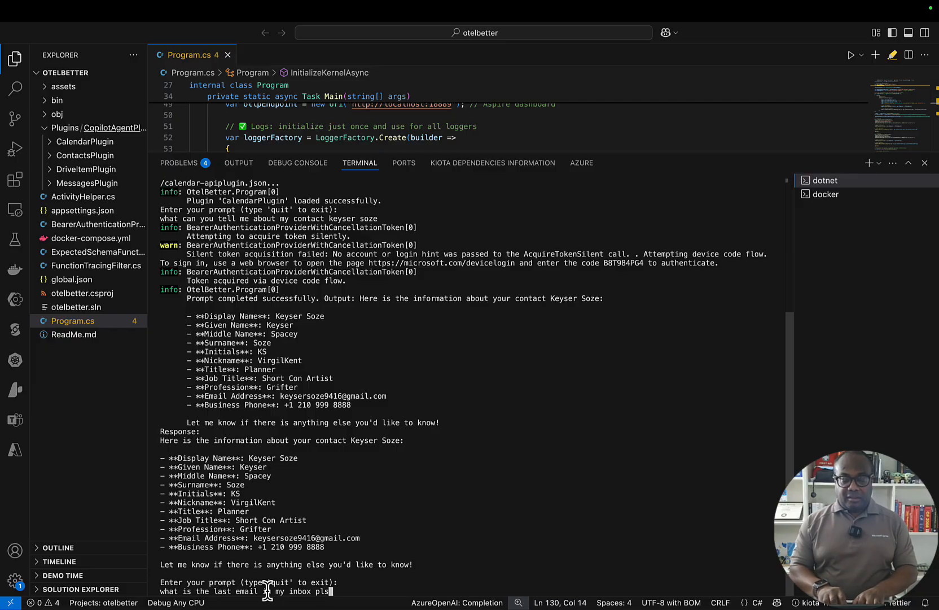
{"action": "type", "text": "please summarize and send an"}
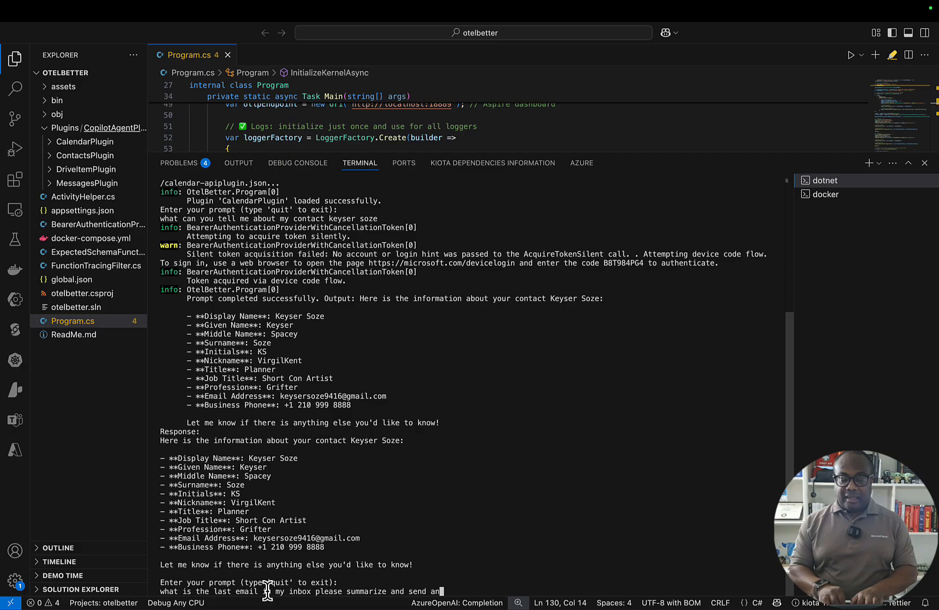
{"action": "type", "text": "email to"}
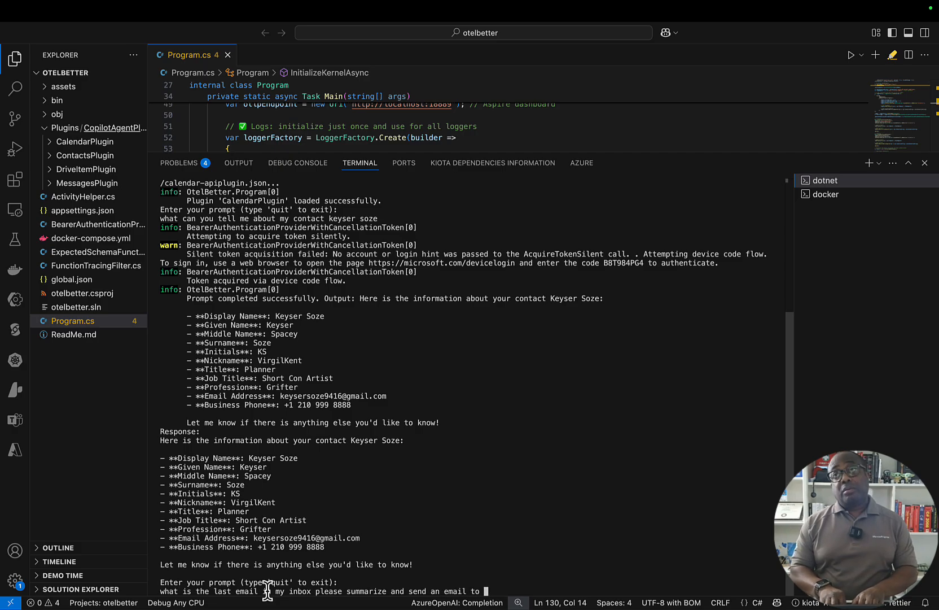
{"action": "type", "text": "keyser soze with a submt o"}
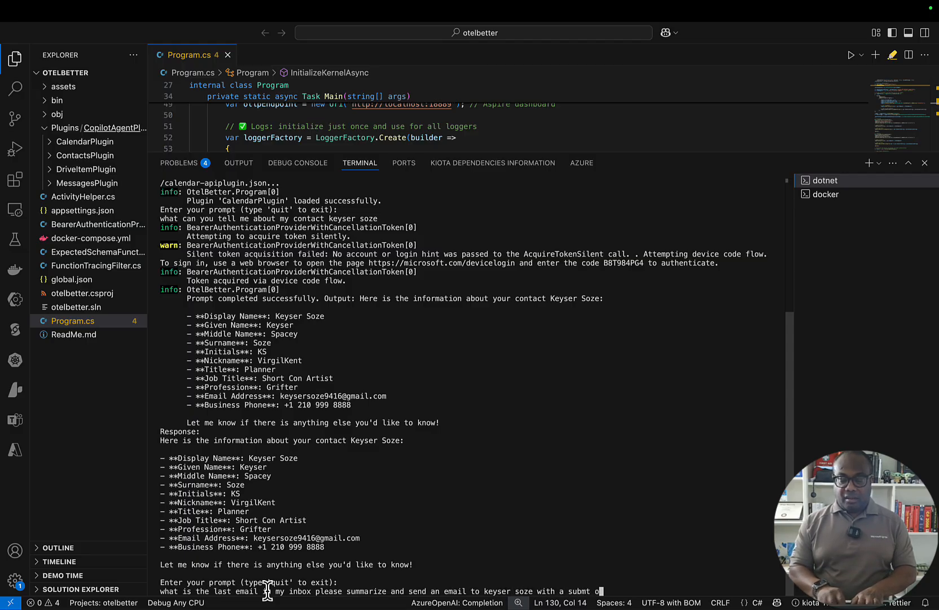
{"action": "type", "text": "subject of"}
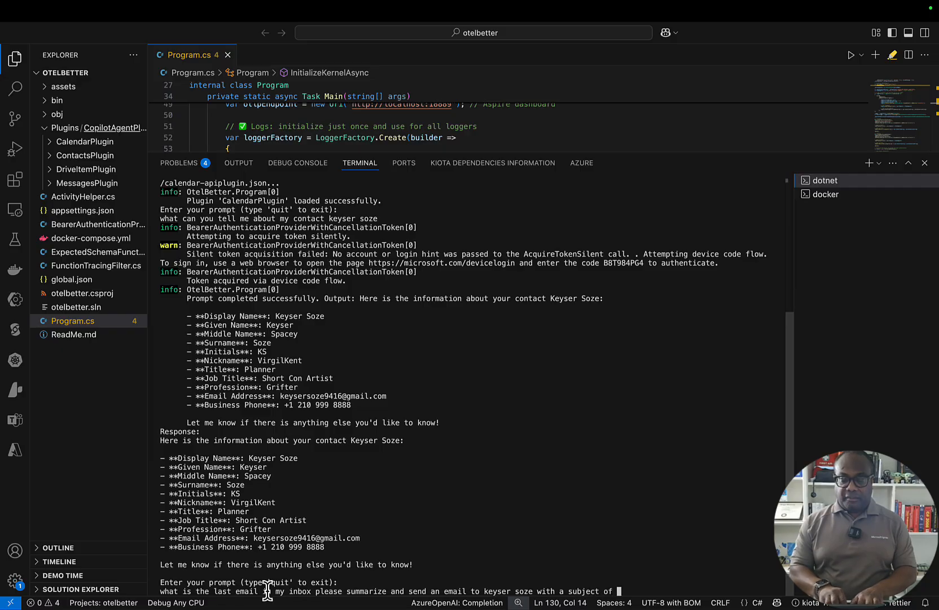
{"action": "type", "text": "\""}
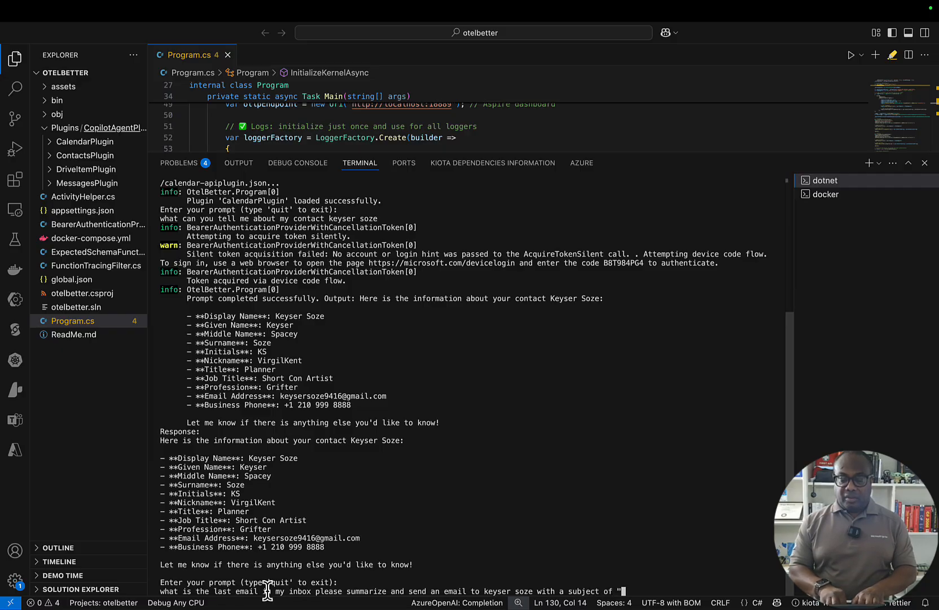
{"action": "type", "text": "Explain this to me"}
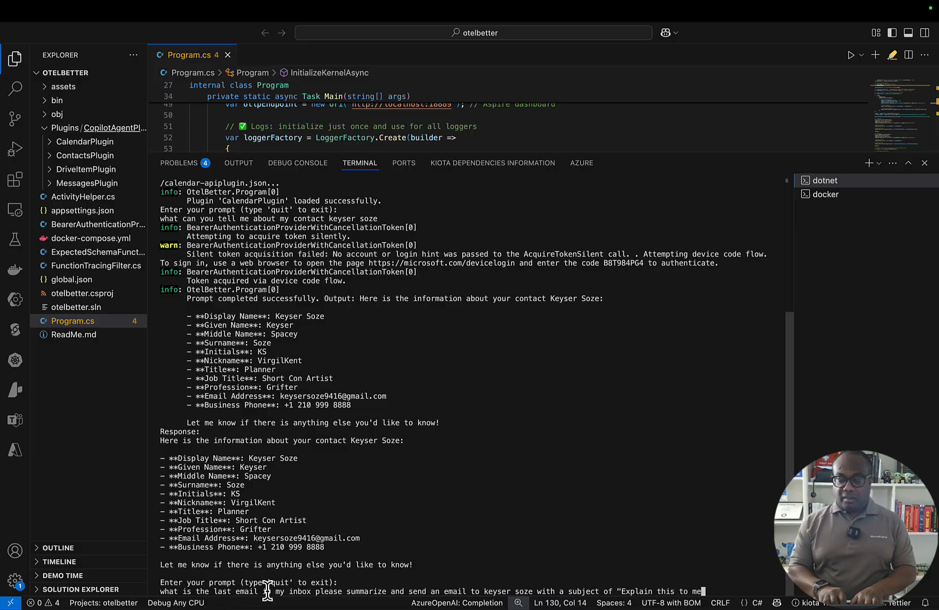
{"action": "type", "text": "FYSA"}
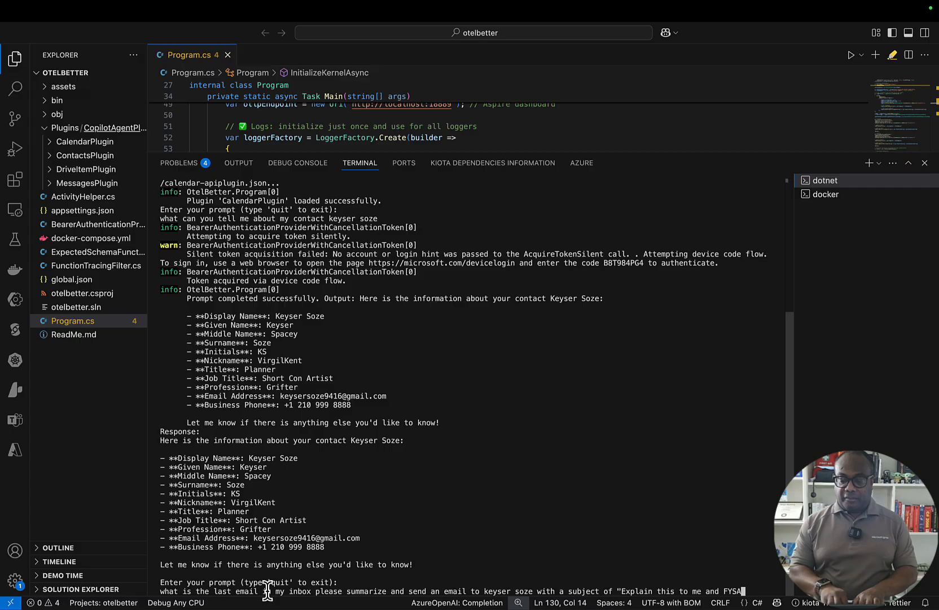
{"action": "type", "text": "\""}
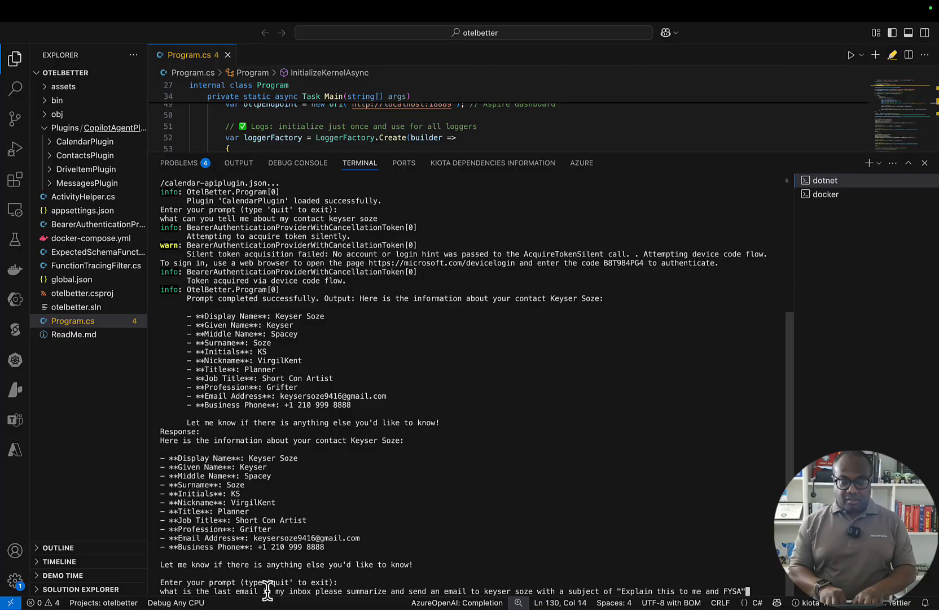
{"action": "type", "text": "with with the summary as body"}
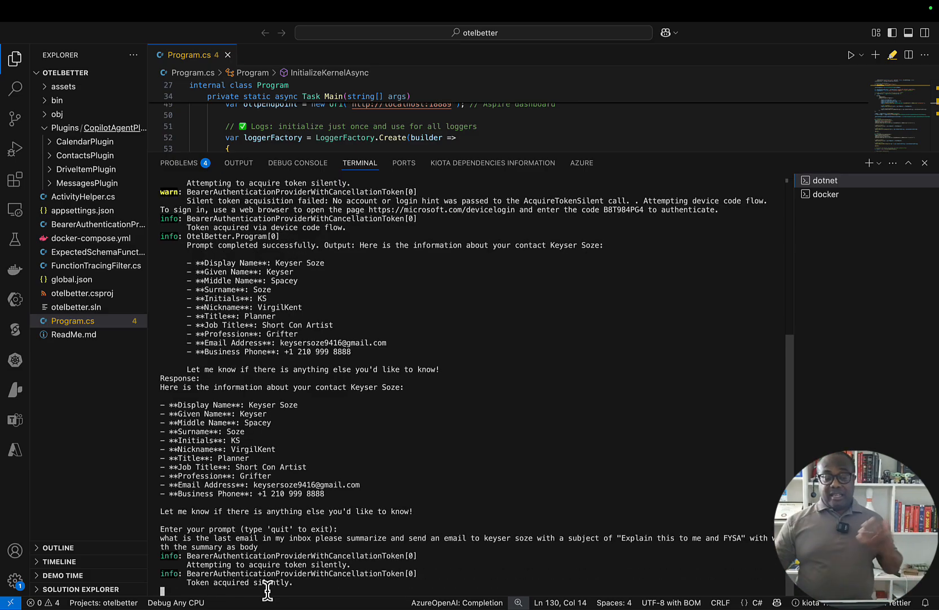
Scroll to the agent's confirmation that the summary was forwarded to Keyser Soze under 'FYSA'
{"action": "scroll", "scroll_direction": "down", "scroll_amount": 3}
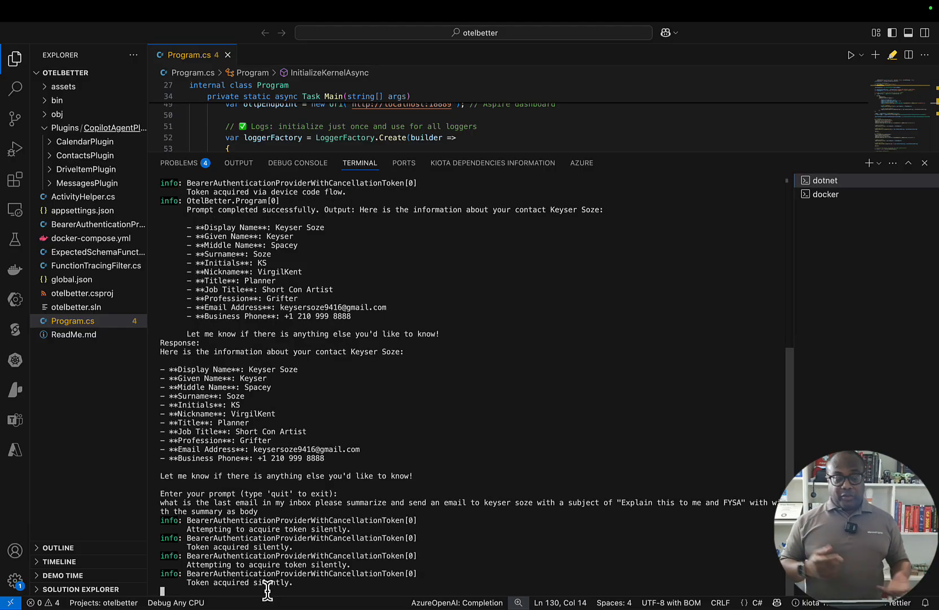
{"action": "scroll", "scroll_direction": "down", "scroll_amount": 3}
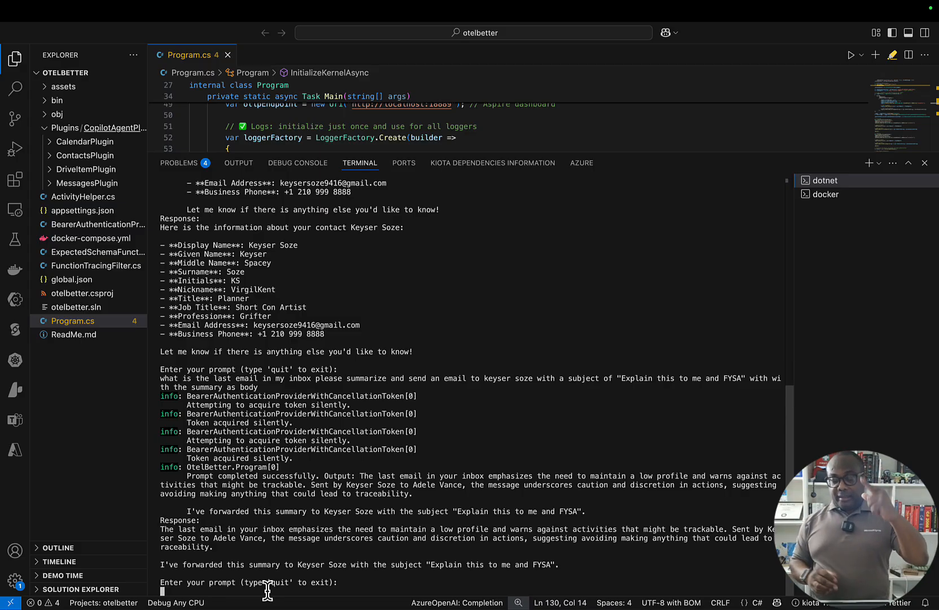
{"action": "mouse_move", "coordinate": [309, 496]}
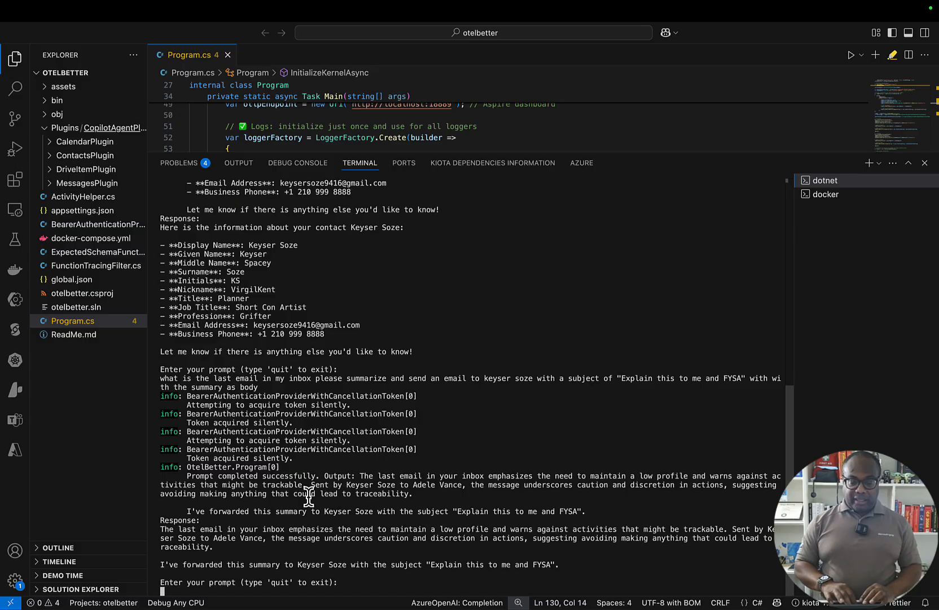
{"action": "mouse_move", "coordinate": [399, 590]}
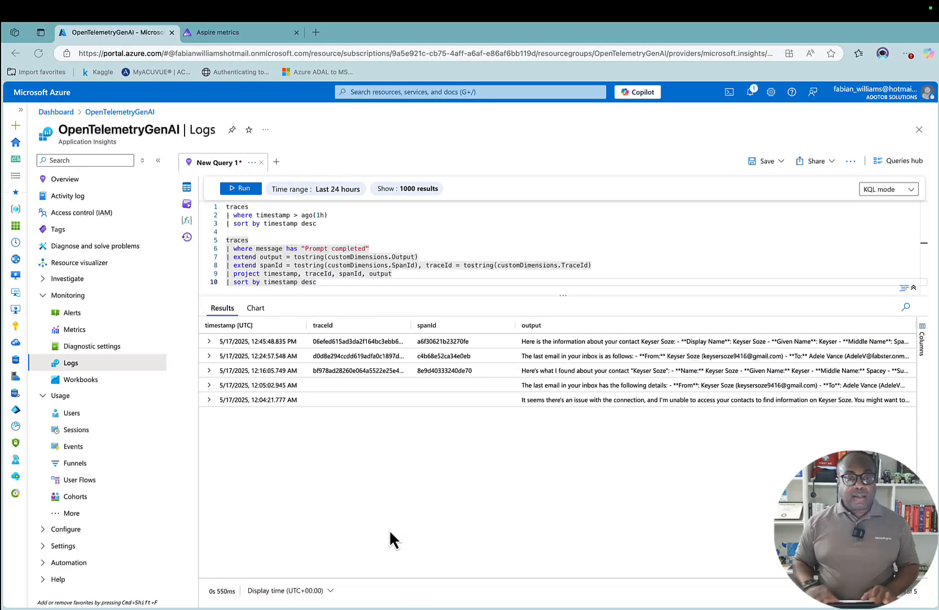
Review the email-summary prompt's structured logs in Aspire Dashboard, then bring up the Traces list
{"action": "left_click", "coordinate": [241, 32]}
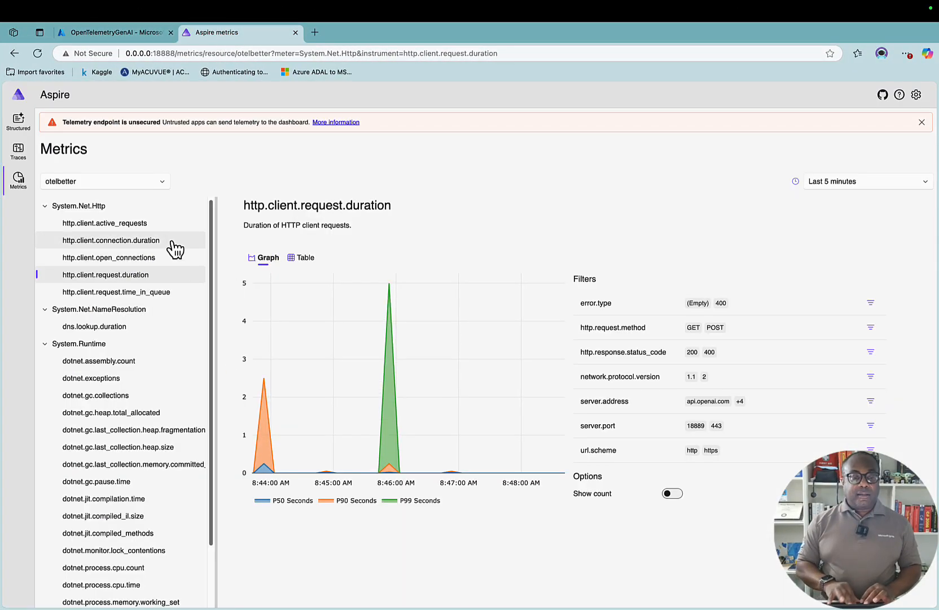
{"action": "mouse_move", "coordinate": [18, 150]}
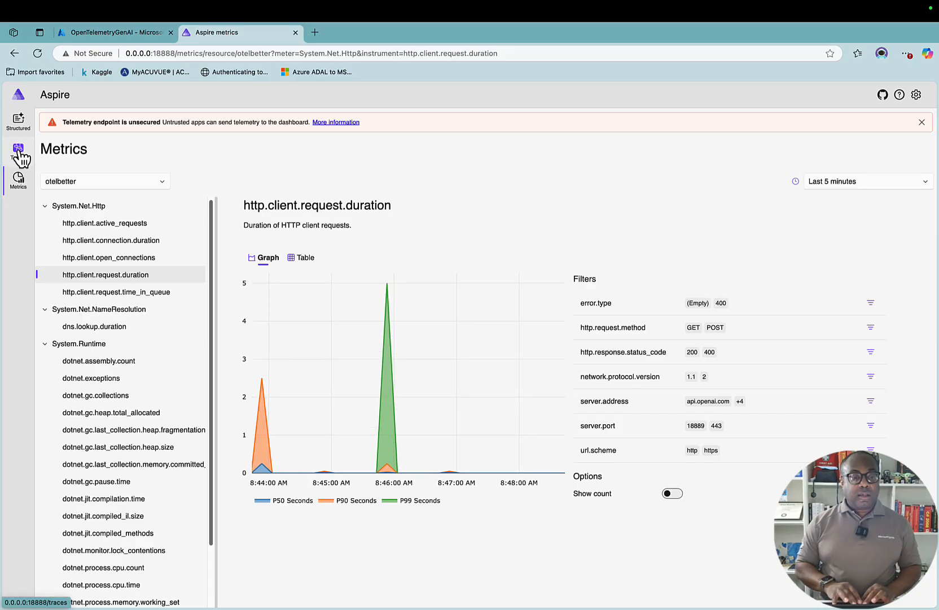
{"action": "left_click", "coordinate": [18, 122]}
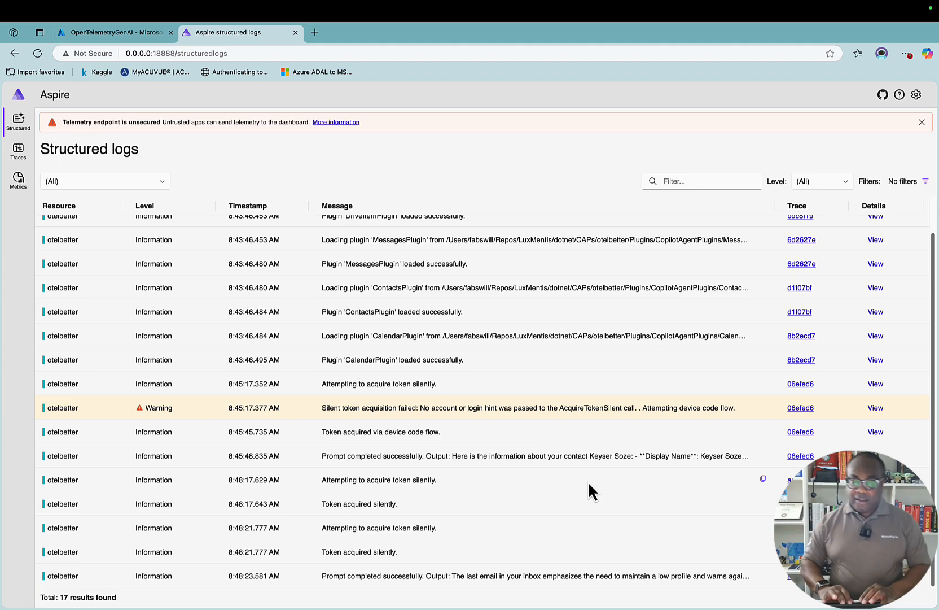
{"action": "mouse_move", "coordinate": [604, 458]}
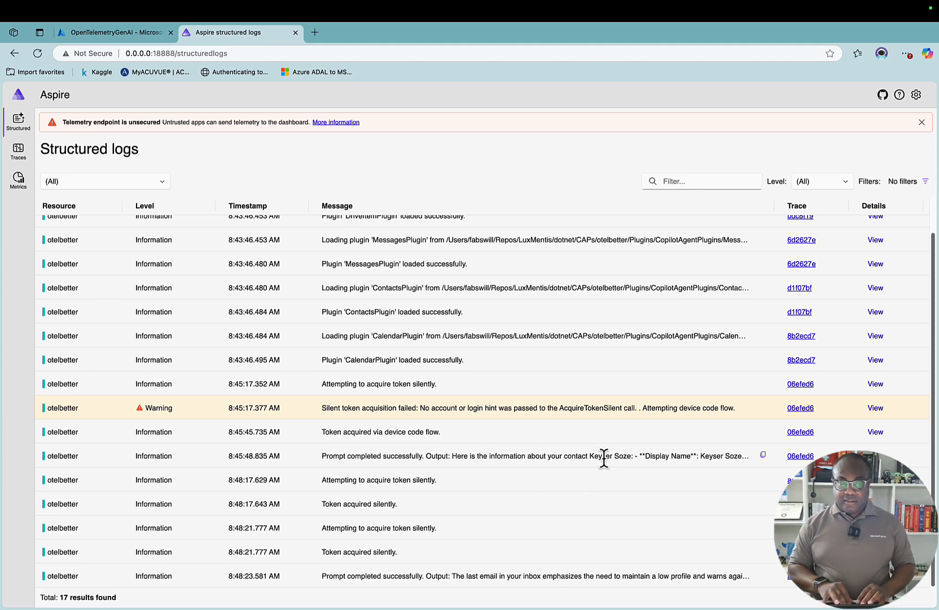
{"action": "mouse_move", "coordinate": [536, 528]}
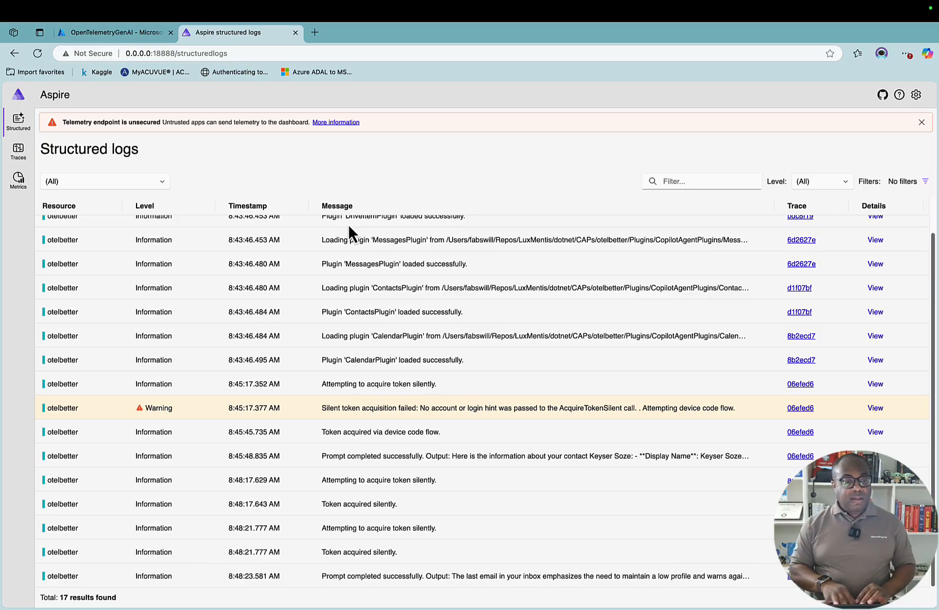
{"action": "left_click", "coordinate": [18, 149]}
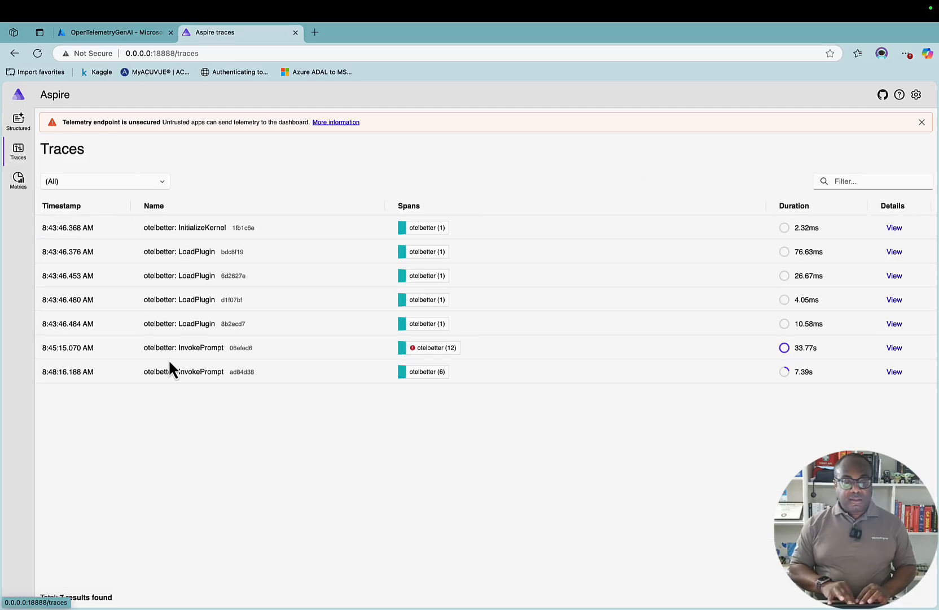
Filter traces to otelbetter, glance at Metrics, and view the 8:48:16 InvokePrompt trace
{"action": "left_click", "coordinate": [37, 53]}
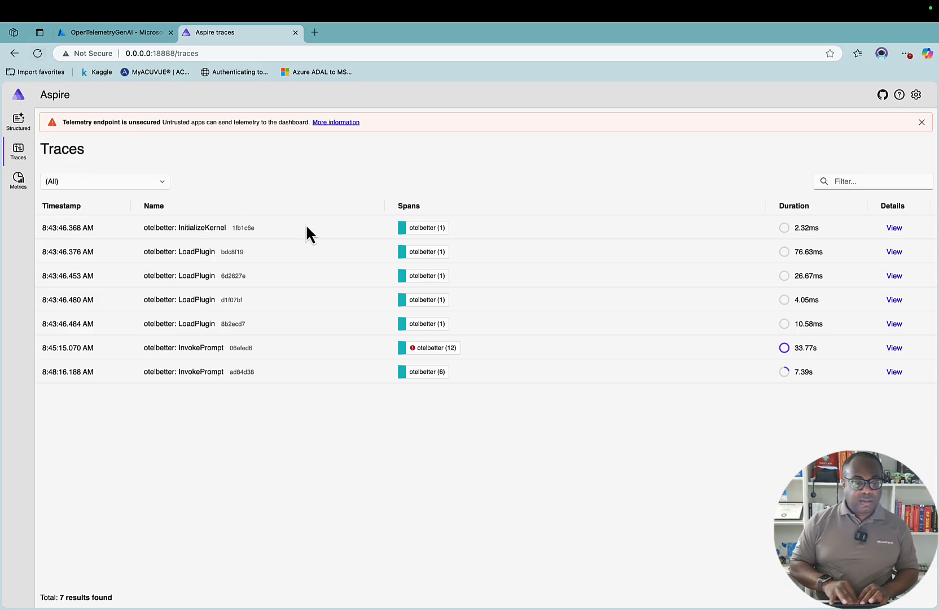
{"action": "mouse_move", "coordinate": [123, 204]}
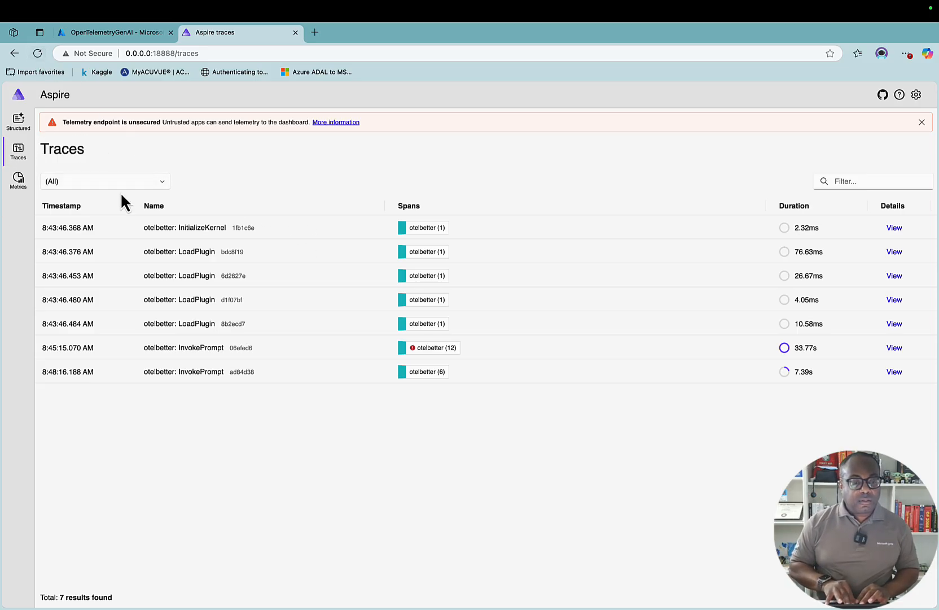
{"action": "left_click", "coordinate": [105, 181]}
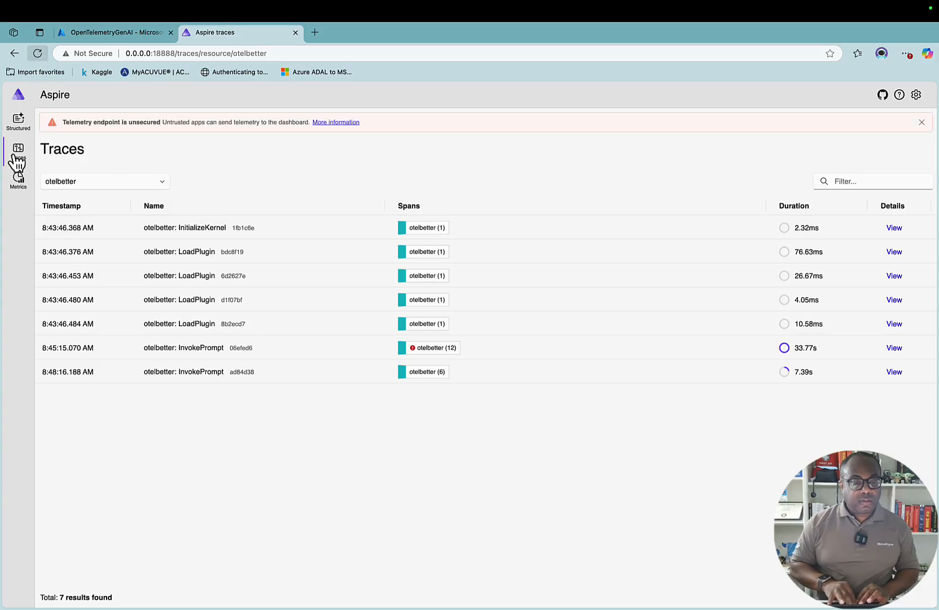
{"action": "left_click", "coordinate": [18, 180]}
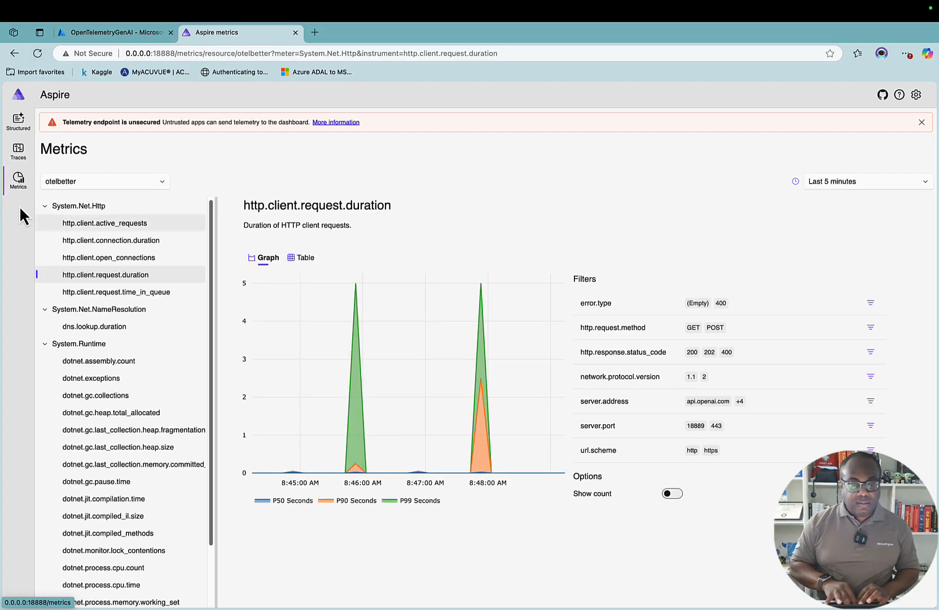
{"action": "left_click", "coordinate": [18, 150]}
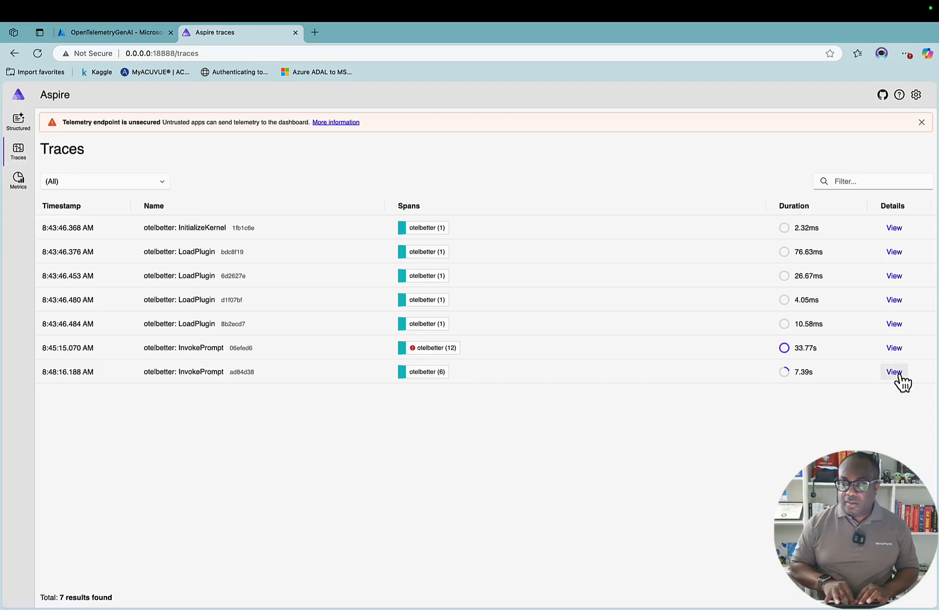
{"action": "left_click", "coordinate": [896, 371]}
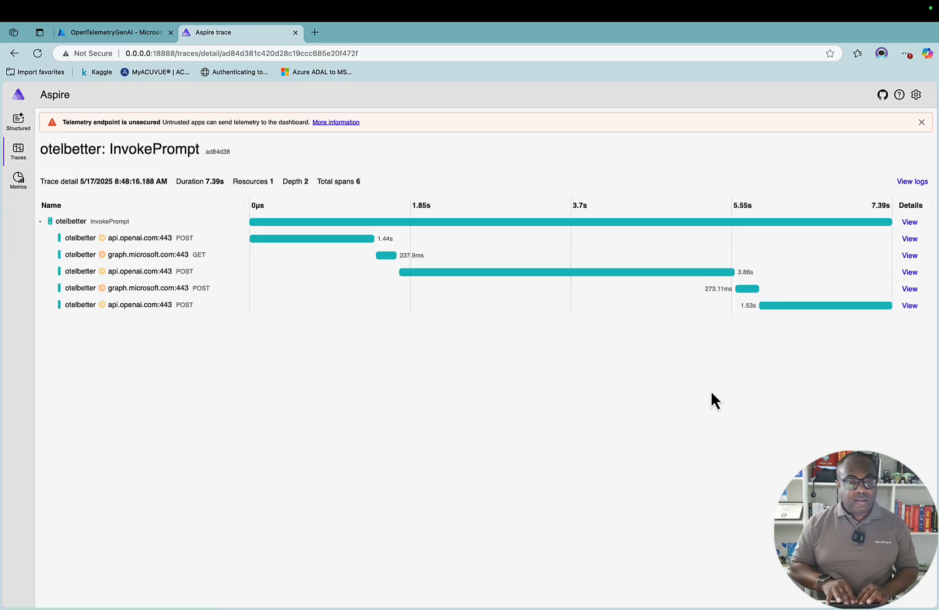
{"action": "mouse_move", "coordinate": [235, 275]}
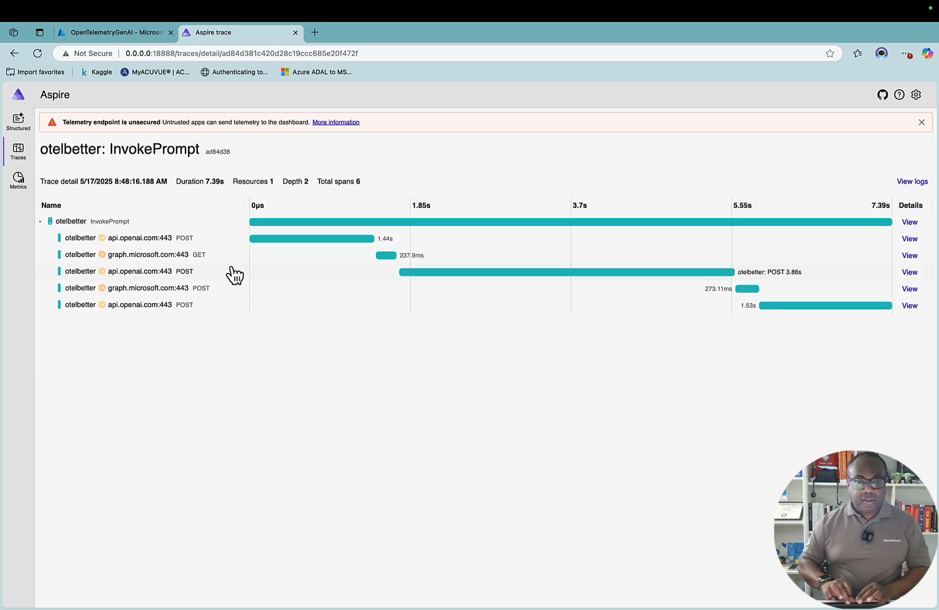
{"action": "mouse_move", "coordinate": [152, 244]}
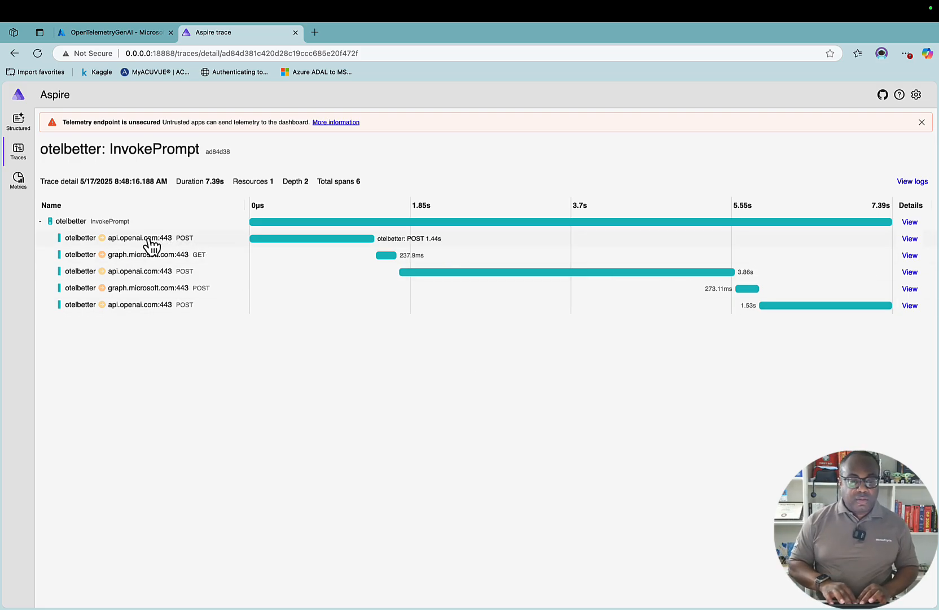
{"action": "mouse_move", "coordinate": [149, 267]}
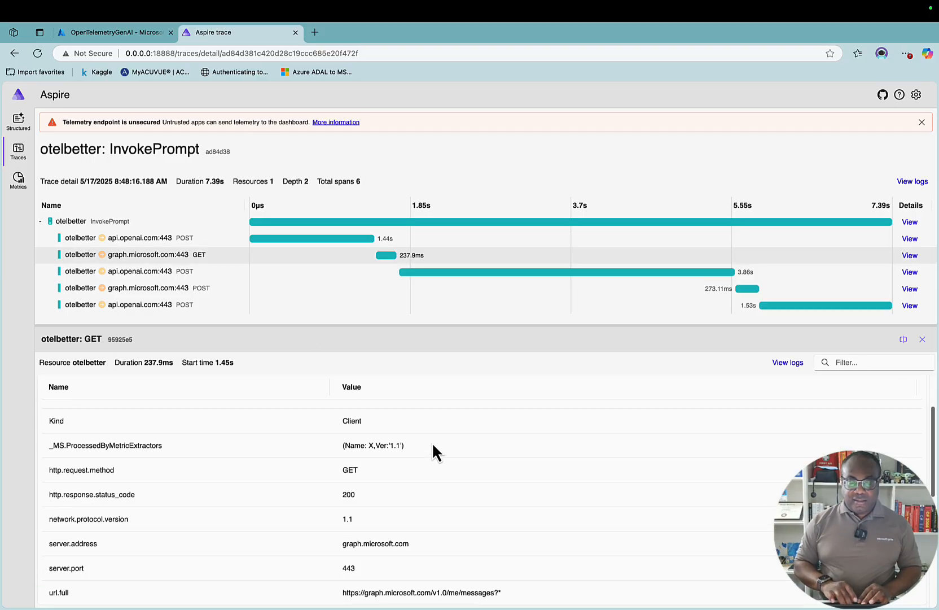
Scroll the Graph GET span's attributes, then show the sendMail POST span (status 202, 273.11 ms)
{"action": "scroll", "scroll_direction": "down", "scroll_amount": 3}
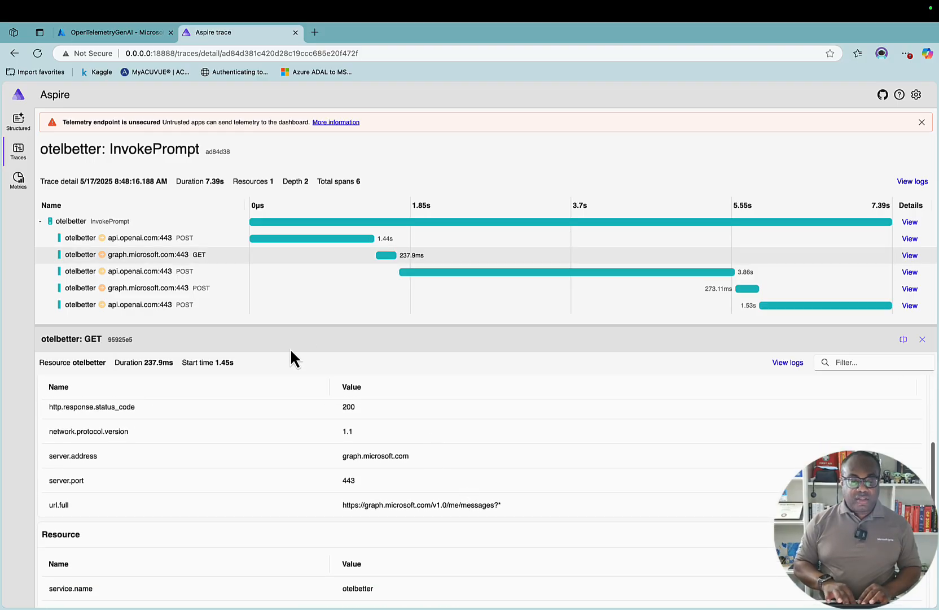
{"action": "mouse_move", "coordinate": [147, 278]}
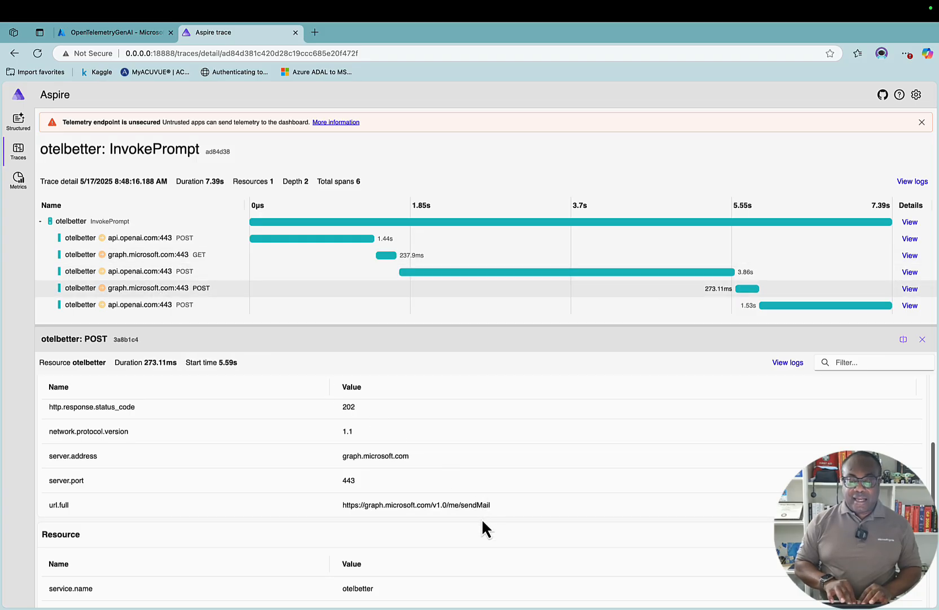
{"action": "mouse_move", "coordinate": [154, 313]}
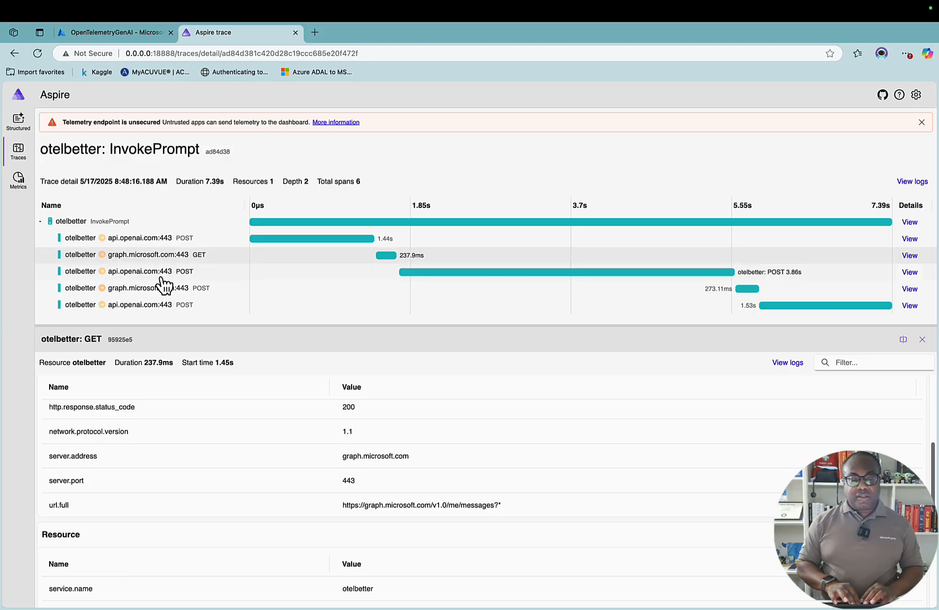
{"action": "left_click", "coordinate": [149, 271]}
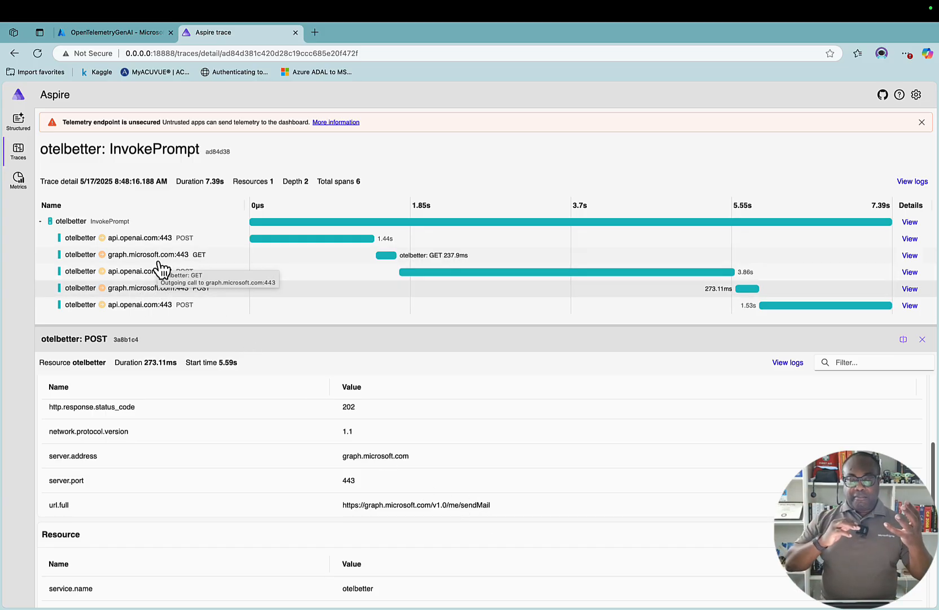
{"action": "mouse_move", "coordinate": [254, 402]}
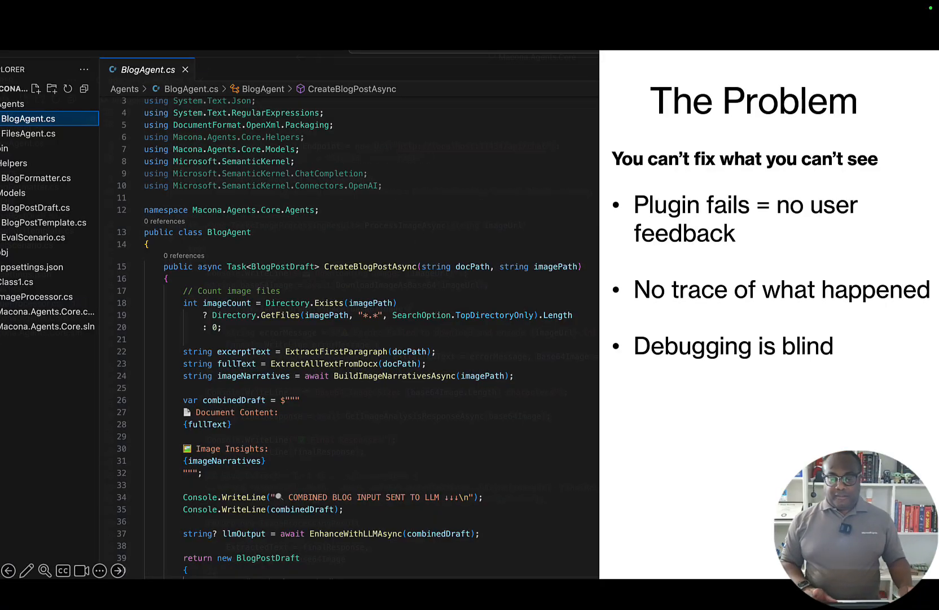
Return to the PowerPoint deck and navigate to 'The Problem' slide
{"action": "left_click", "coordinate": [36, 297]}
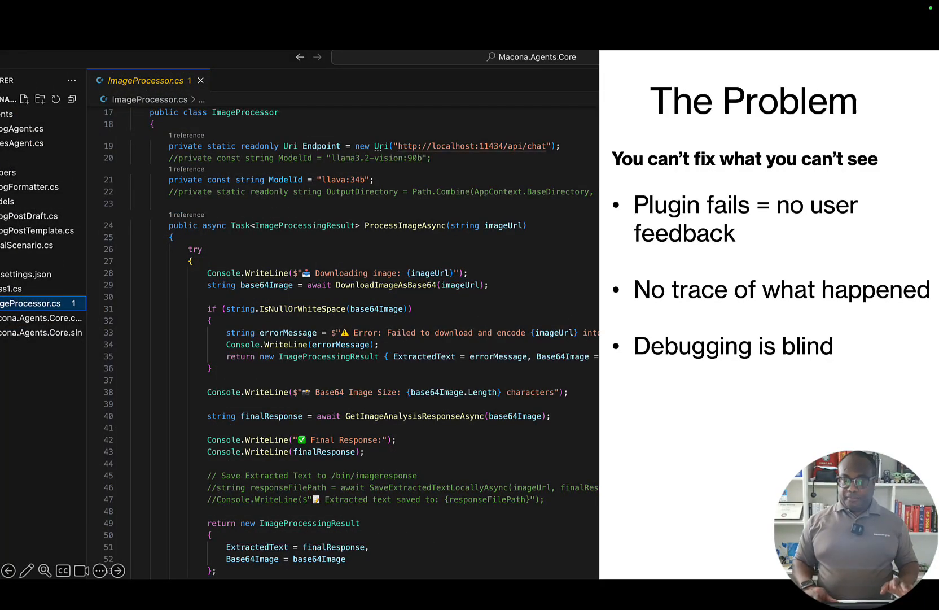
{"action": "left_click", "coordinate": [28, 118]}
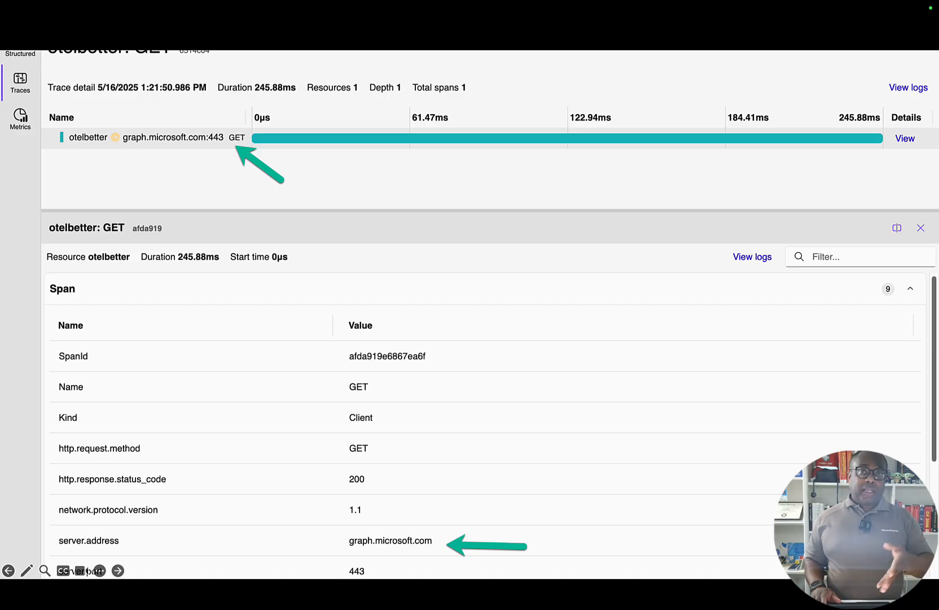
Advance to the http.client.request.duration metrics slide showing P50, P90 and P99 lines
{"action": "left_click", "coordinate": [20, 120]}
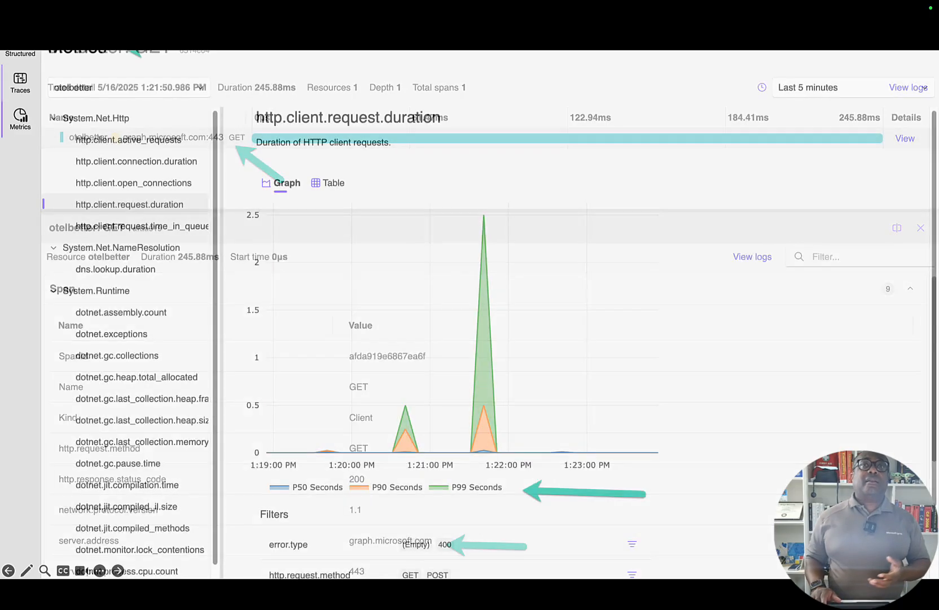
{"action": "left_click", "coordinate": [921, 228]}
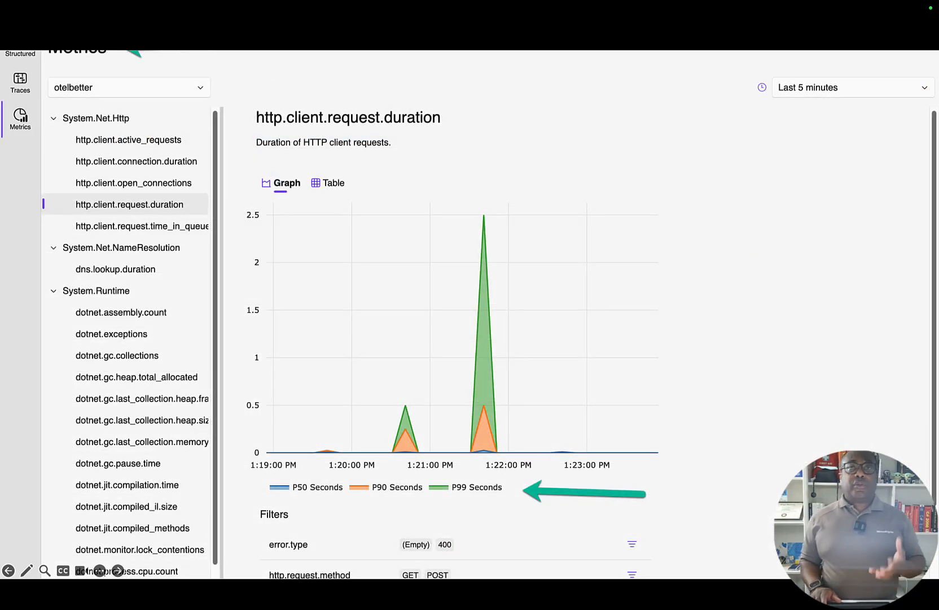